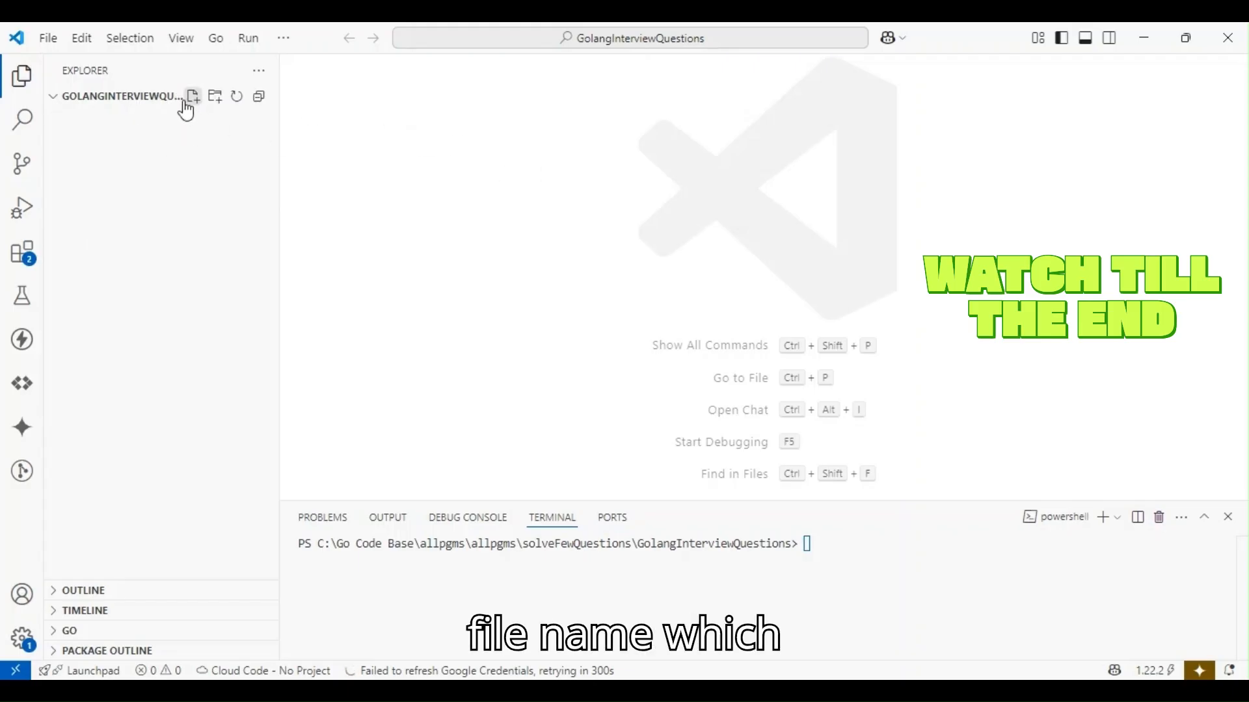
Create an empty Go file named printOddEven.go in the GolangInterviewQuestions folder.
{"action": "left_click", "coordinate": [192, 95]}
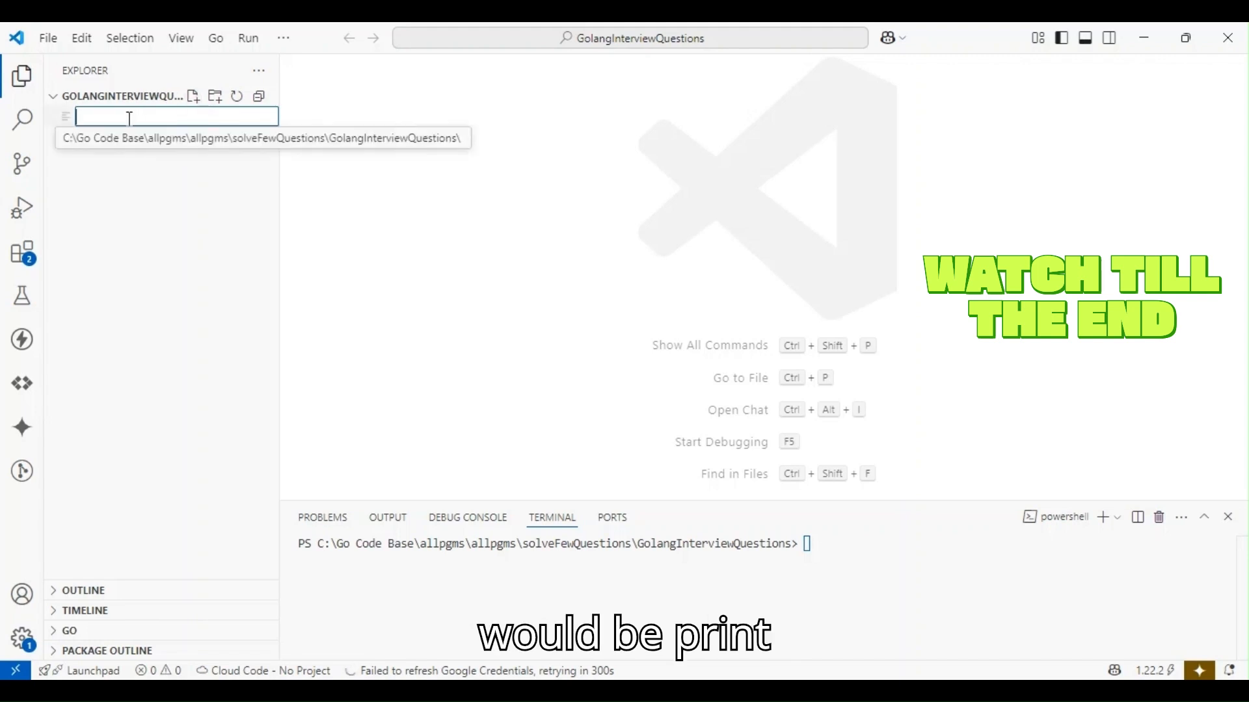
{"action": "type", "text": "printo"}
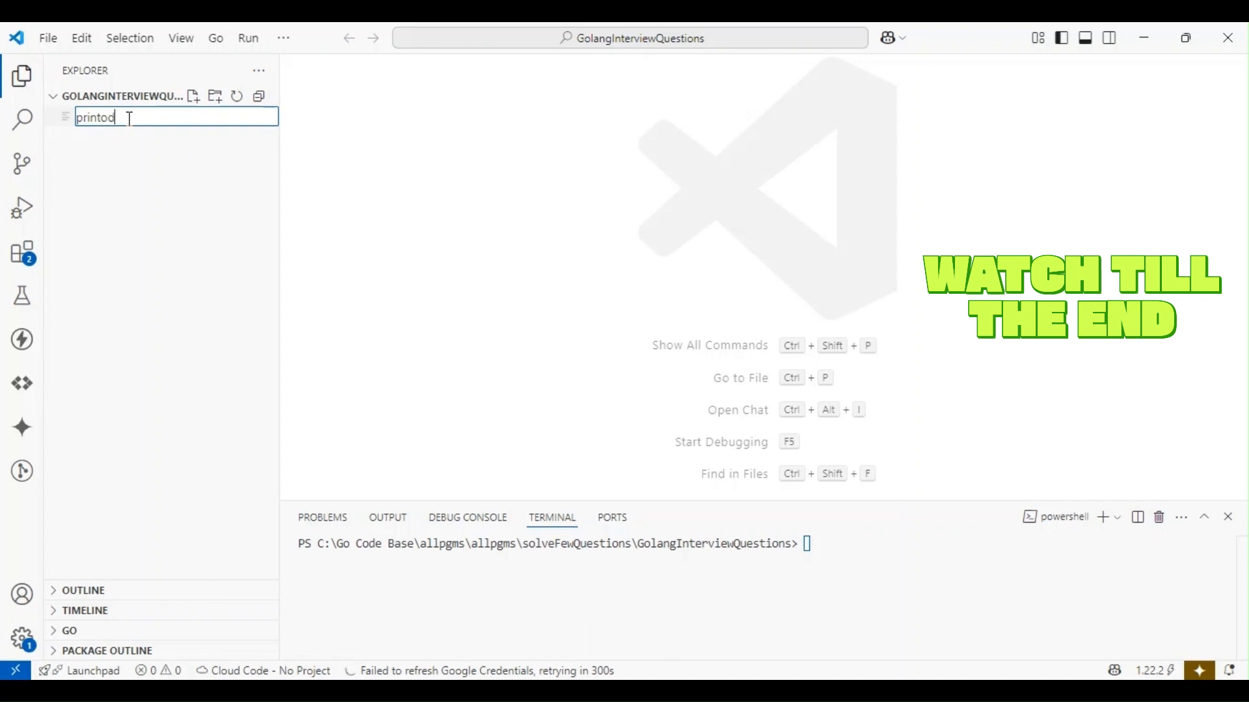
{"action": "type", "text": "dEve"}
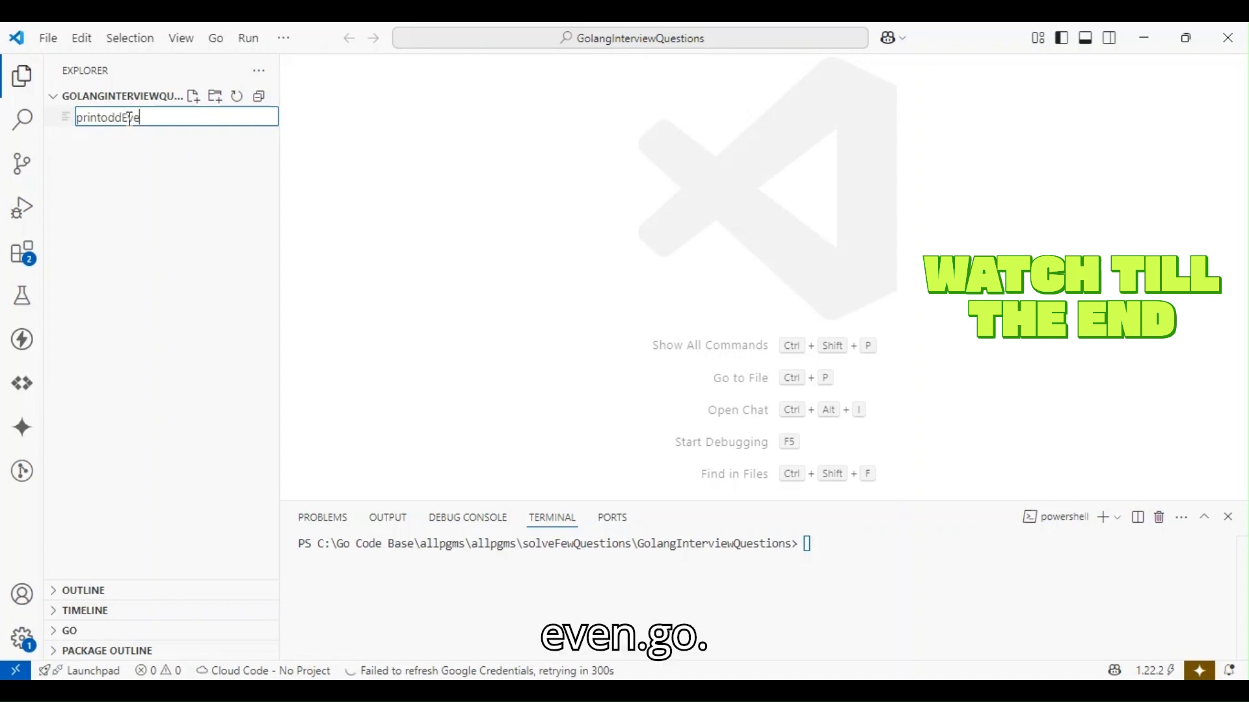
{"action": "type", "text": ".go"}
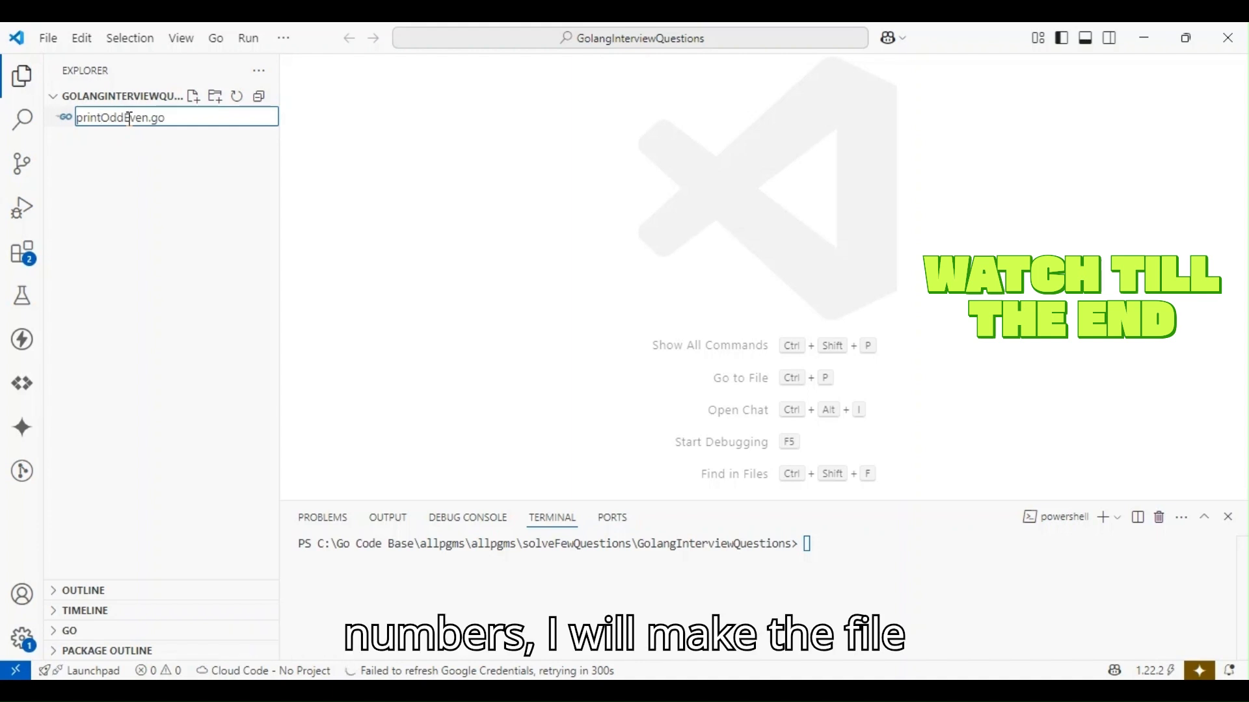
{"action": "key", "text": "Enter"}
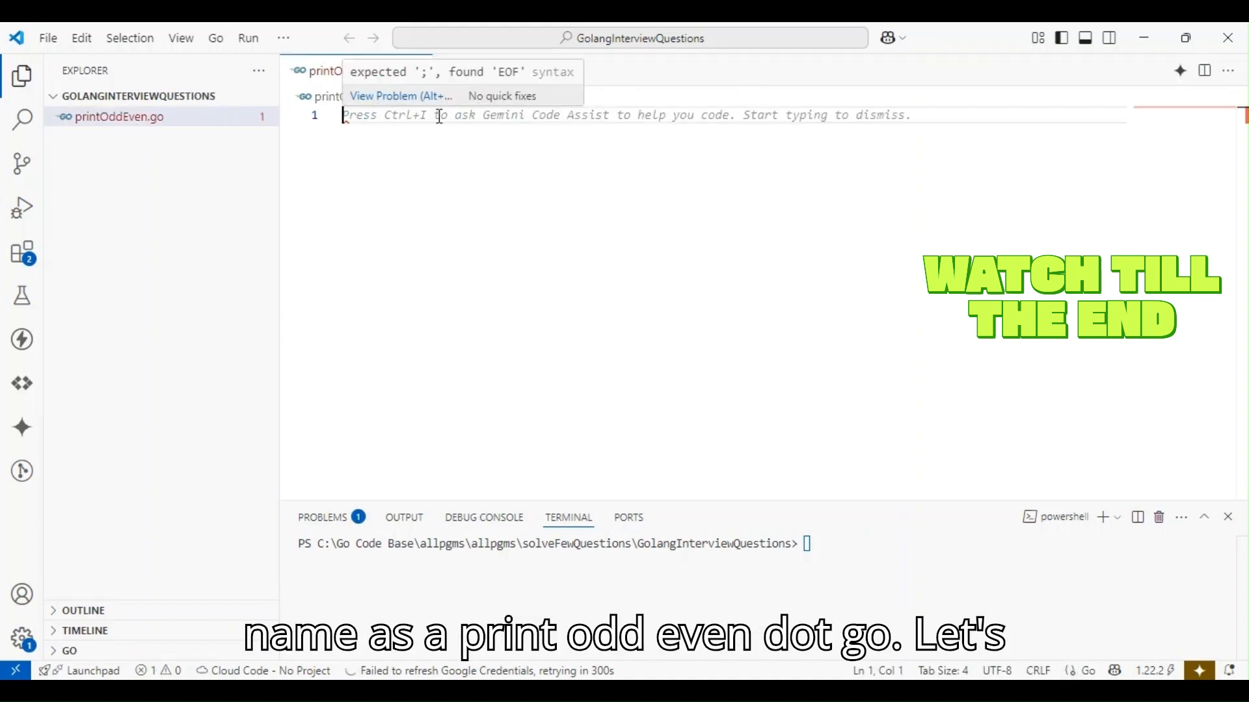
Write 'package main' and an empty func main() in printOddEven.go.
{"action": "type", "text": "p"}
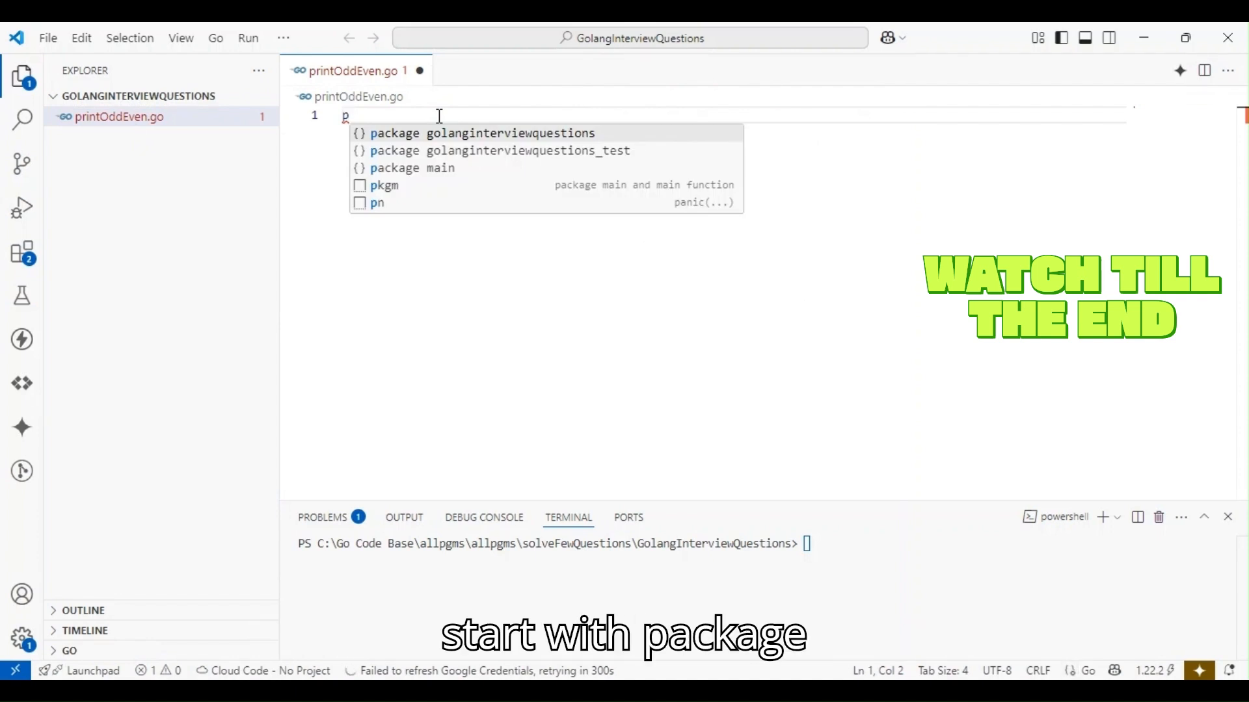
{"action": "type", "text": "ackage m"}
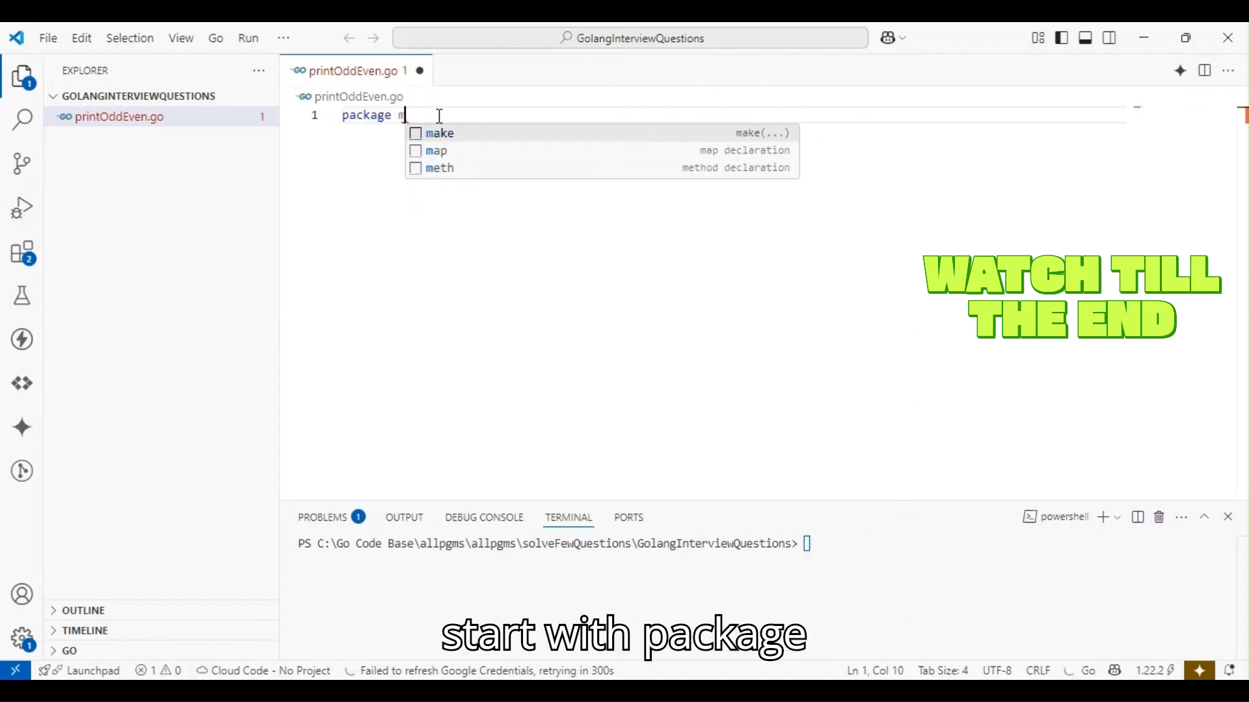
{"action": "key", "text": "Tab"}
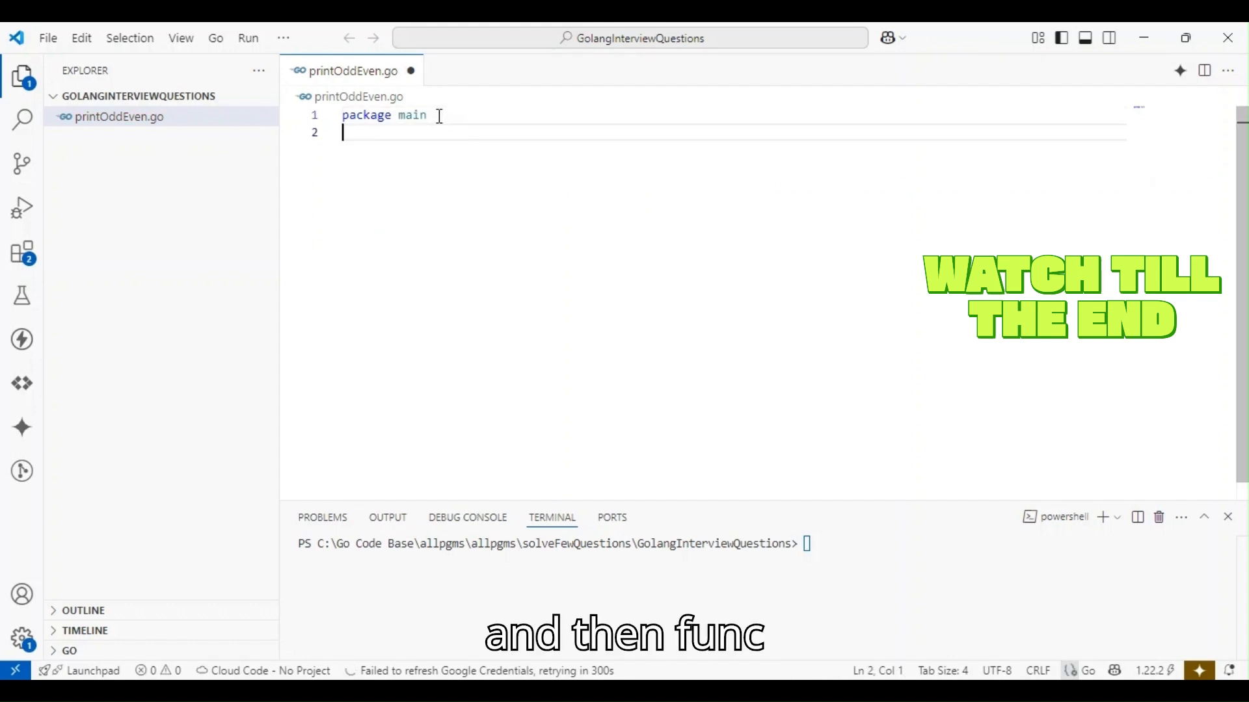
{"action": "type", "text": "func main("}
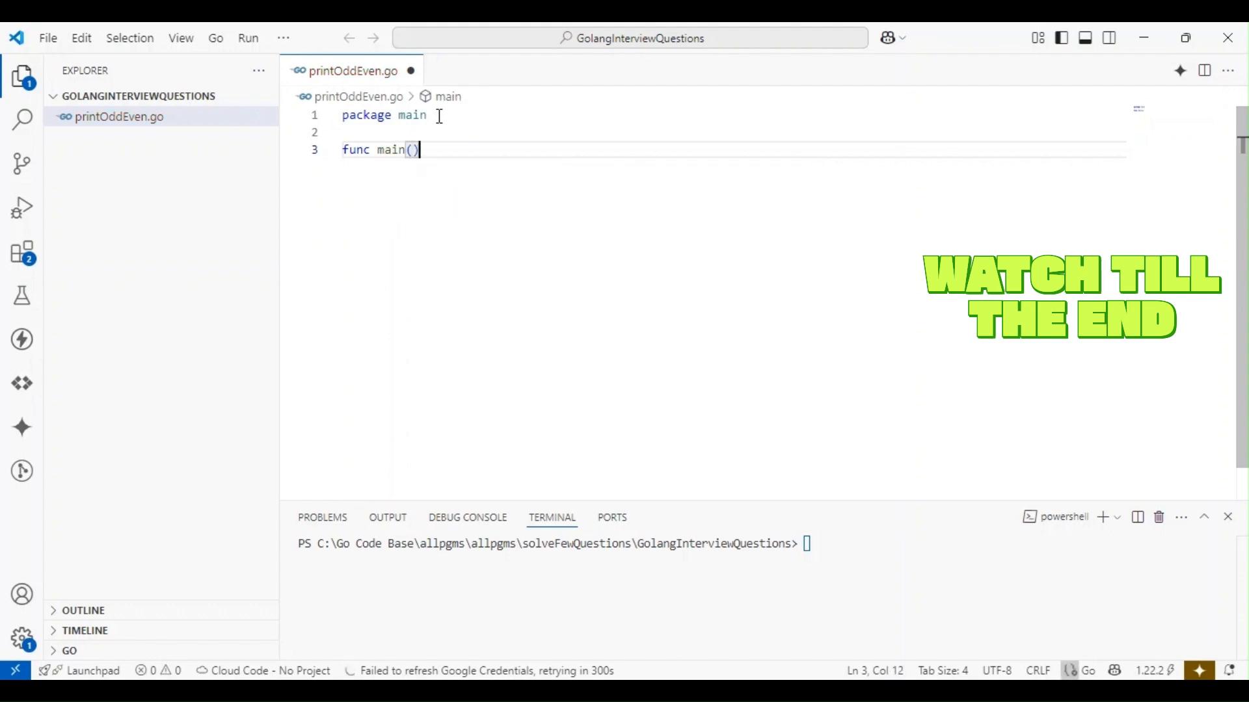
{"action": "type", "text": "{"}
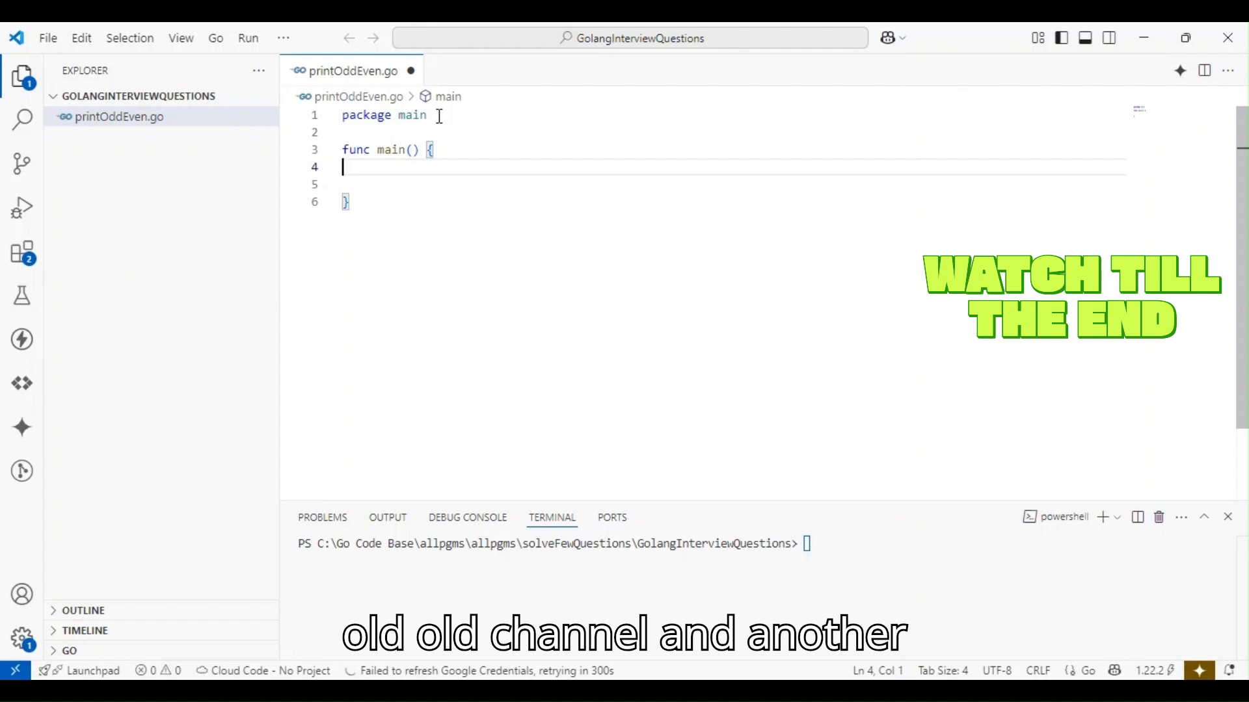
Inside main, add the comment '// Create unbuffered channels for odd & even Number combination'.
{"action": "type", "text": "//"}
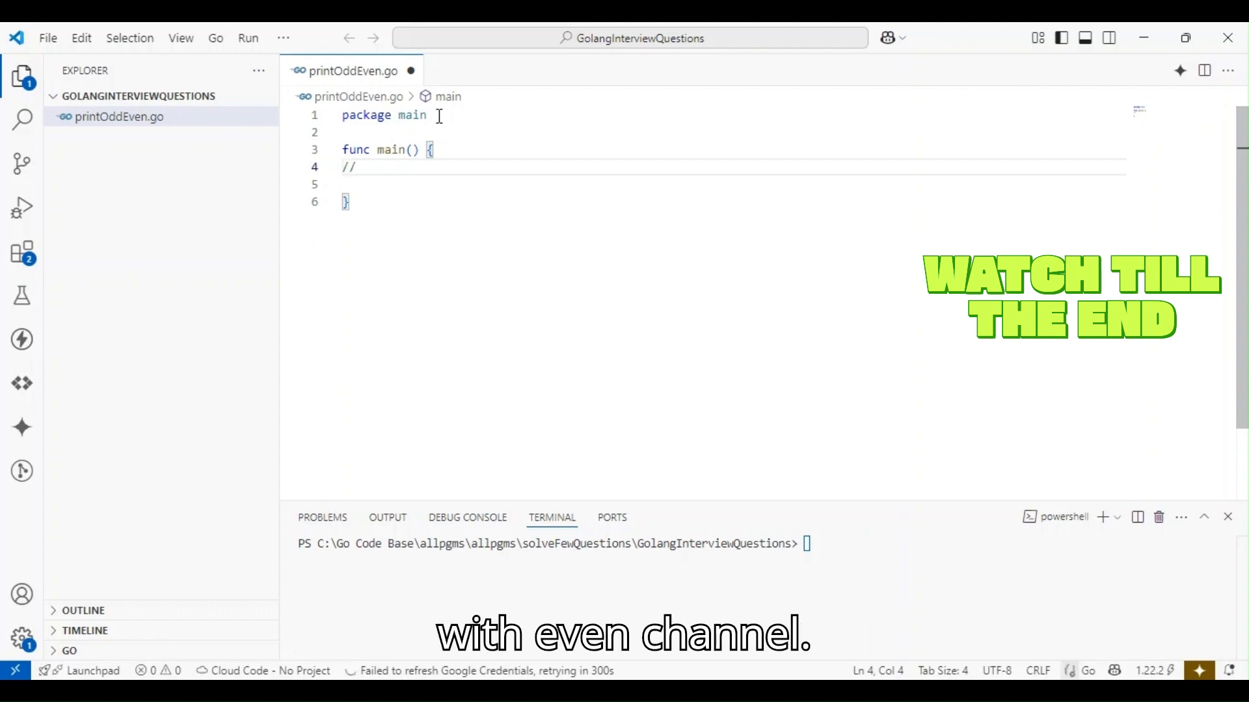
{"action": "type", "text": "Create"}
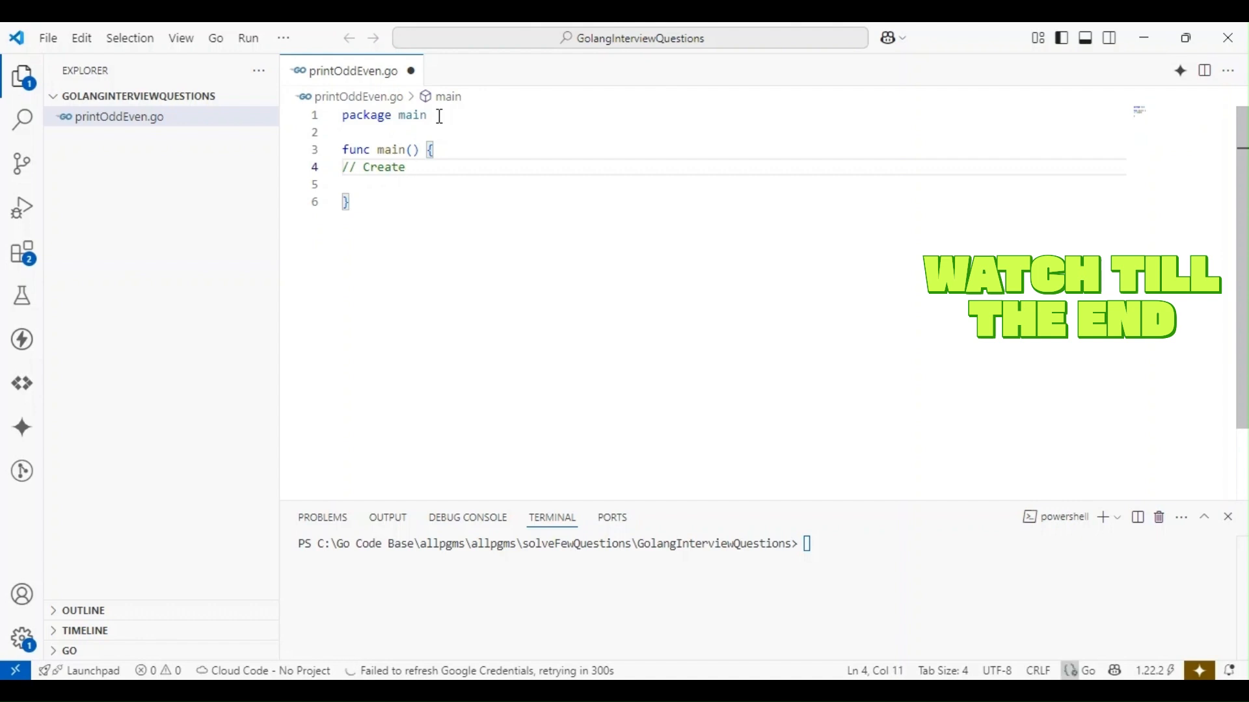
{"action": "type", "text": "unfurr"}
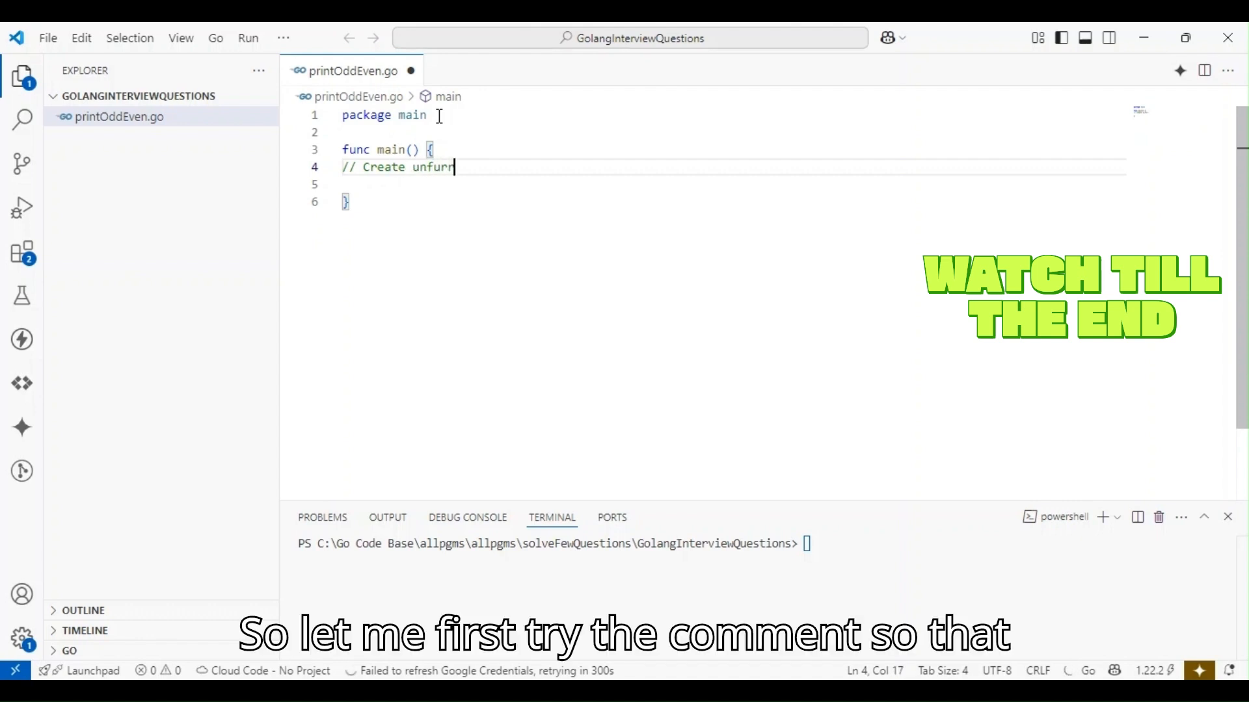
{"action": "type", "text": "ed"}
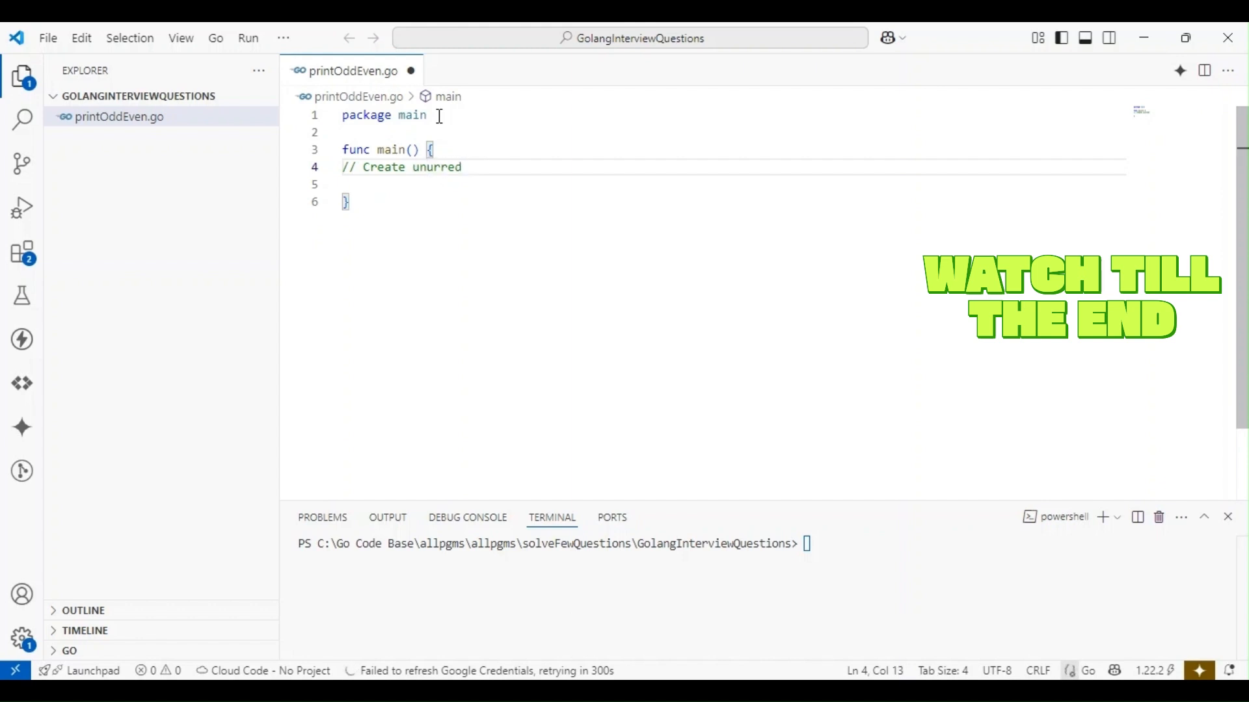
{"action": "type", "text": "unbuffered channels for odd & even"}
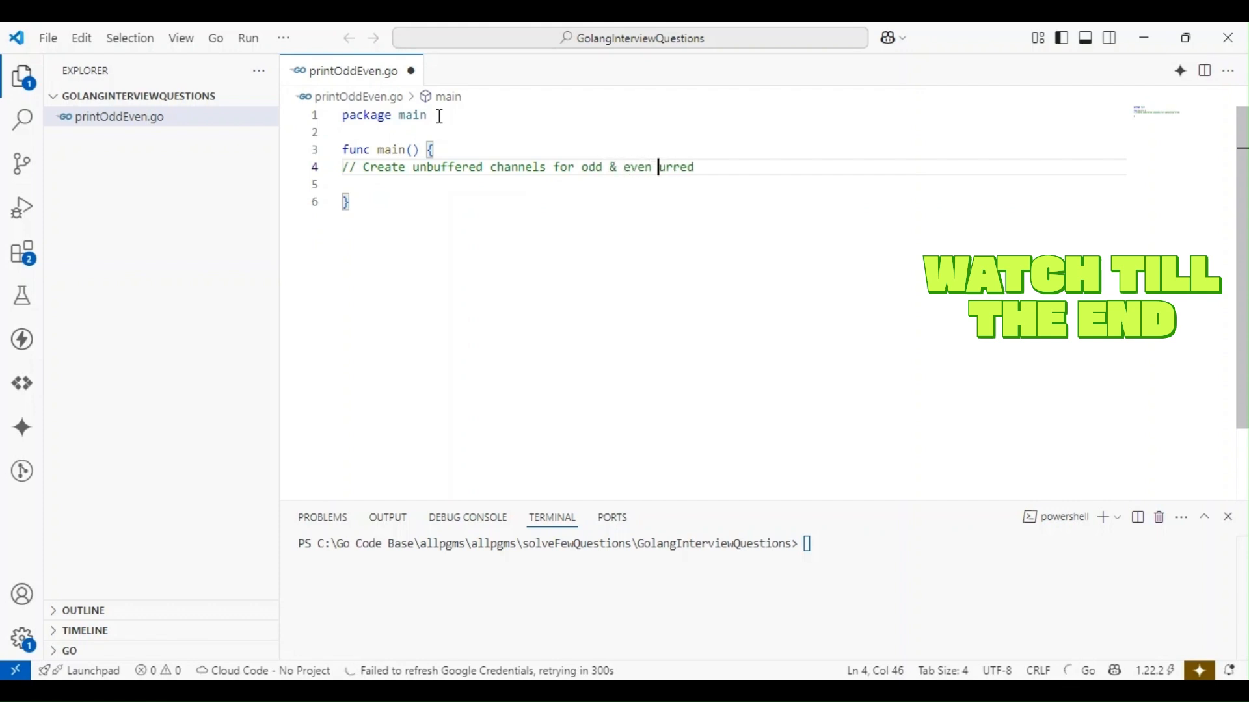
{"action": "type", "text": "Number co"}
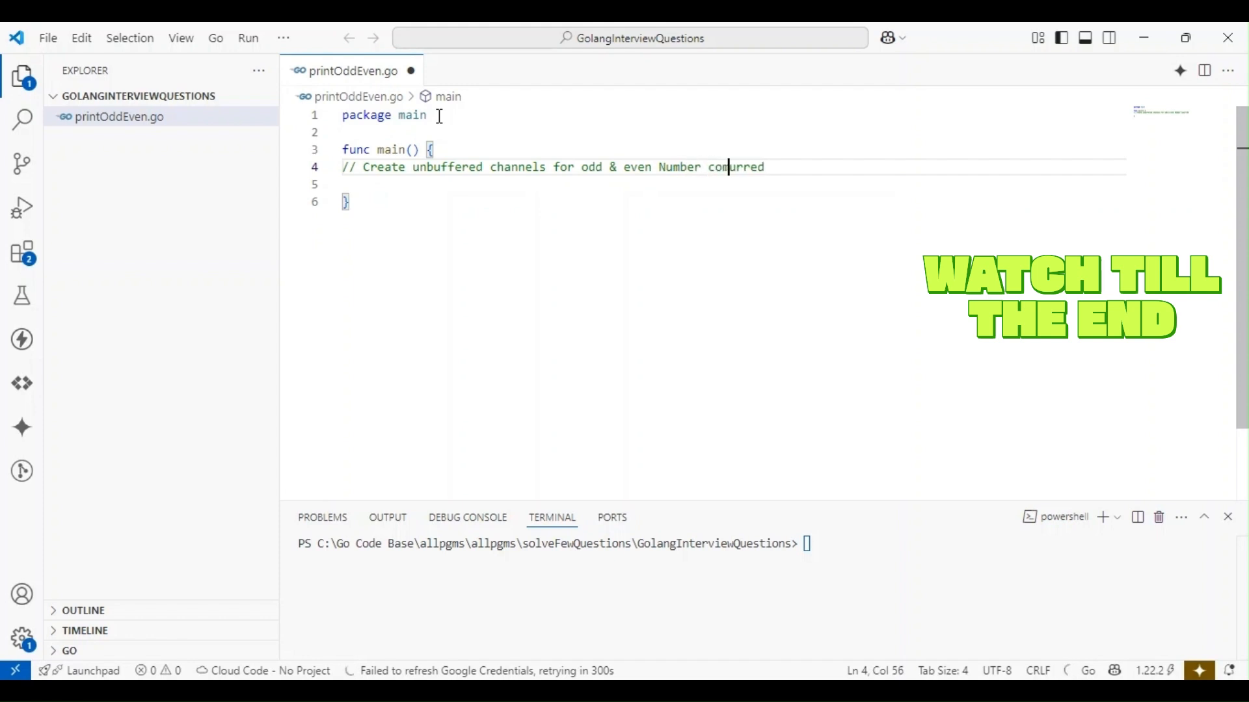
{"action": "type", "text": "mbination"}
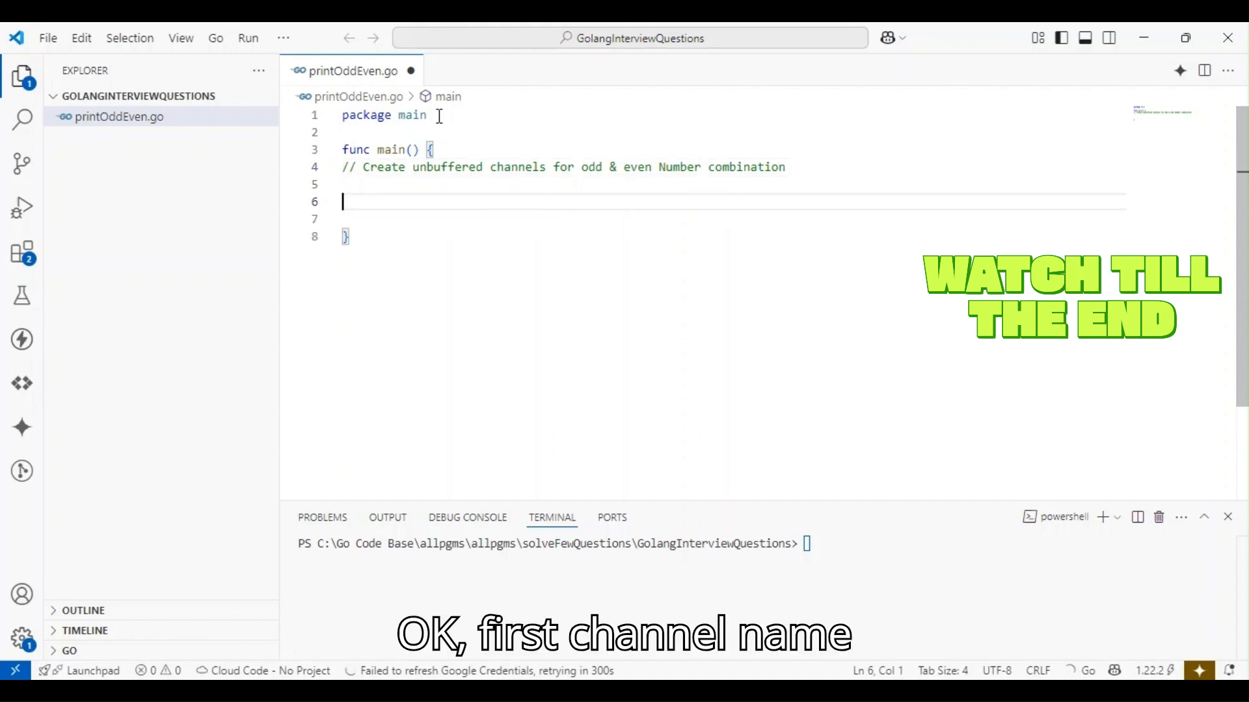
Below the comment, declare oddChan := make(chan bool) and evenChan := make(chan bool).
{"action": "type", "text": "o"}
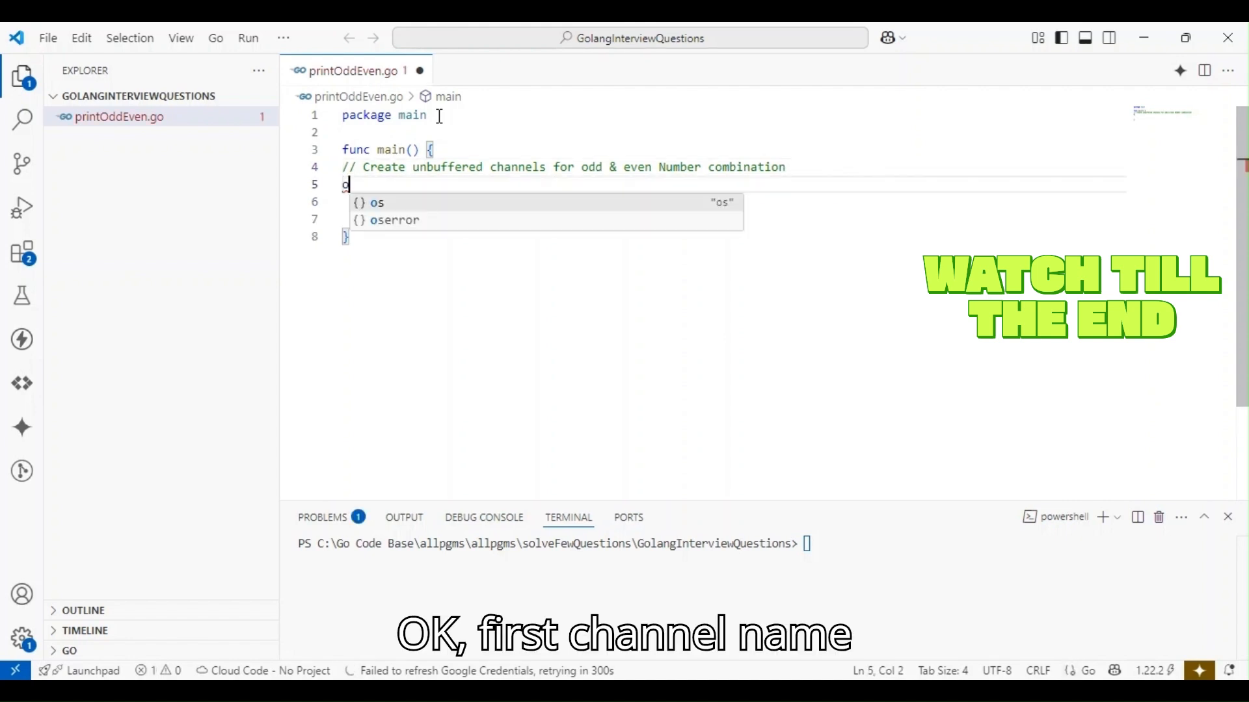
{"action": "type", "text": "ddChan"}
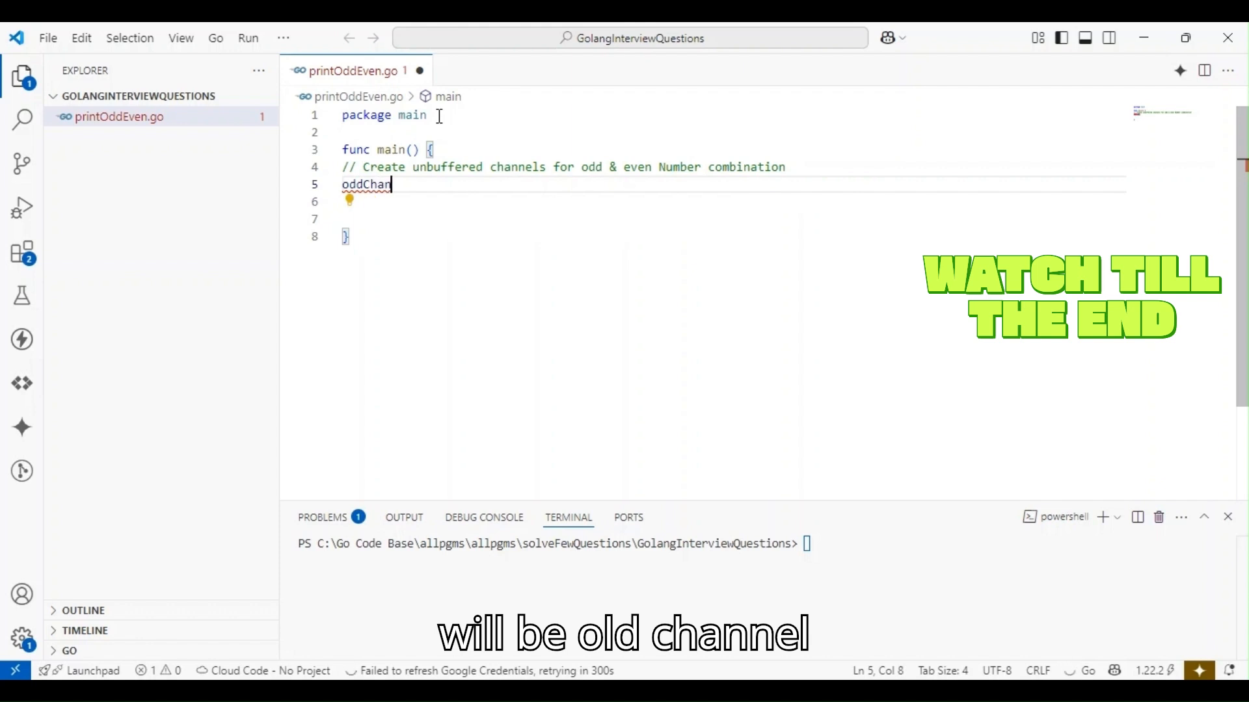
{"action": "type", "text": ":= m"}
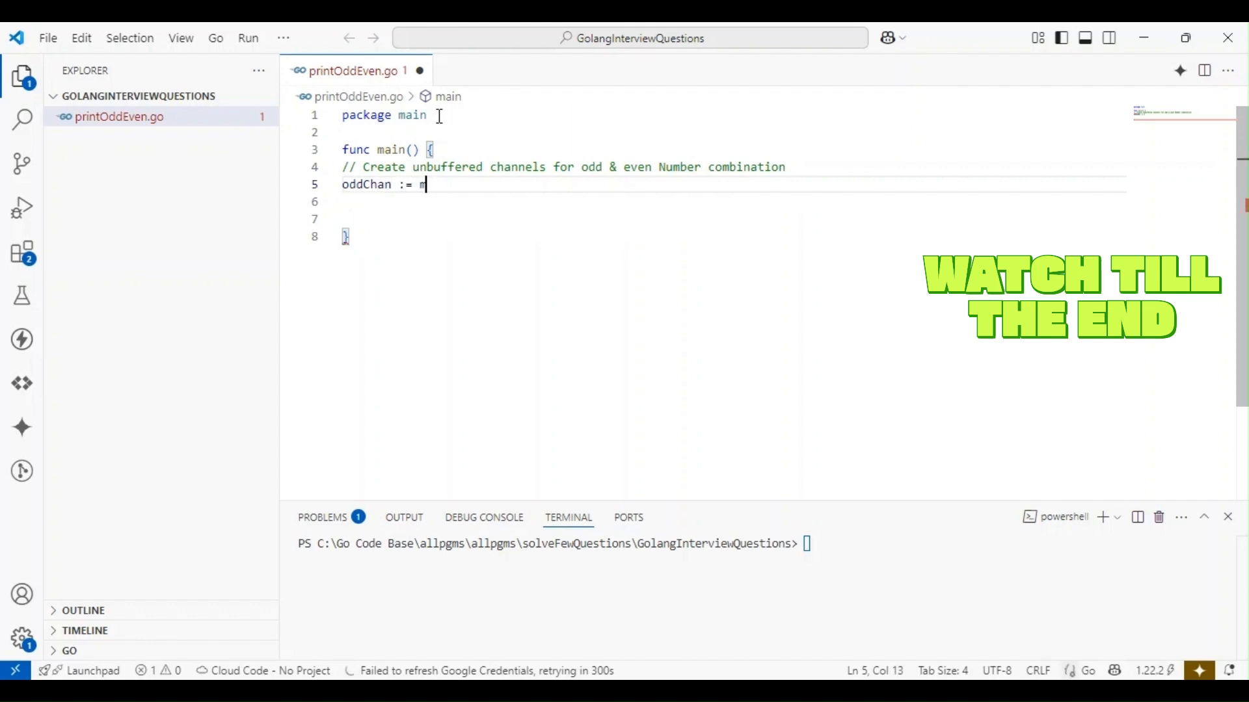
{"action": "type", "text": "ake(chan"}
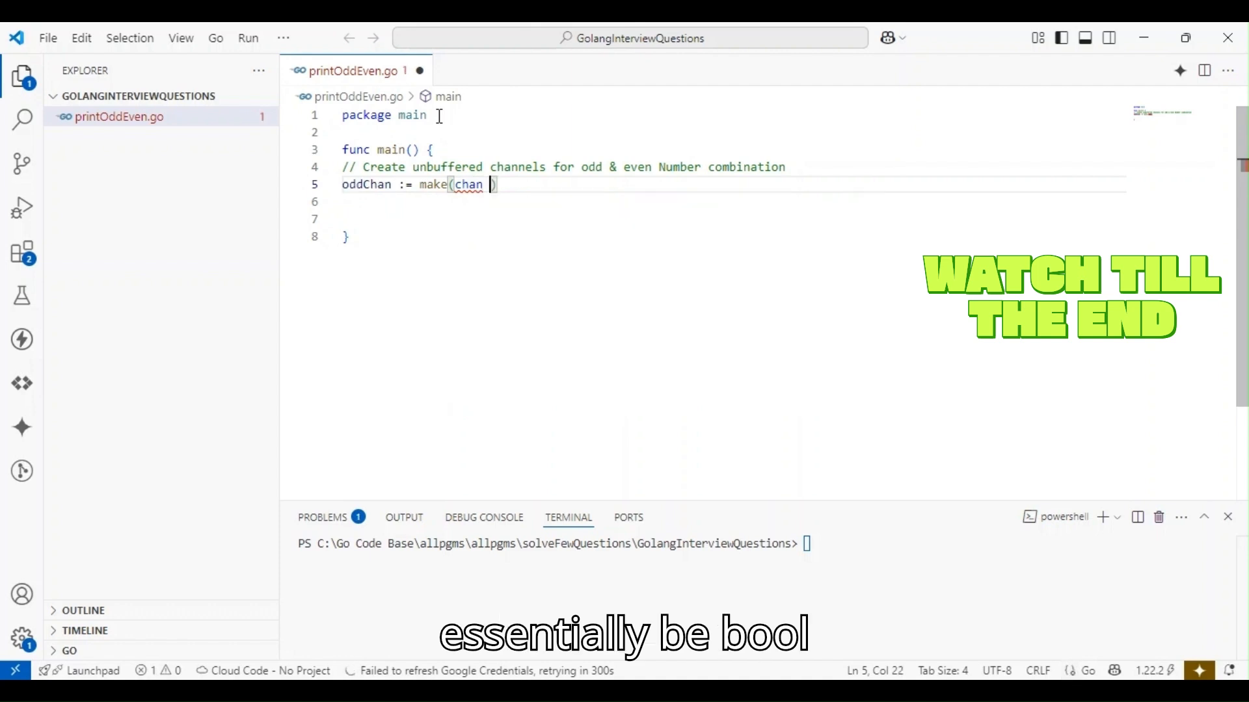
{"action": "type", "text": "bool"}
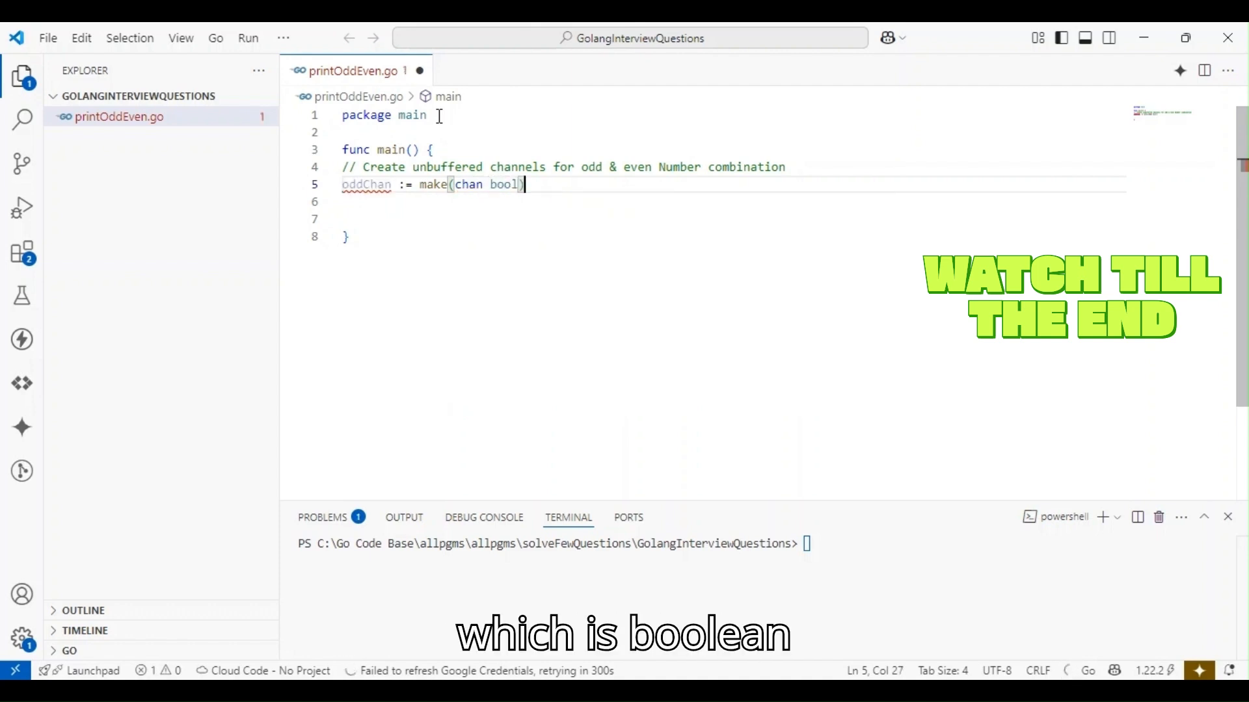
{"action": "type", "text": "e"}
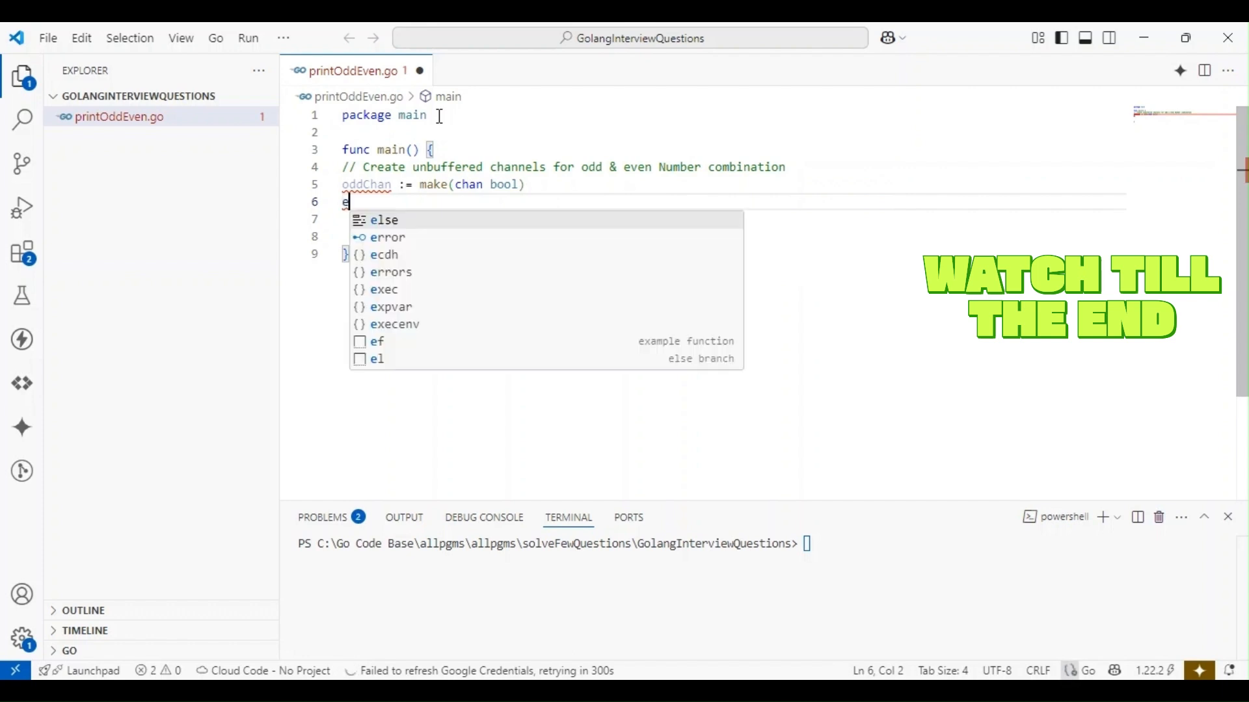
{"action": "type", "text": "venChan :"}
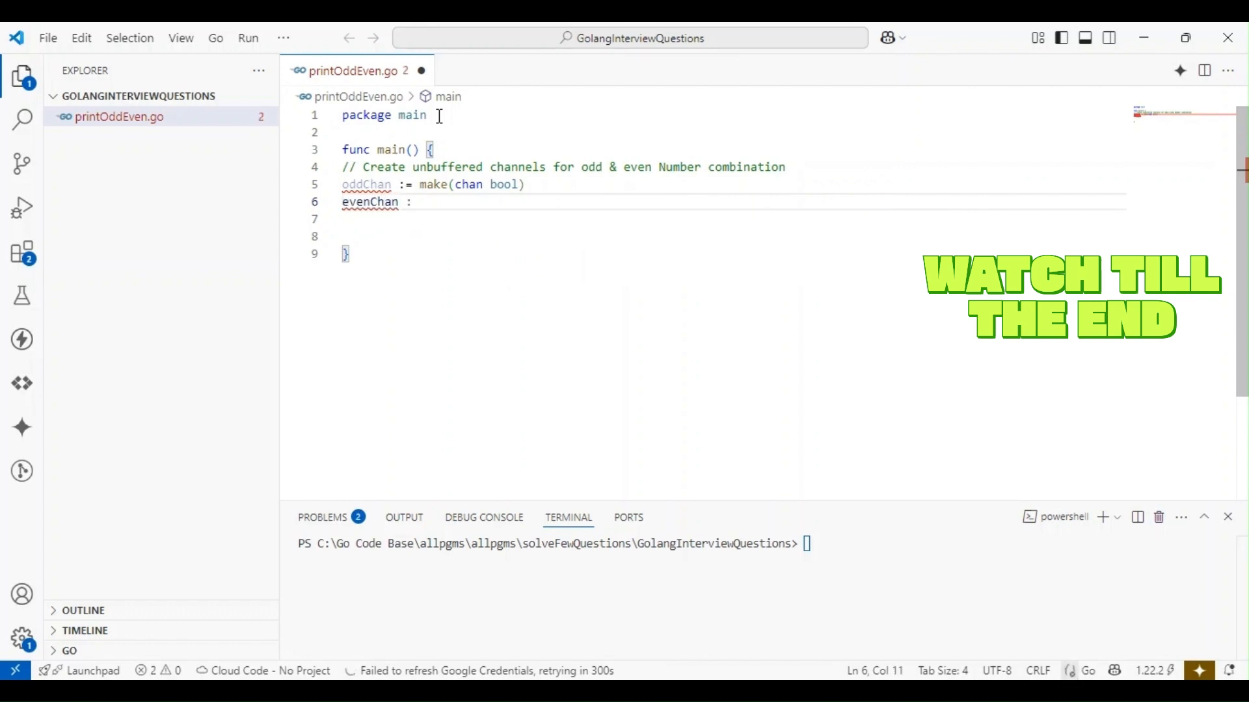
{"action": "type", "text": "= make("}
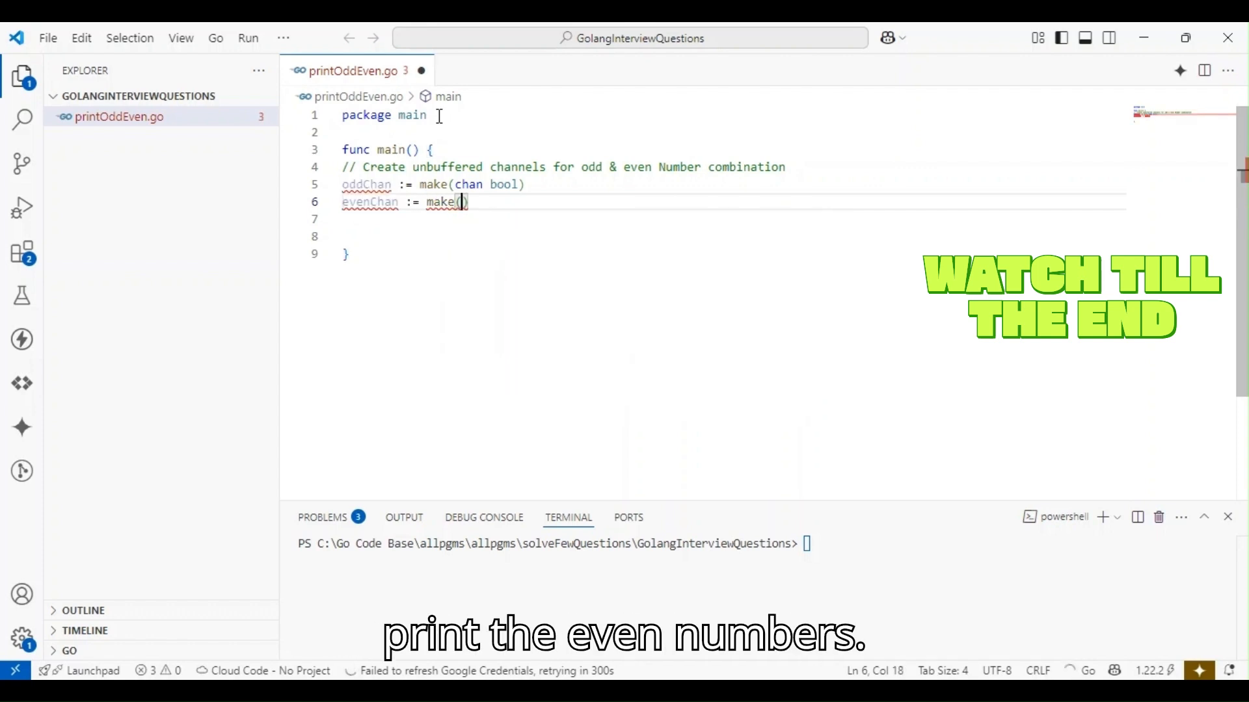
{"action": "type", "text": "chan"}
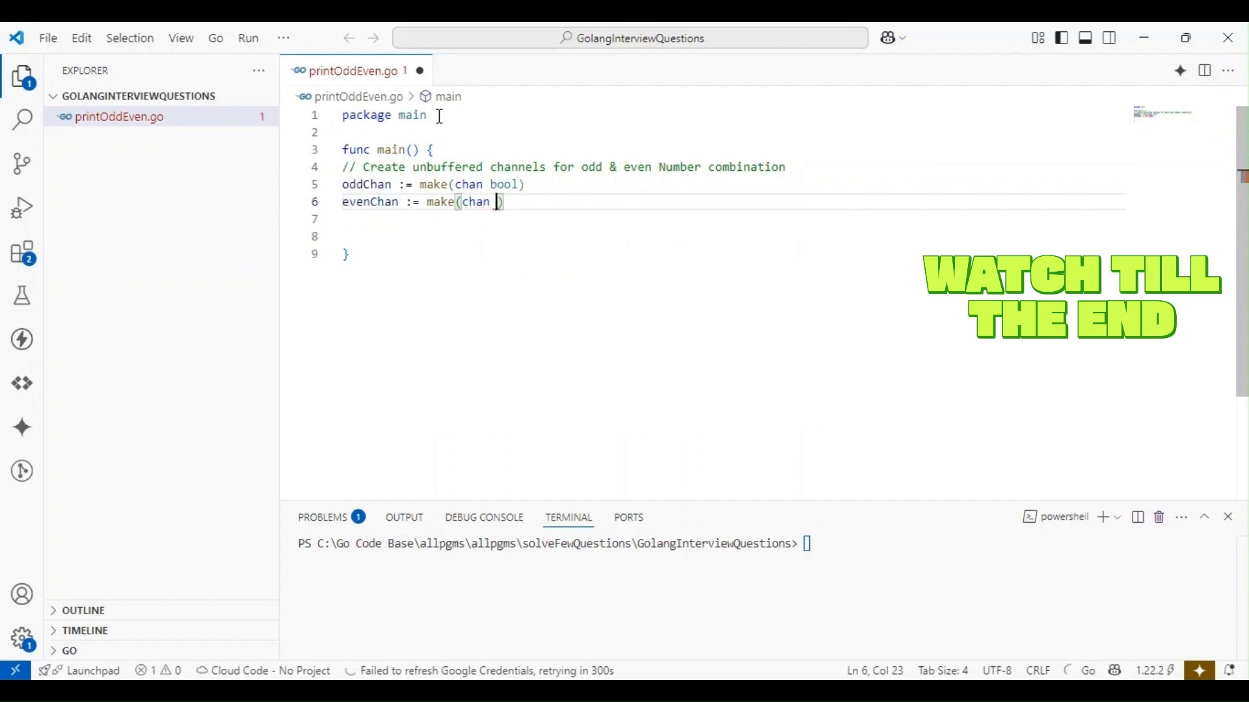
{"action": "type", "text": "bool)"}
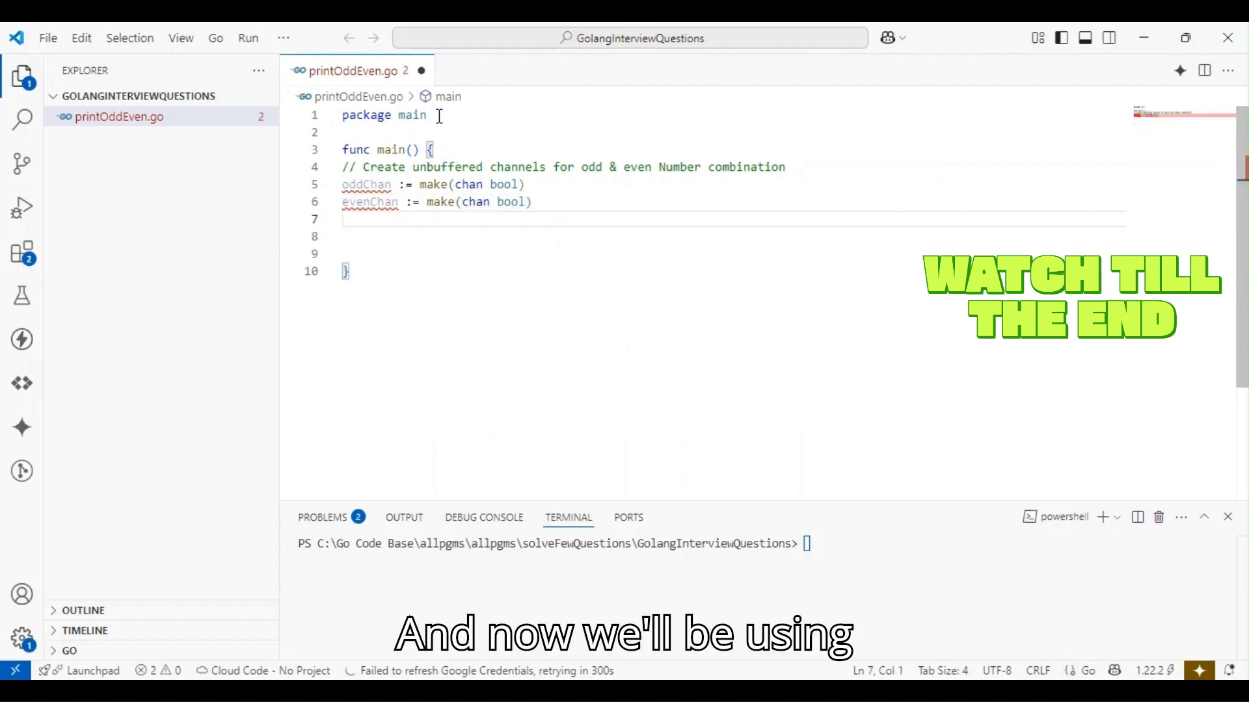
Add a comment about using a WaitGroup to wait for both goroutines.
{"action": "type", "text": "//"}
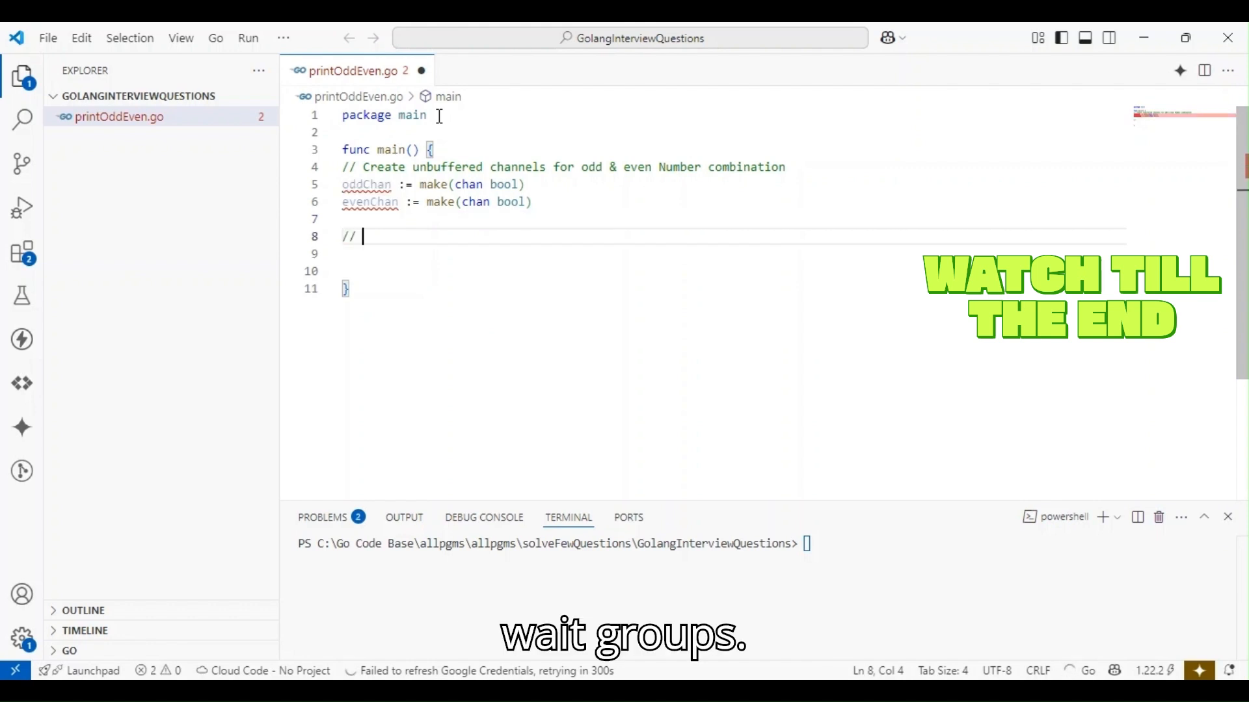
{"action": "type", "text": "Use W"}
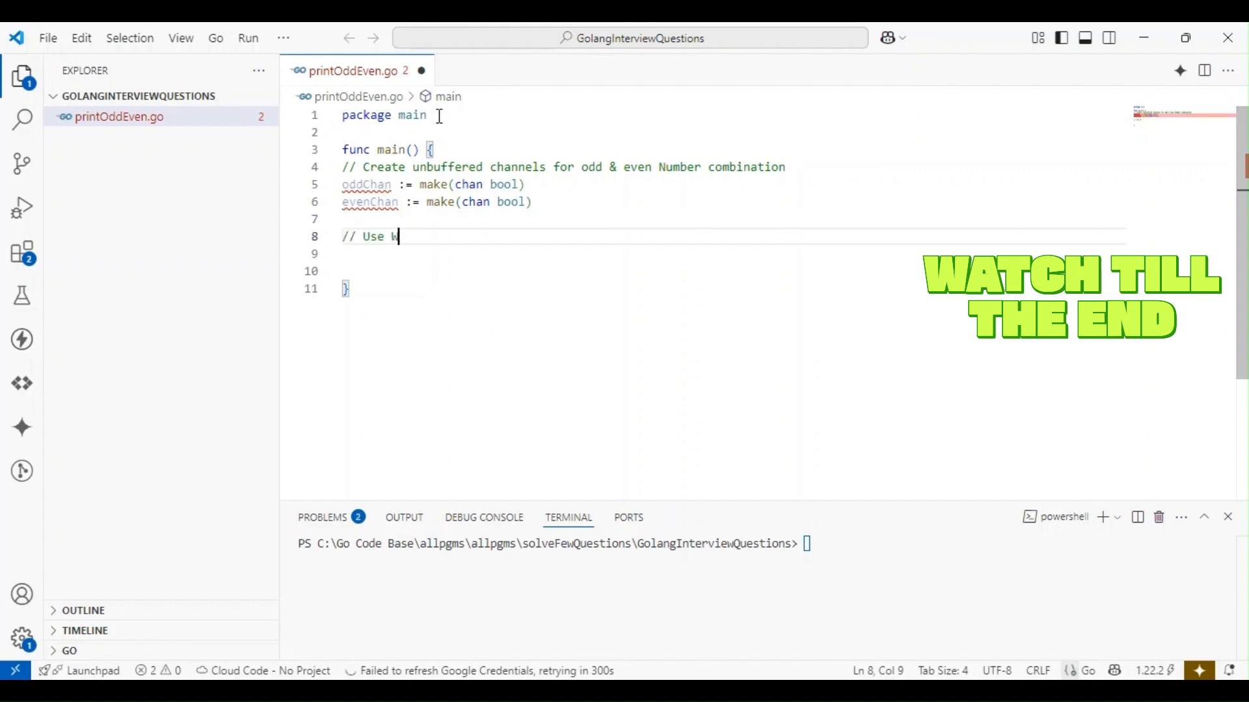
{"action": "type", "text": "aitgrou"}
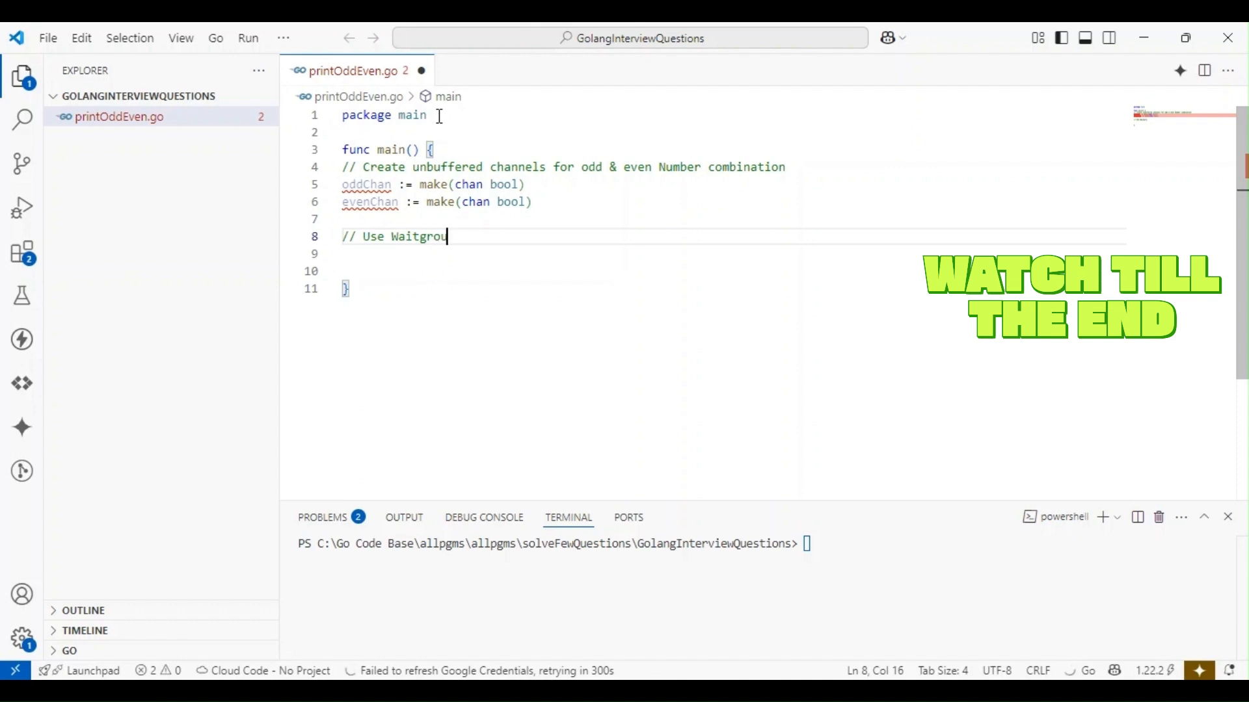
{"action": "type", "text": "p to wait fo"}
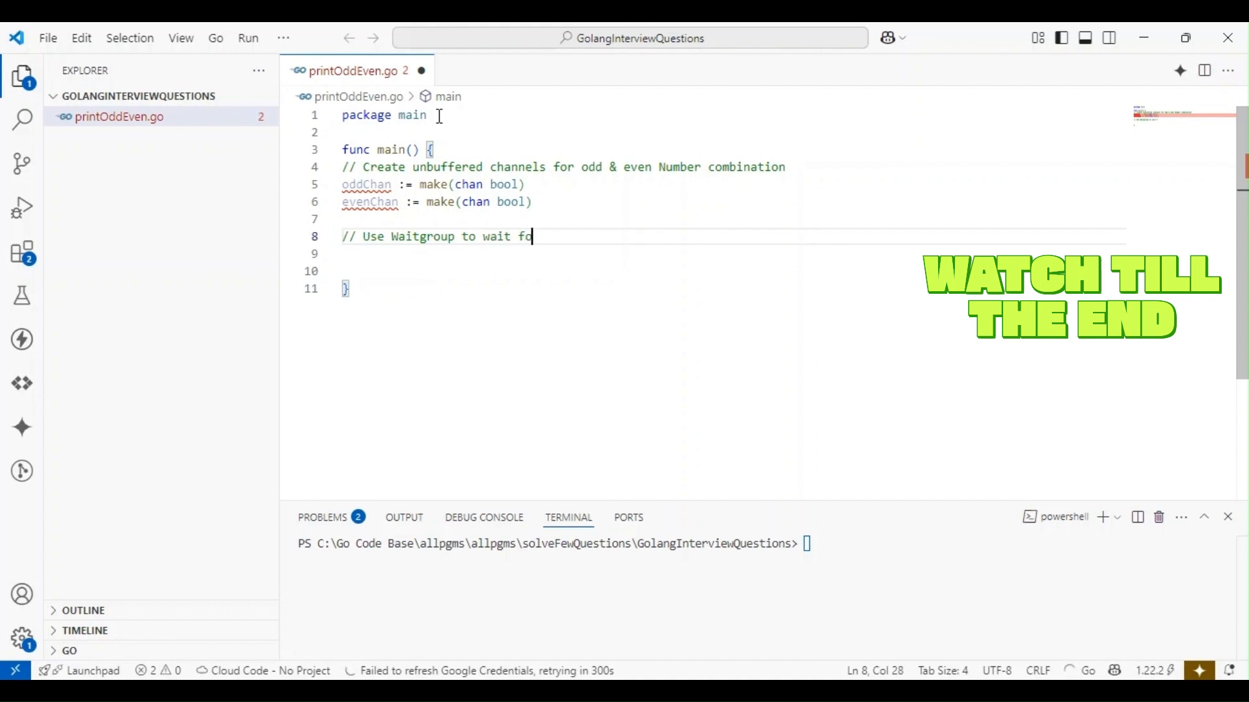
{"action": "type", "text": "r both gorou"}
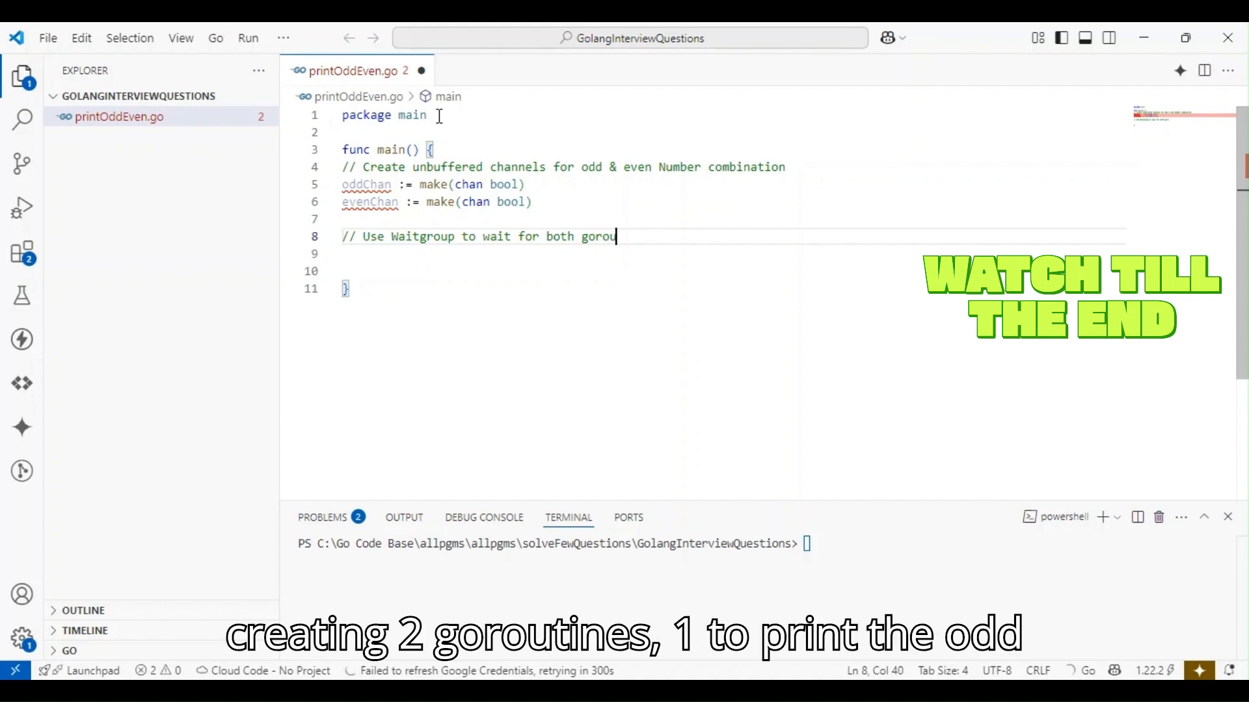
{"action": "type", "text": "tines"}
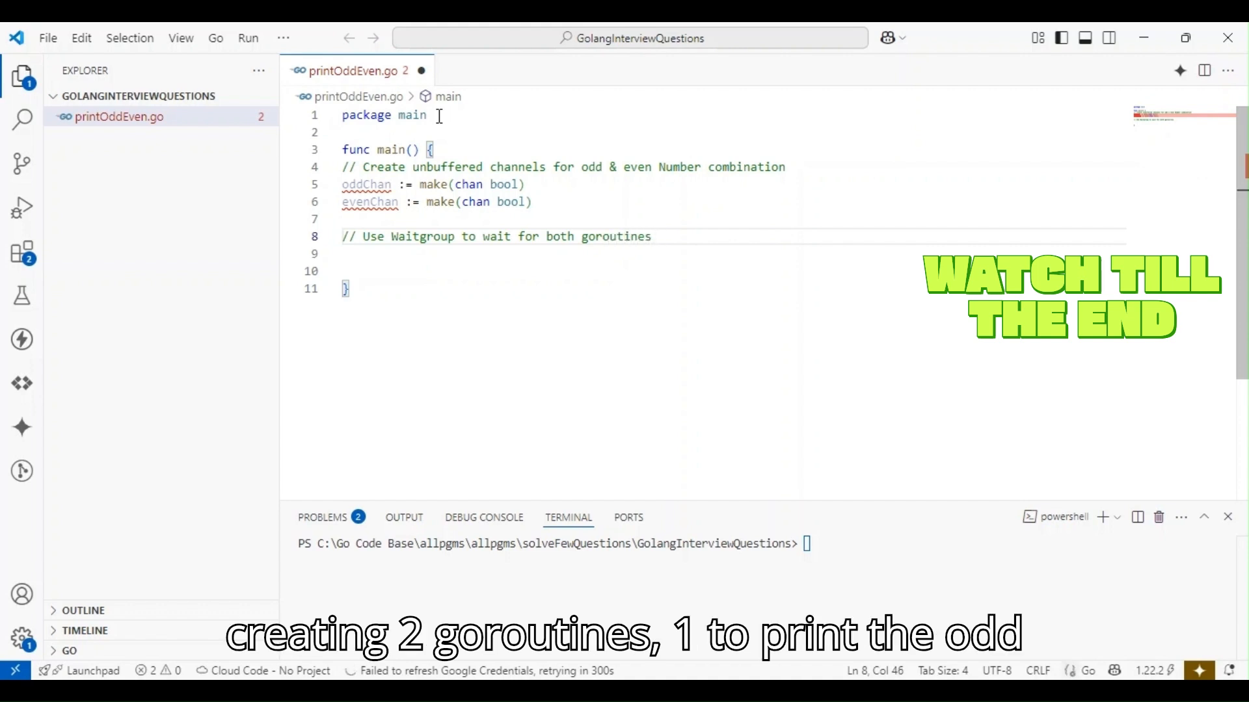
{"action": "type", "text": "to complete"}
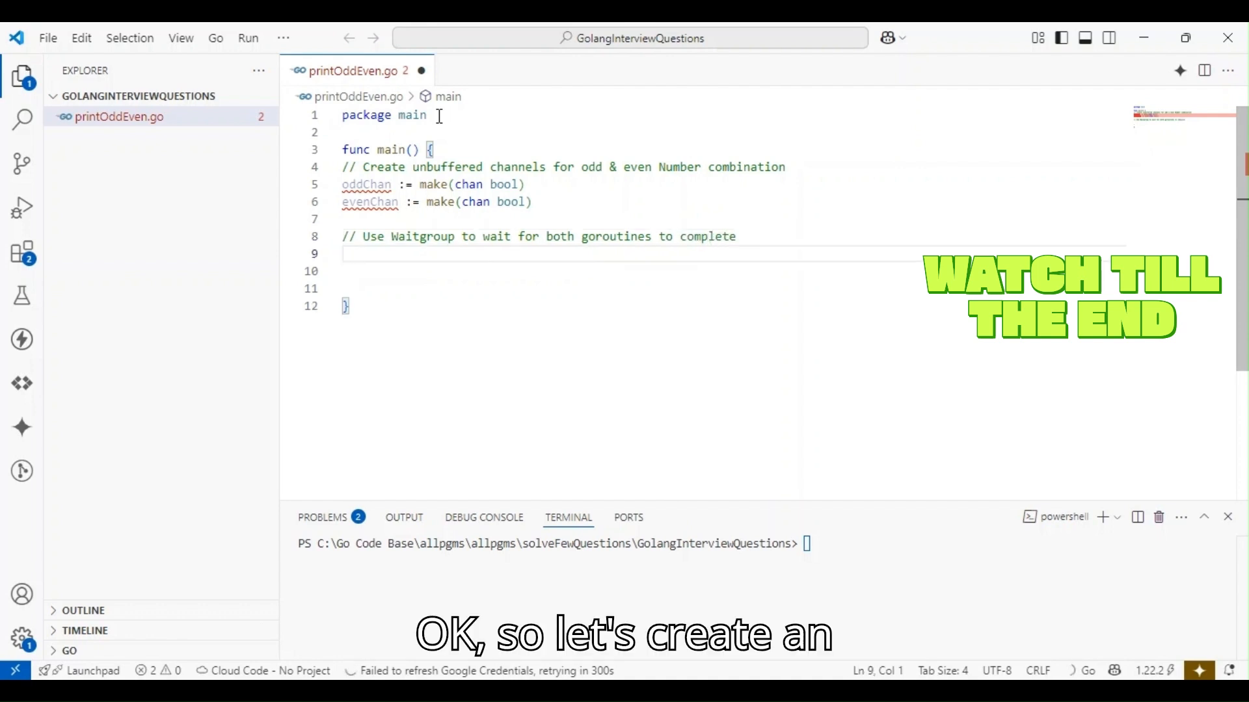
Declare wg := new(sync.WaitGroup), auto-importing sync, and call wg.Add(2).
{"action": "type", "text": "wg"}
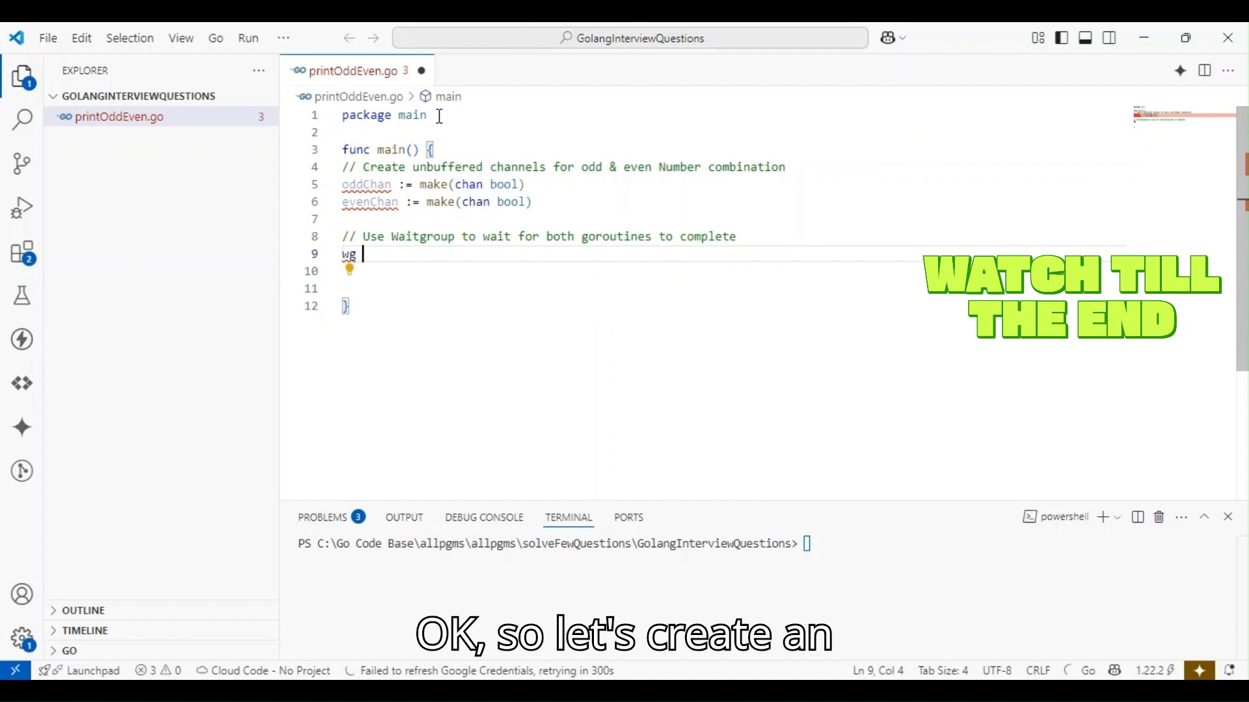
{"action": "type", "text": ":="}
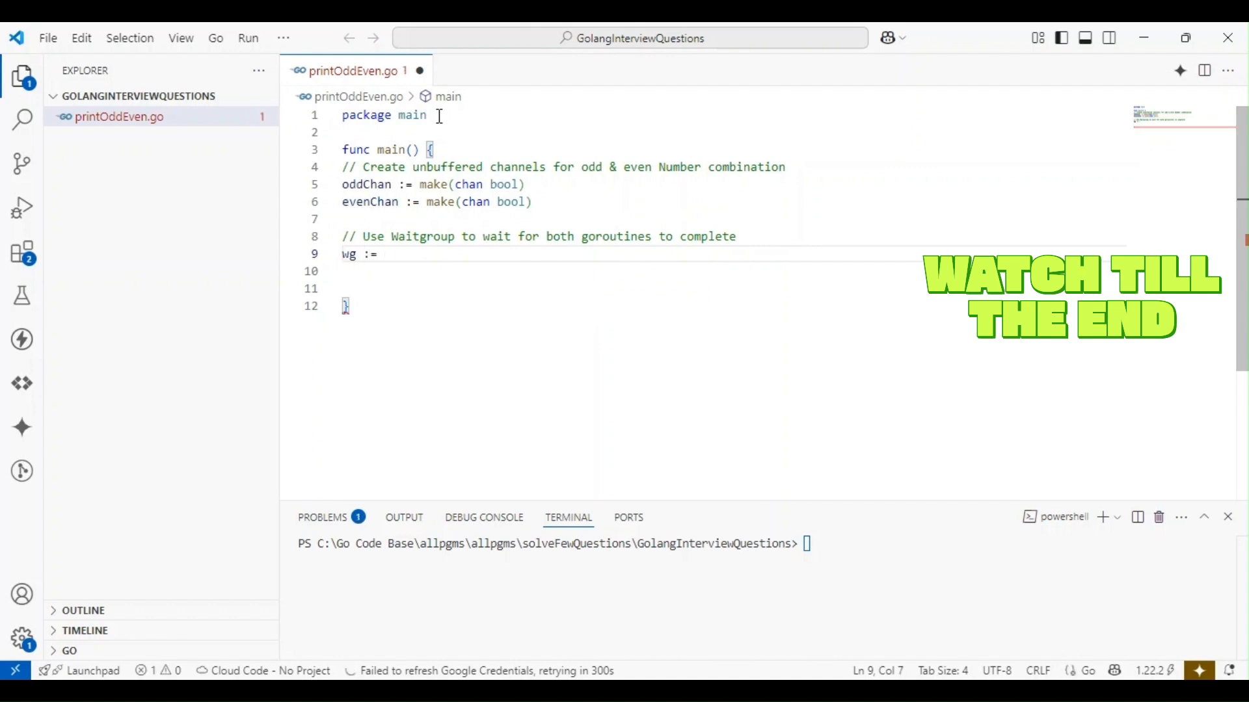
{"action": "type", "text": "new(s)"}
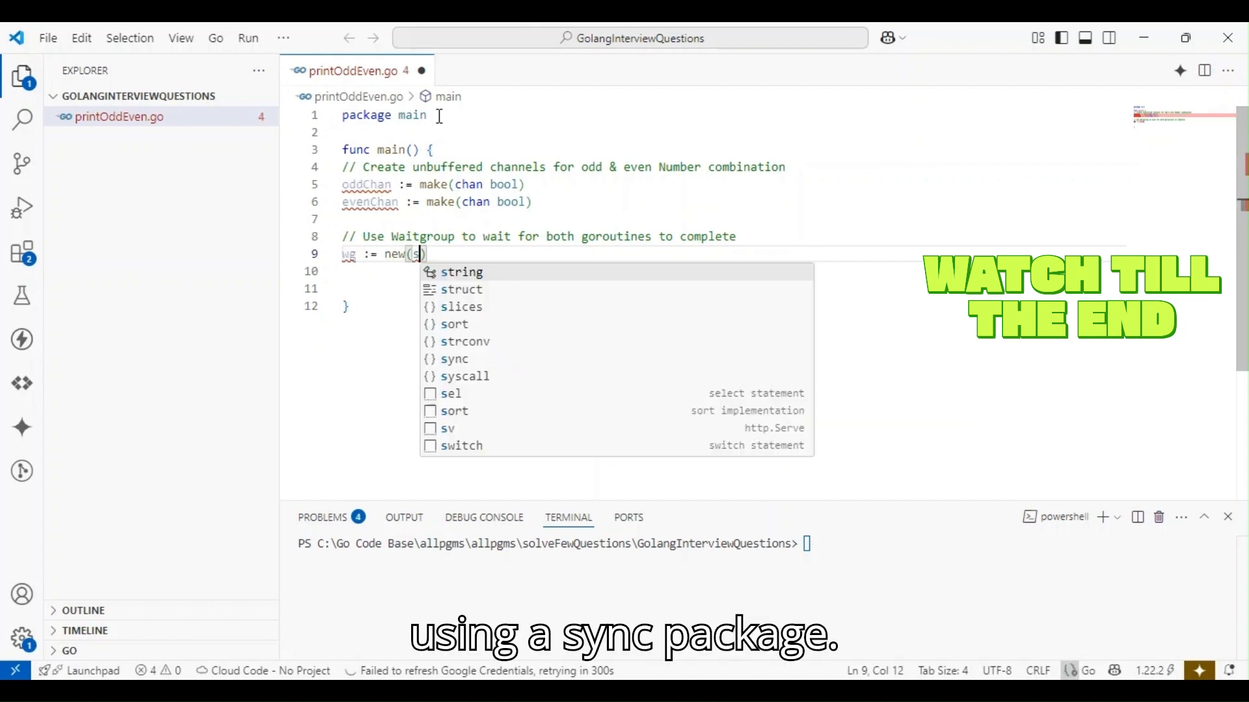
{"action": "type", "text": "sync."}
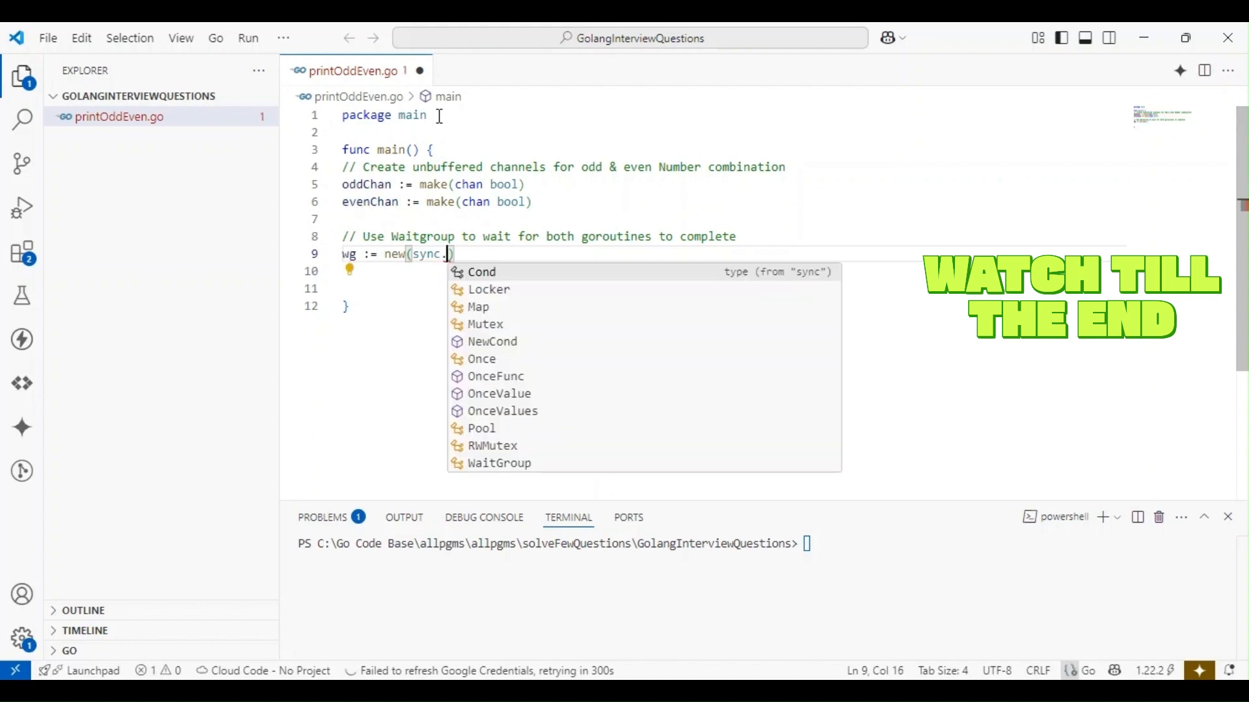
{"action": "left_click", "coordinate": [499, 462]}
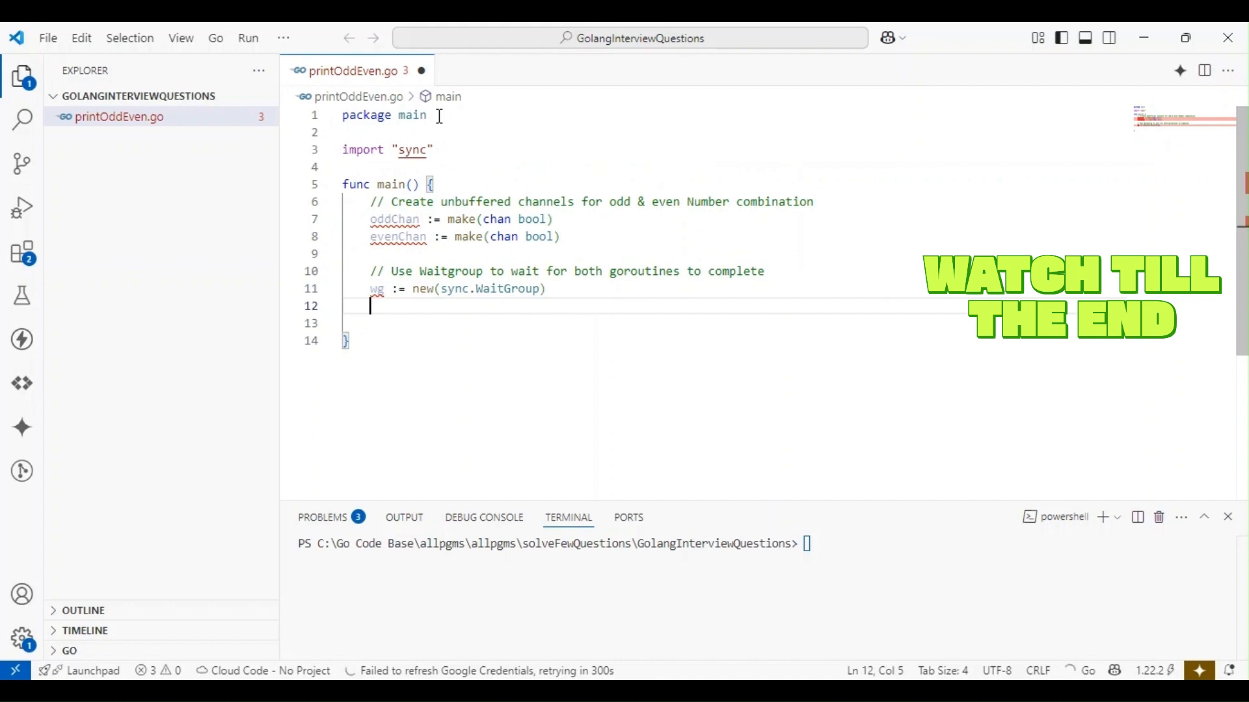
{"action": "type", "text": "wg."}
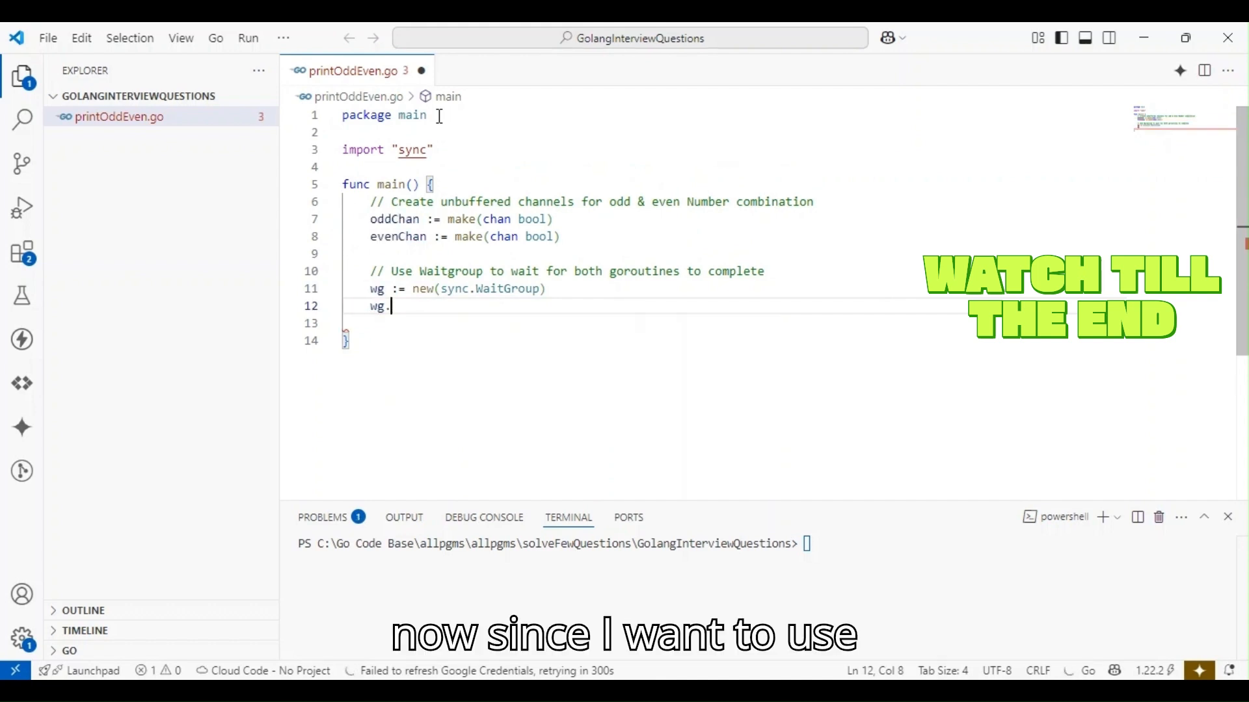
{"action": "type", "text": "Add("}
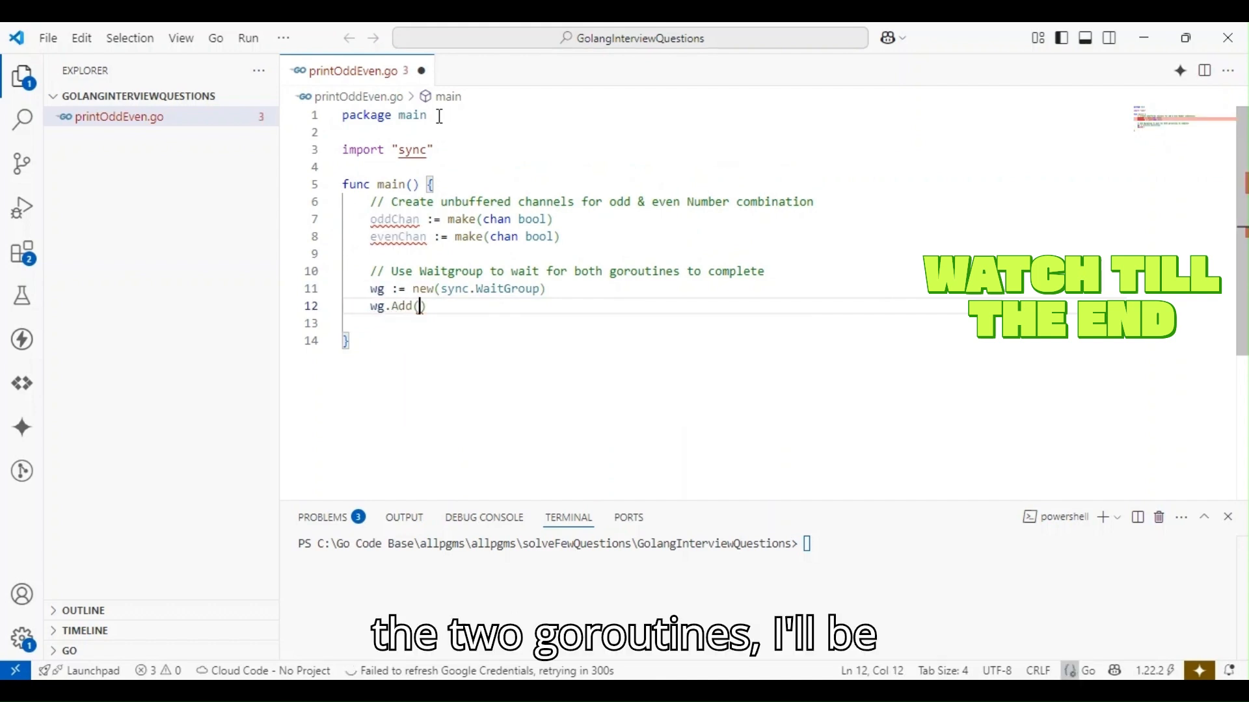
{"action": "type", "text": "2"}
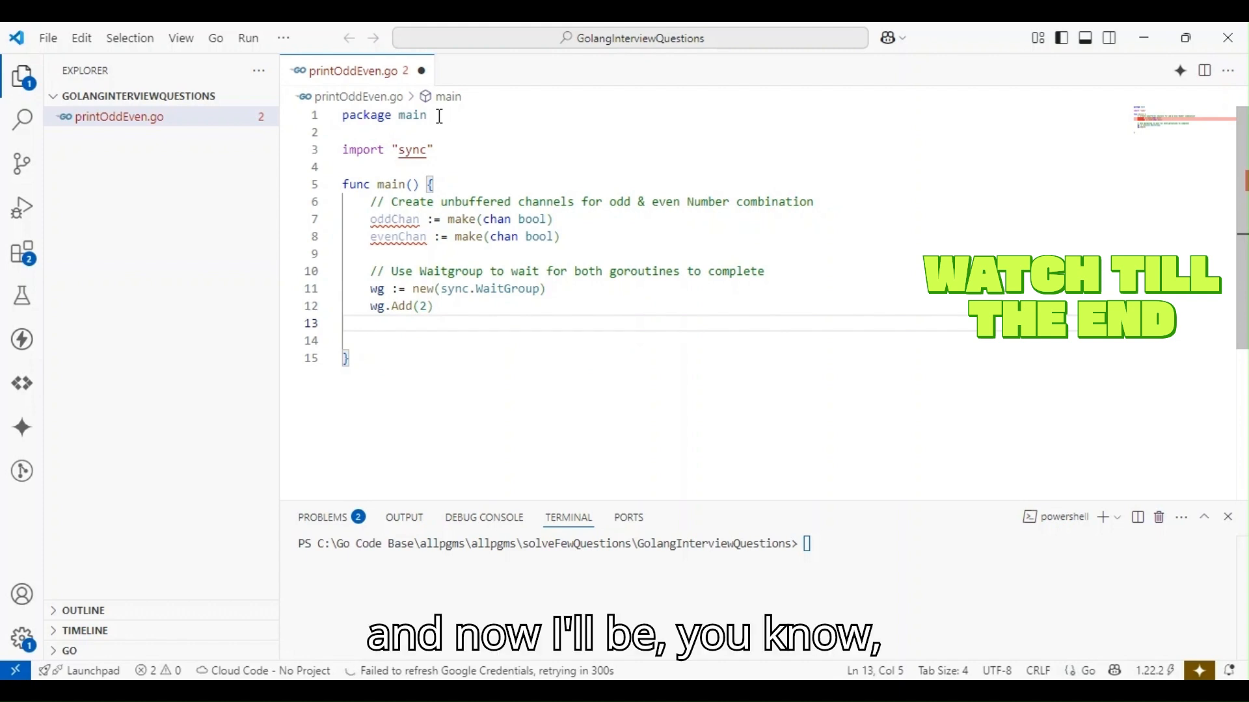
Add a '// Launch Goroutines' comment, then go printOdd and go printEven calls passing wg, oddChan, evenChan.
{"action": "type", "text": "//"}
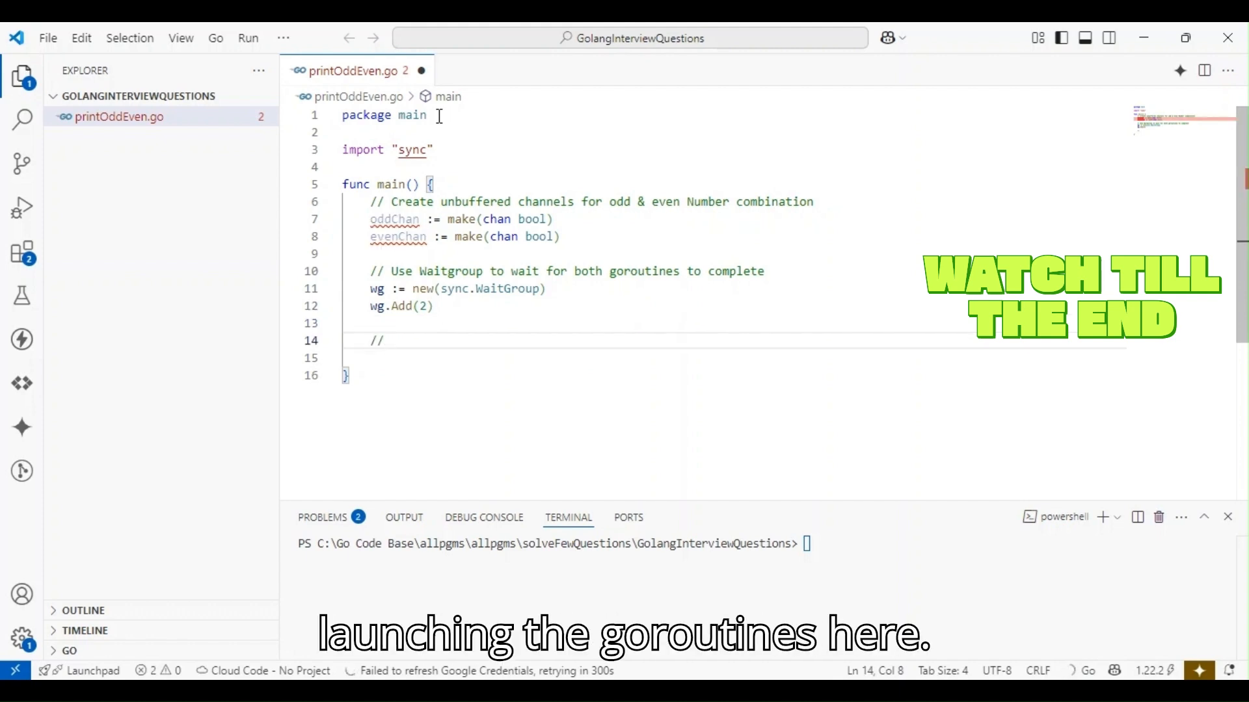
{"action": "type", "text": "Launch Go"}
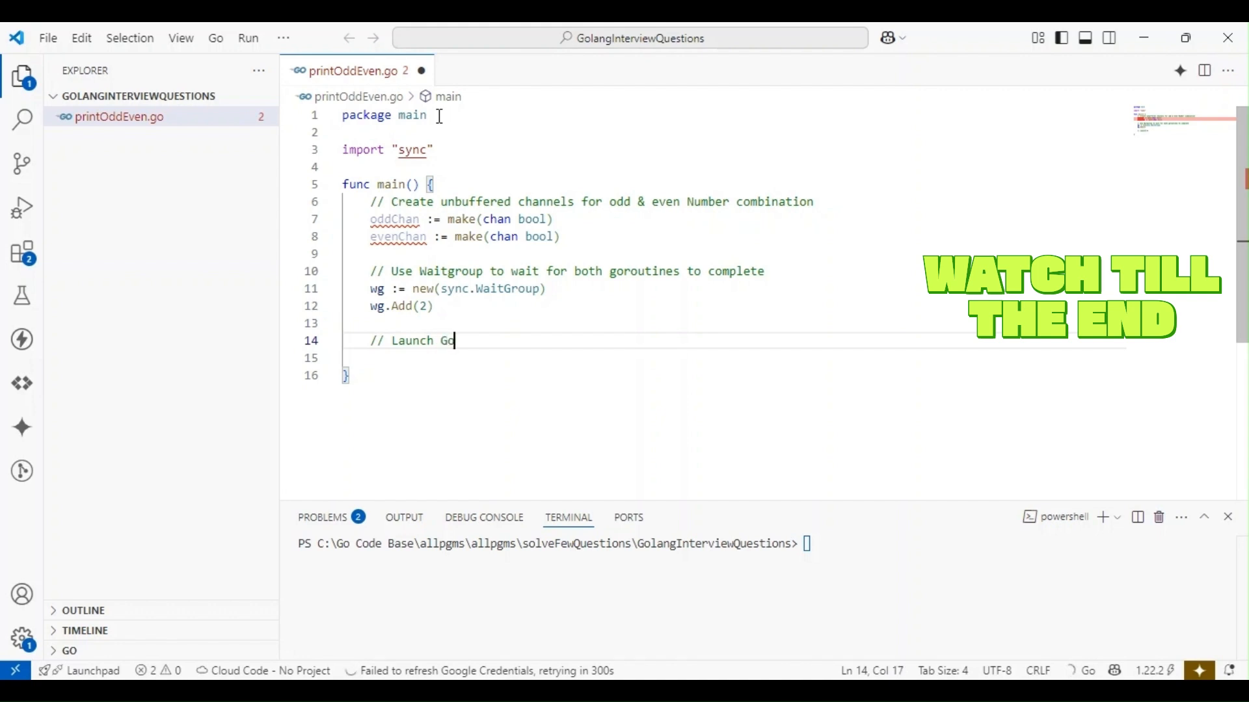
{"action": "type", "text": "routines"}
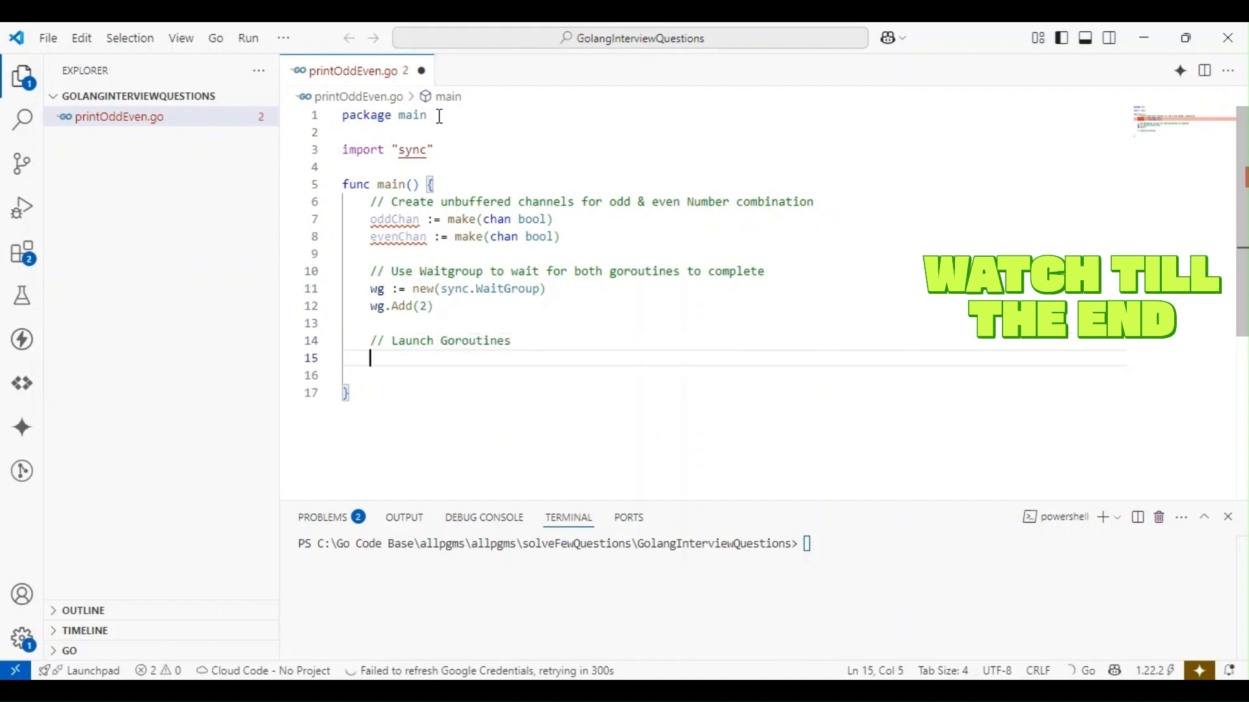
{"action": "type", "text": "go"}
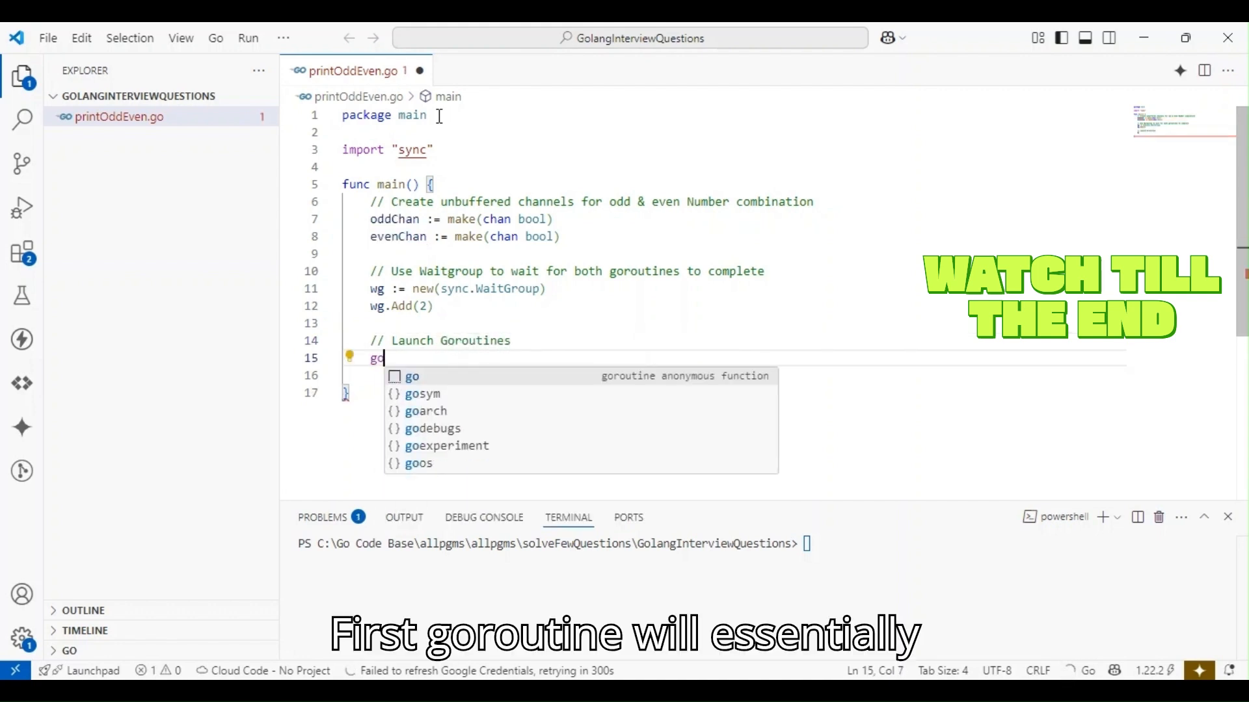
{"action": "type", "text": "pri"}
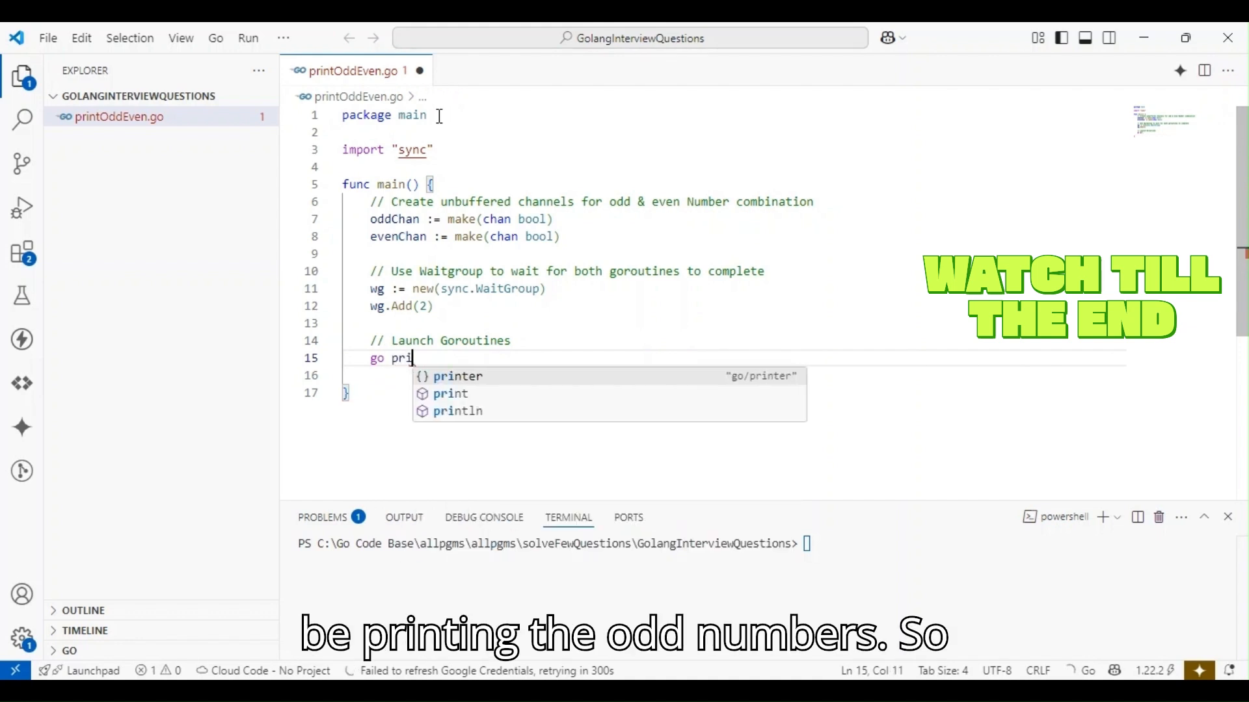
{"action": "type", "text": "ntOdd"}
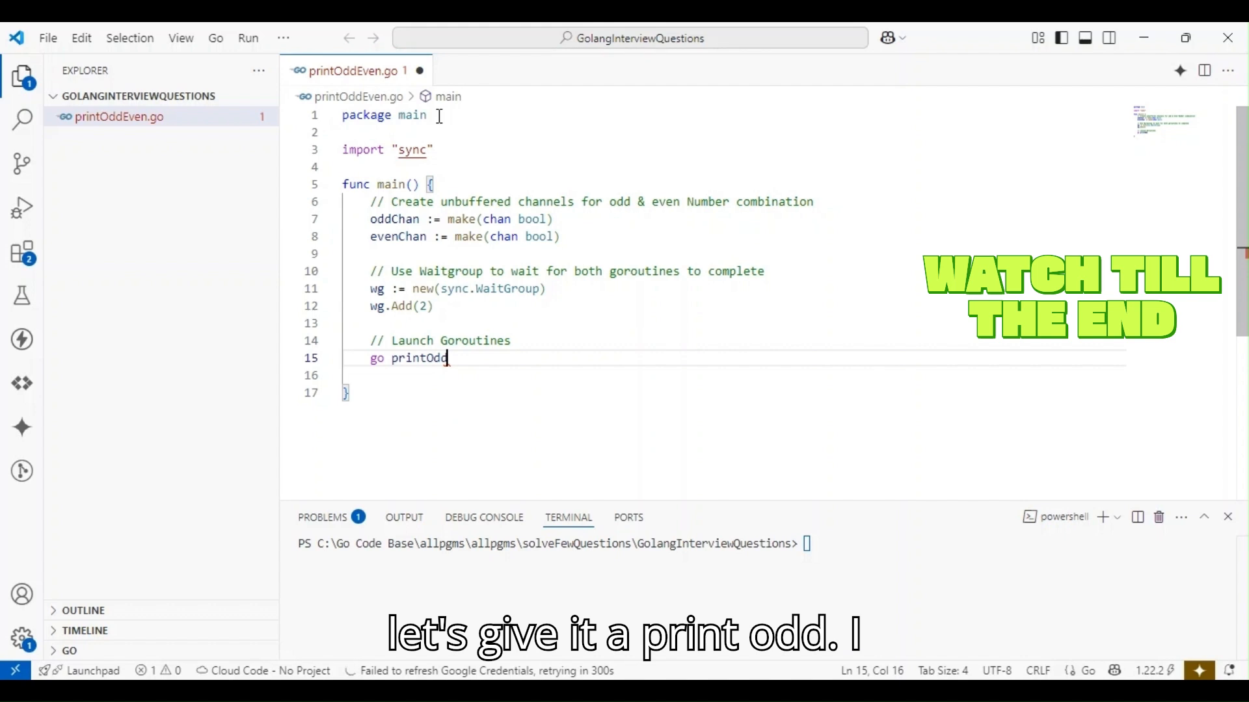
{"action": "type", "text": "(wg"}
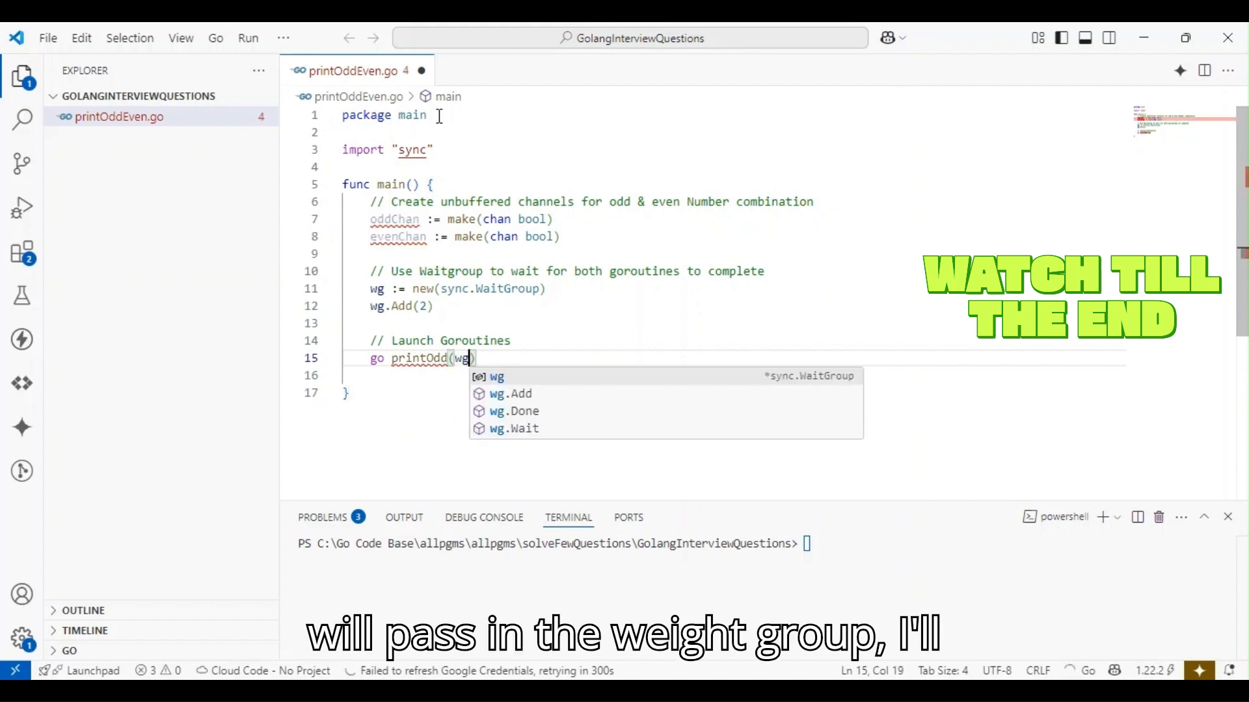
{"action": "type", "text": ","}
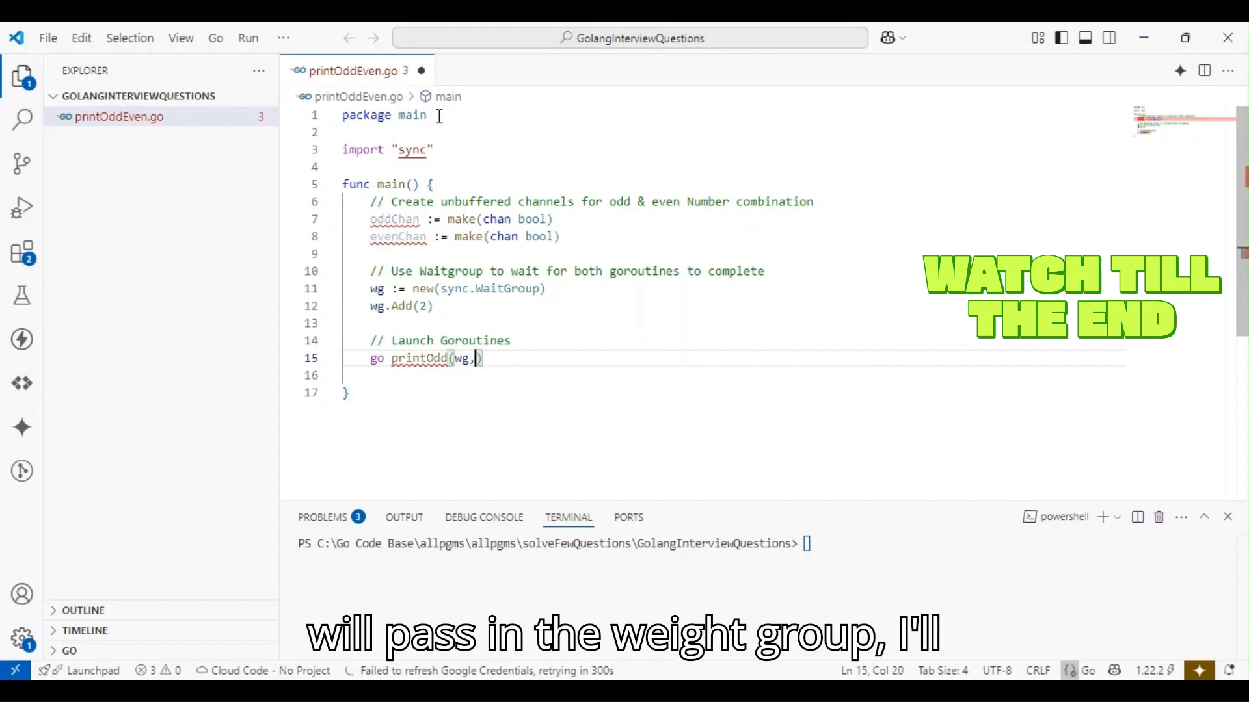
{"action": "type", "text": "oddChan"}
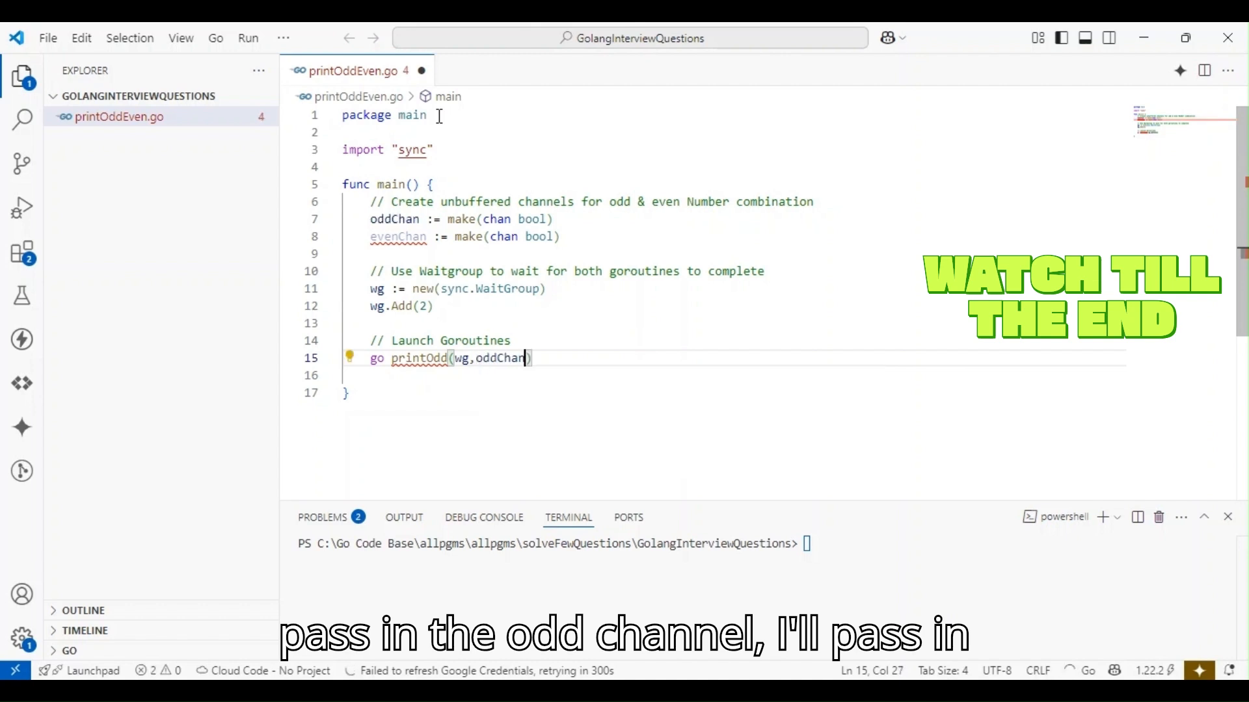
{"action": "type", "text": ",evenChan"}
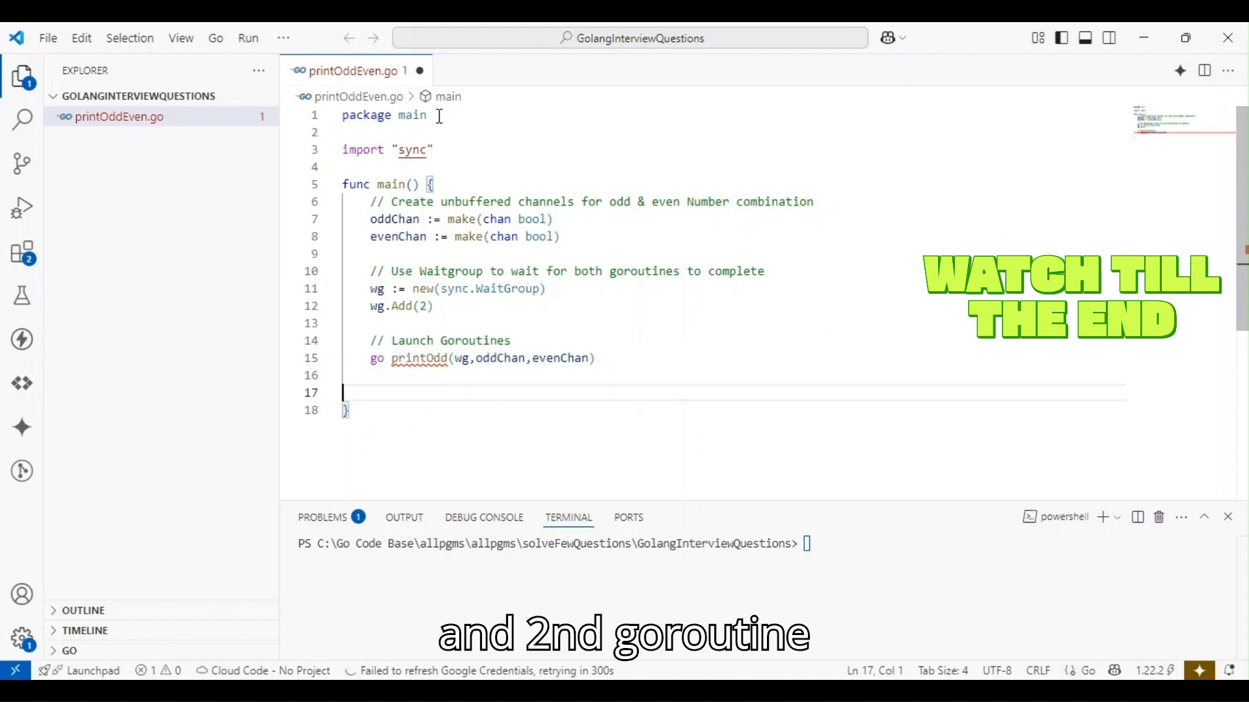
{"action": "type", "text": "go printOdd(wg,oddChan,evenChan)"}
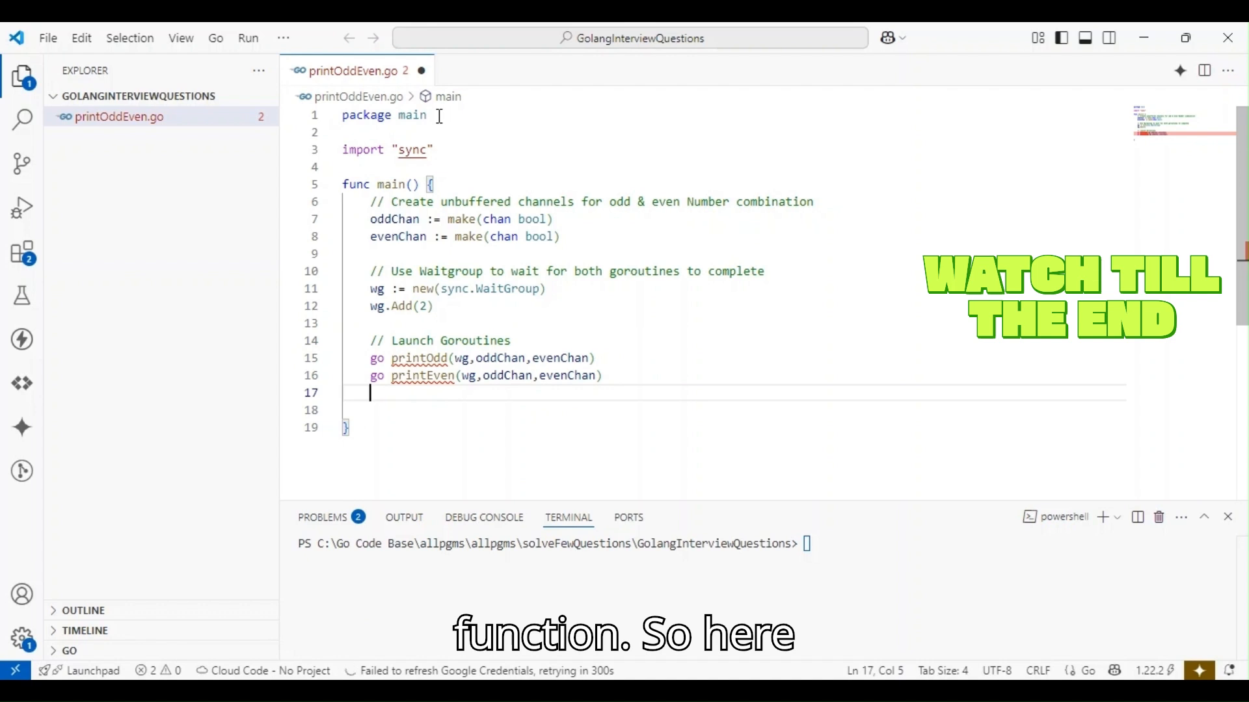
Send true on oddChan, then call wg.Wait() commented as waiting for Goroutines to Finish.
{"action": "type", "text": "o"}
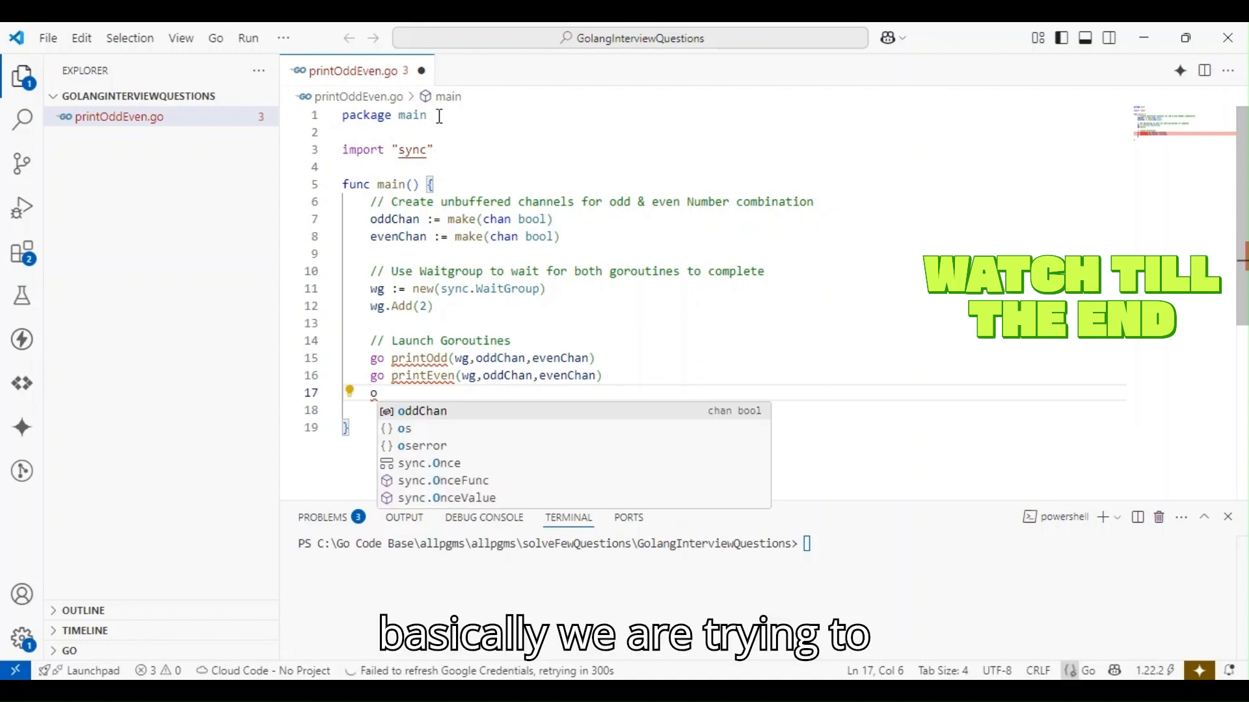
{"action": "type", "text": "ddChan <- true"}
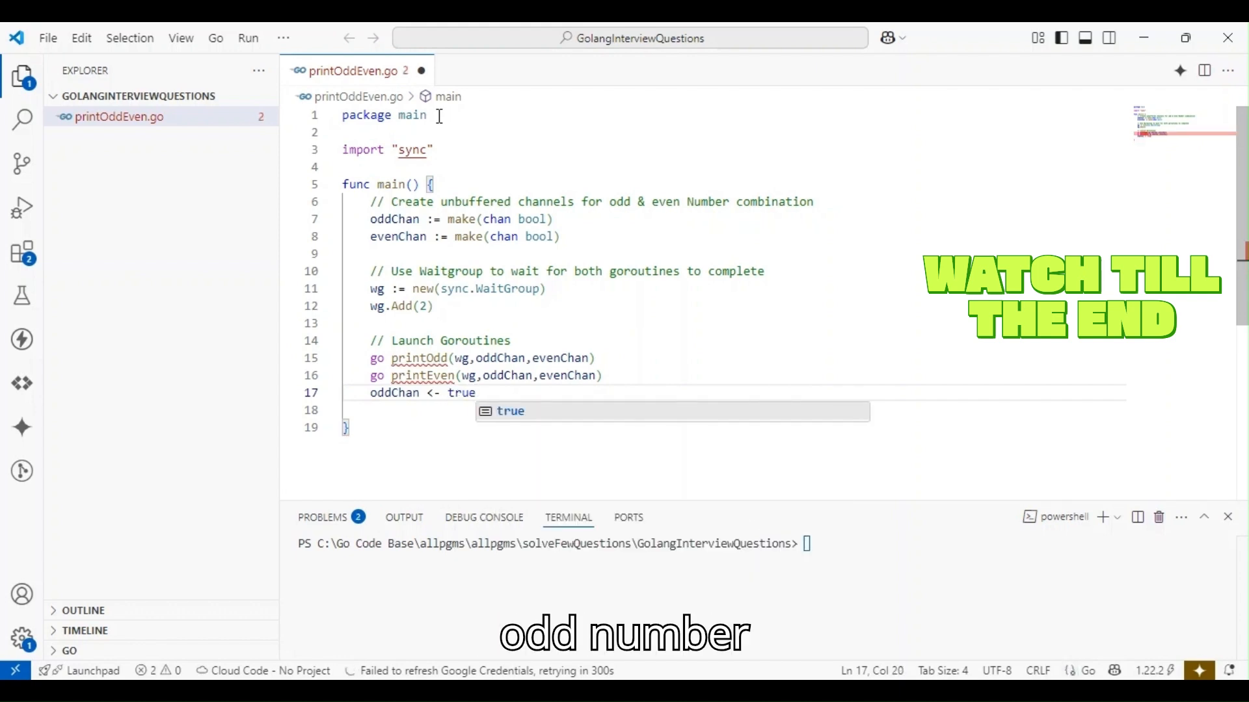
{"action": "key", "text": "Enter"}
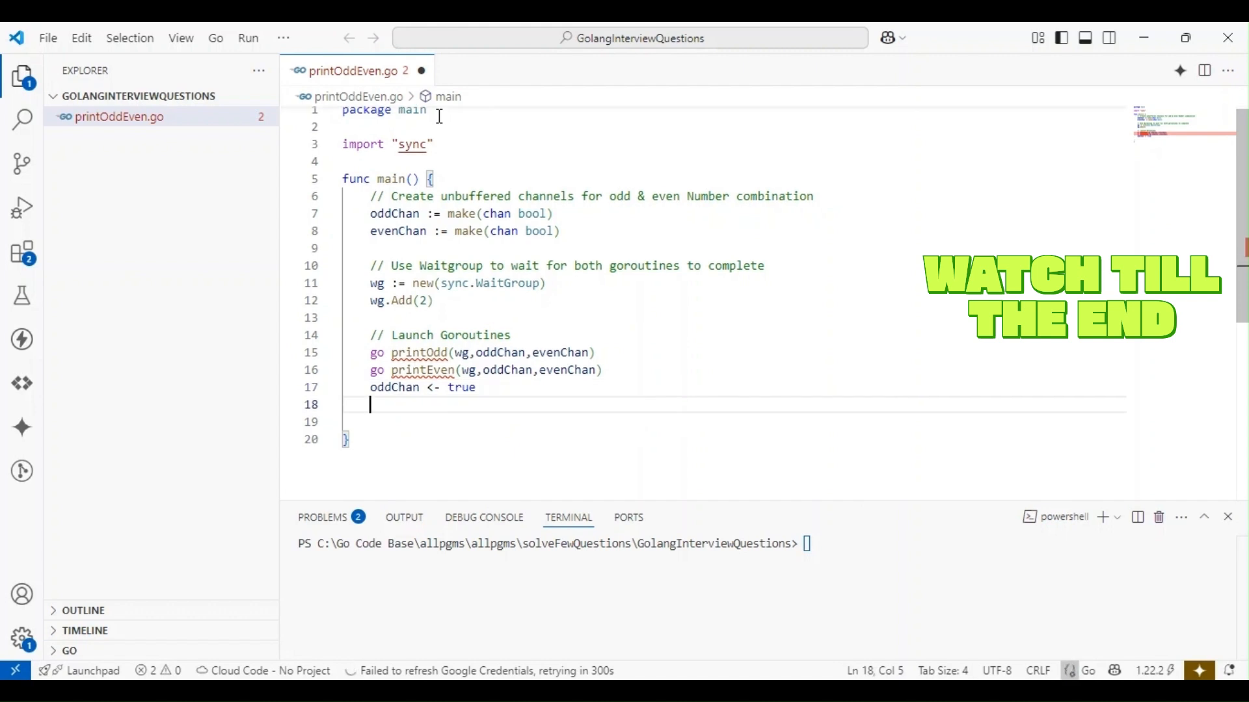
{"action": "type", "text": "wg.Wait() //"}
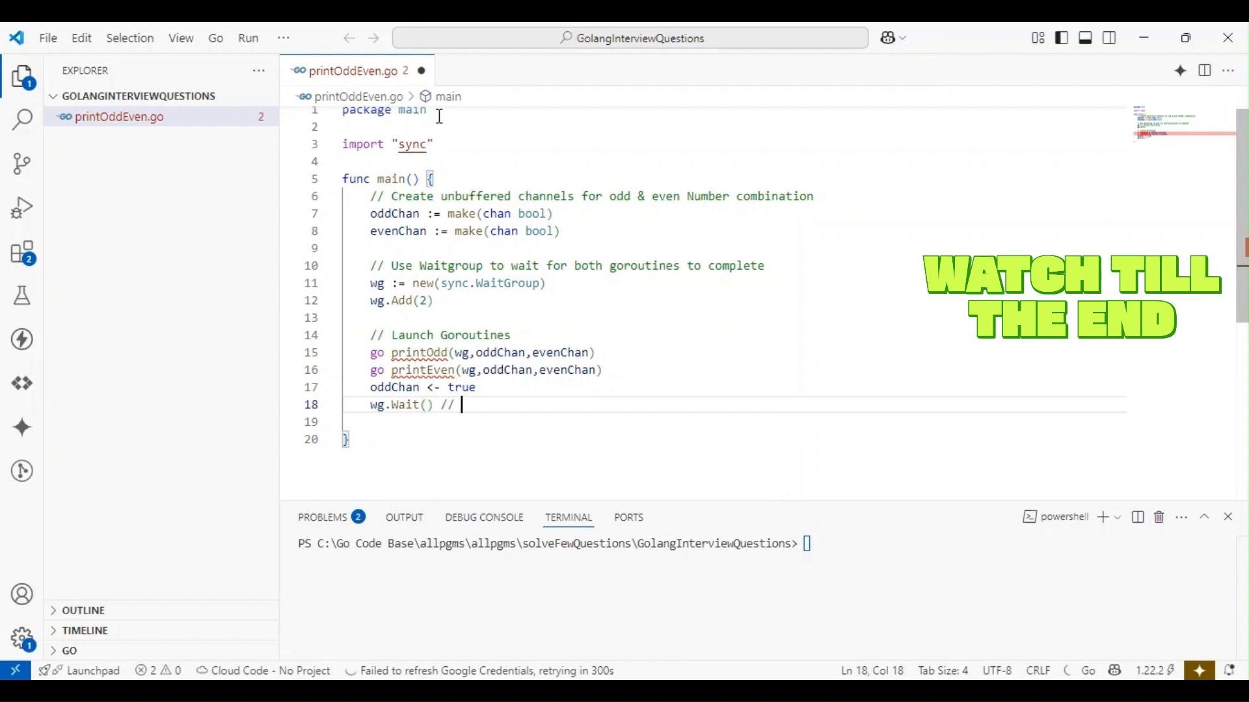
{"action": "type", "text": "Waits for both"}
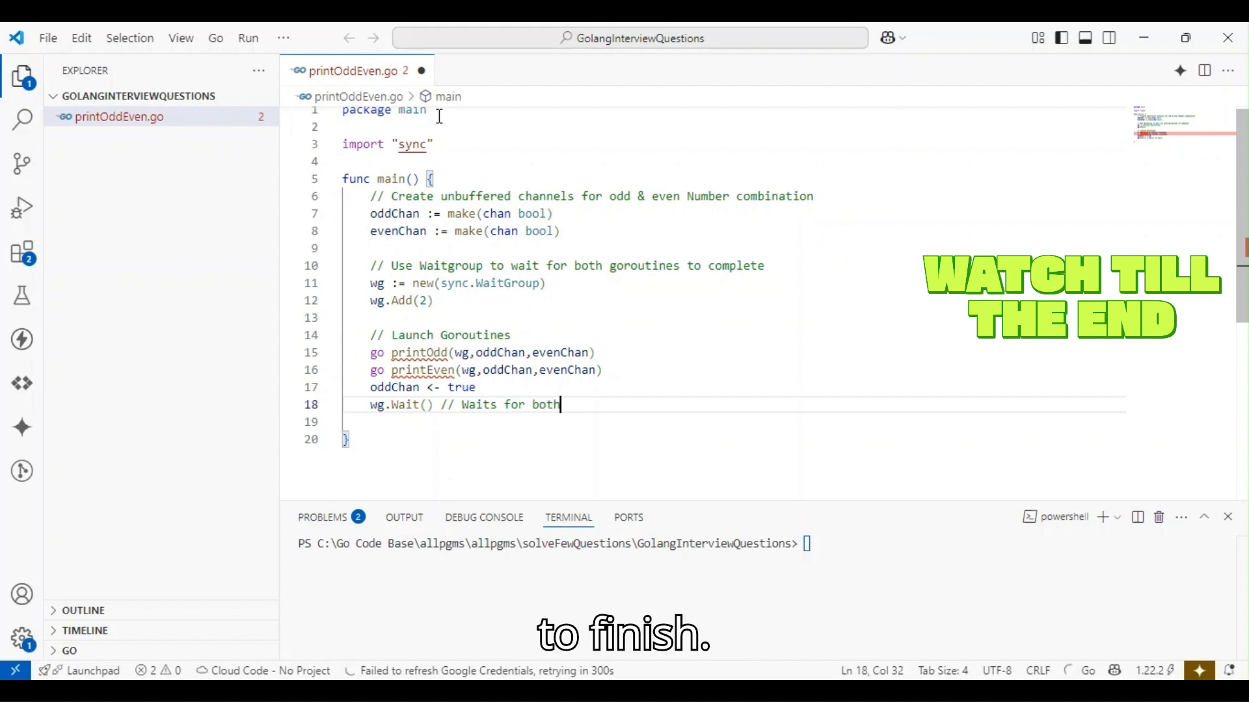
{"action": "type", "text": "Goroutines to"}
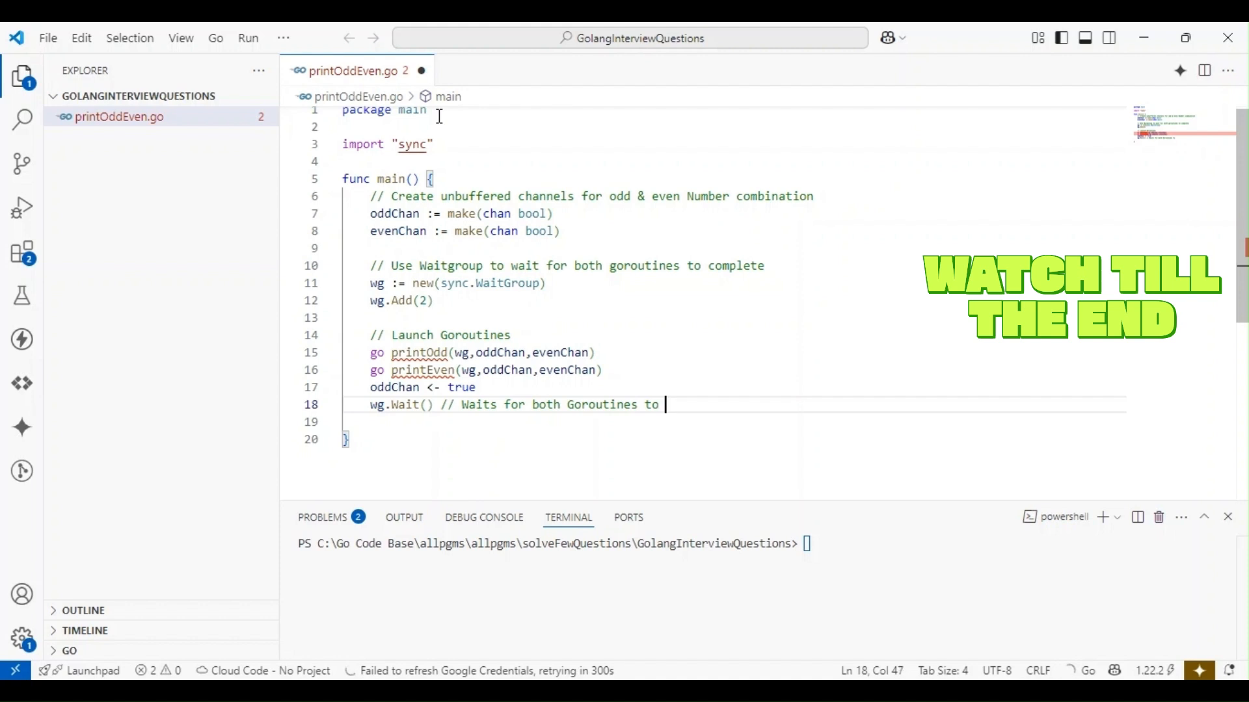
{"action": "type", "text": "Finish"}
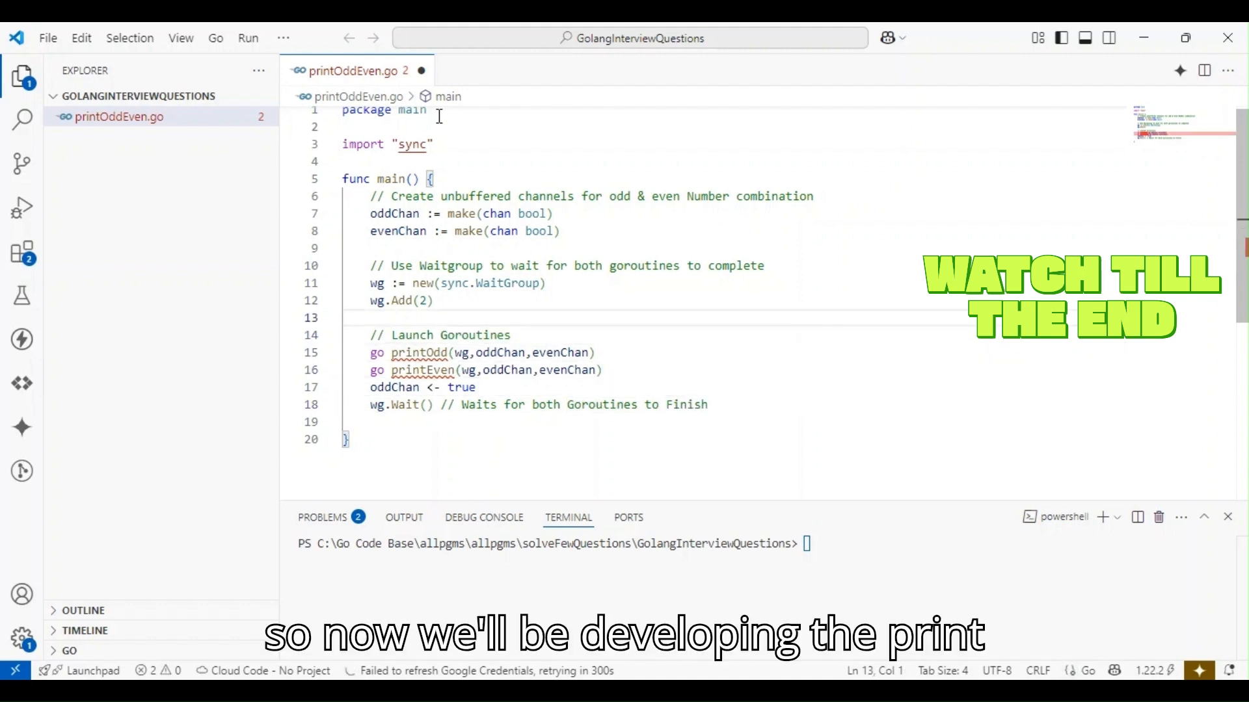
Put the cursor on a new line above func main for a new function.
{"action": "double_click", "coordinate": [734, 265]}
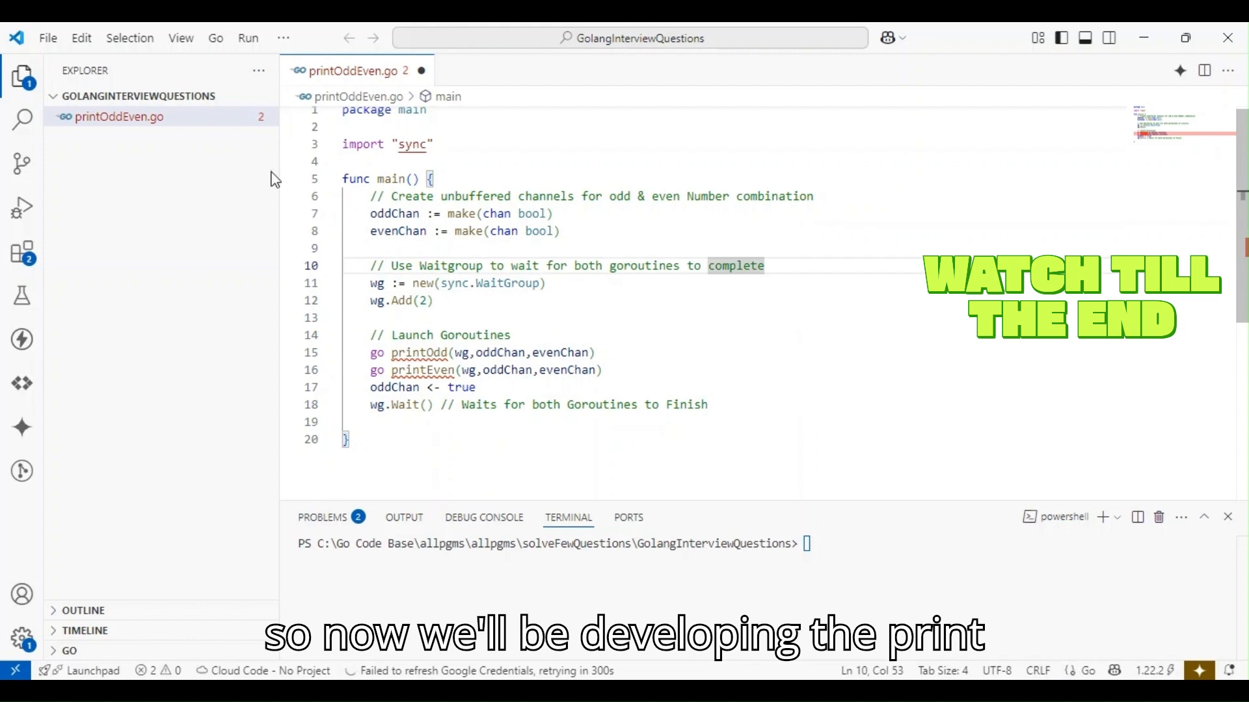
{"action": "left_click", "coordinate": [427, 352]}
{"action": "type", "text": "func"}
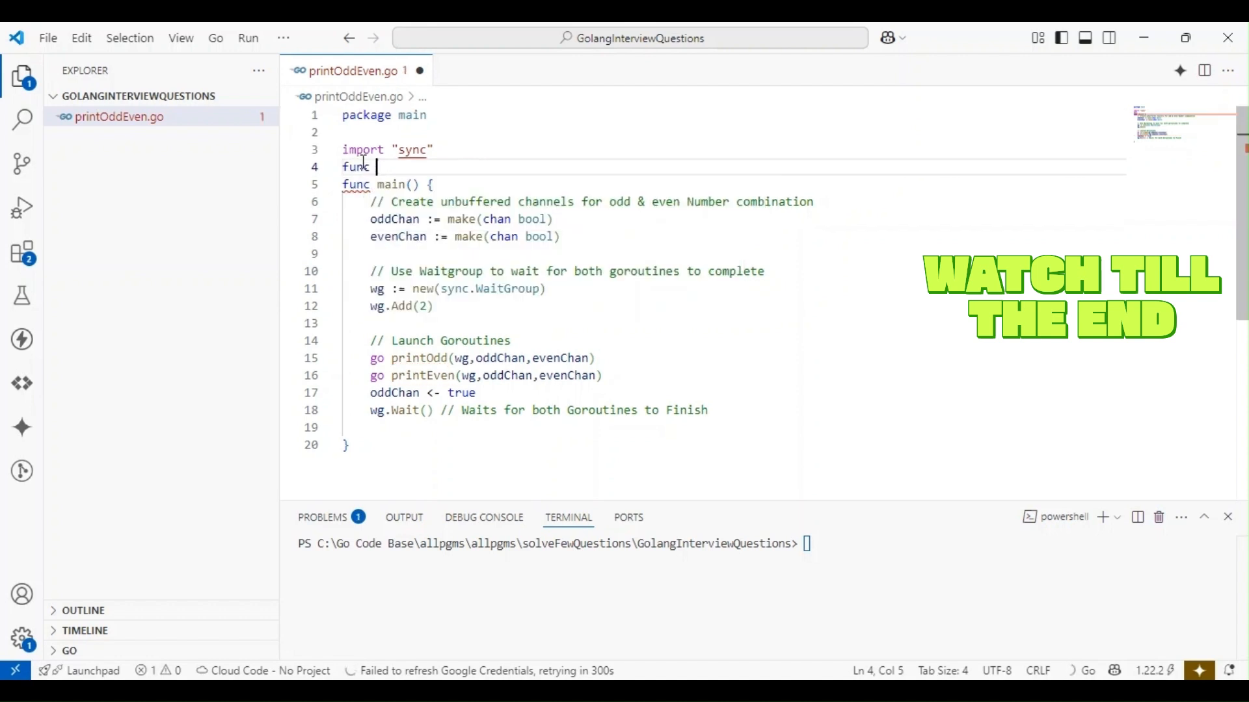
Begin declaring printOdd with a wg *sync.WaitGroup parameter.
{"action": "type", "text": "printOdd"}
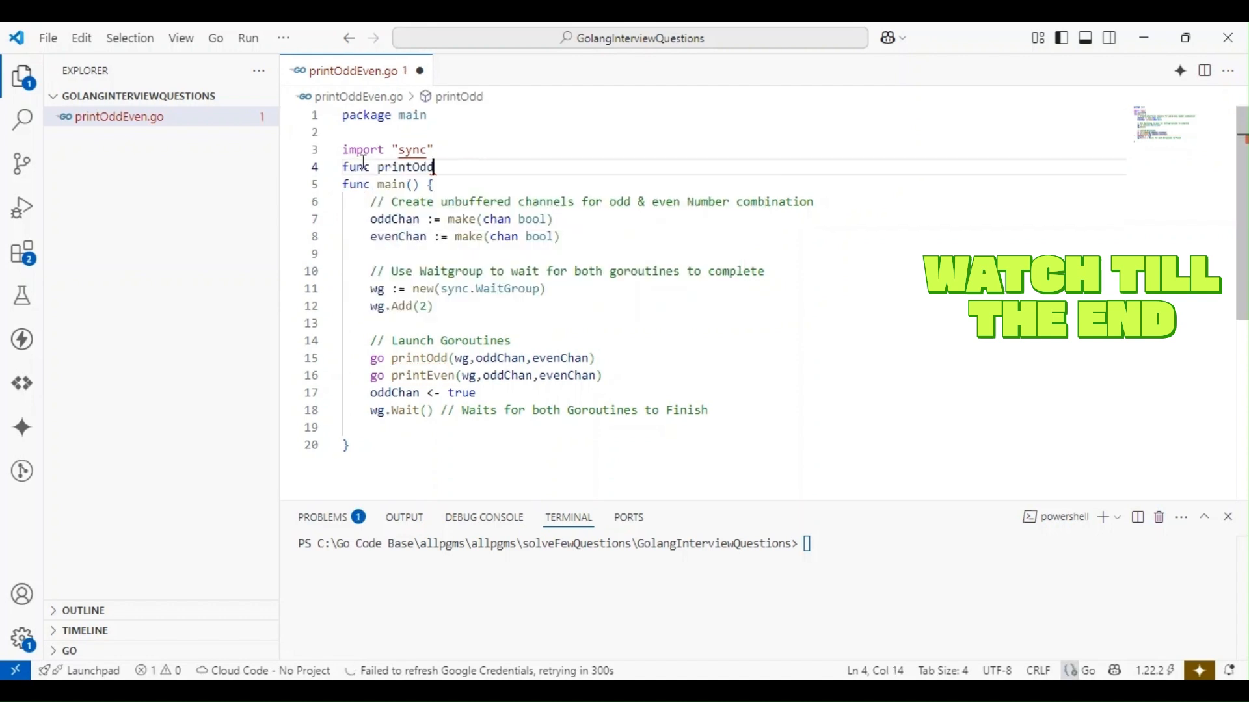
{"action": "type", "text": "( )"}
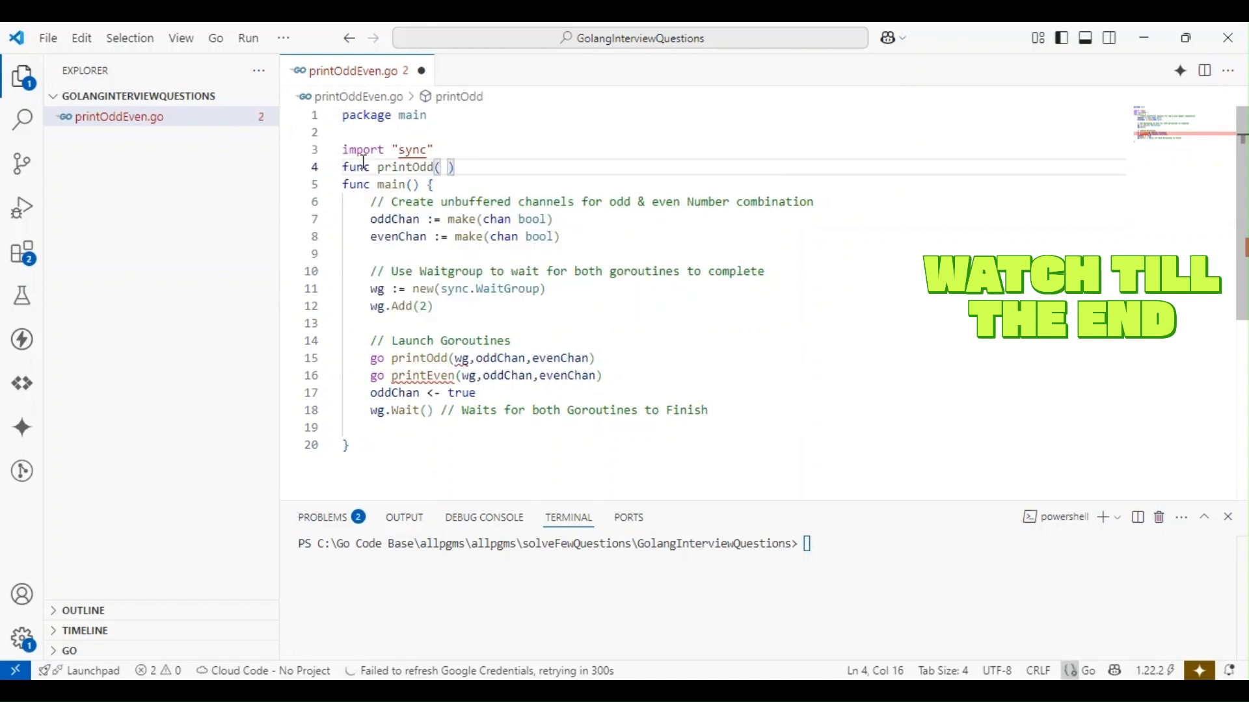
{"action": "type", "text": "wg"}
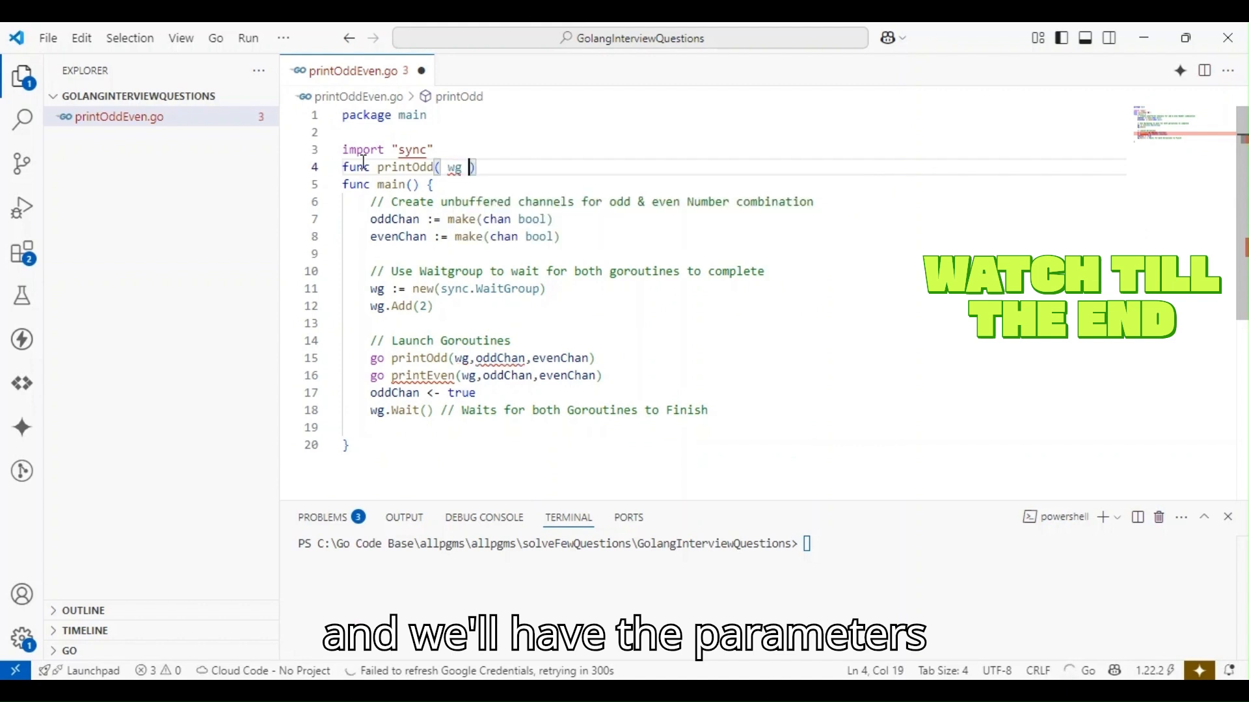
{"action": "type", "text": "*"}
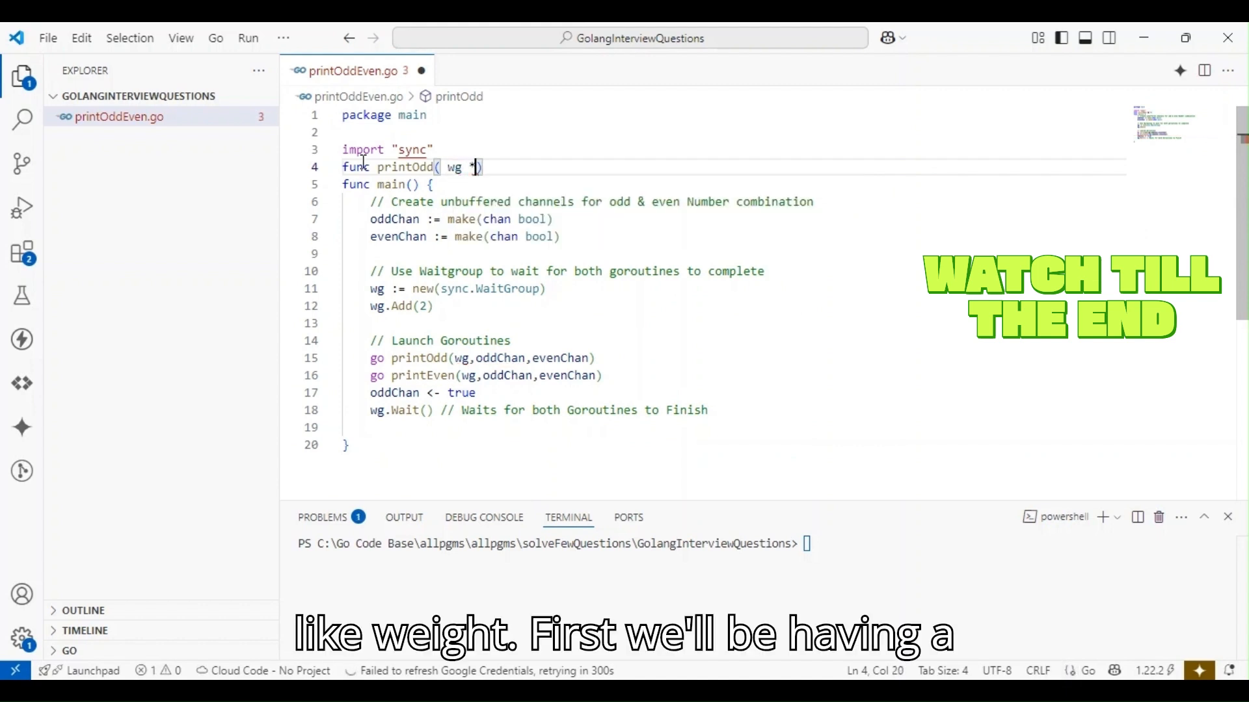
{"action": "type", "text": "sync.W"}
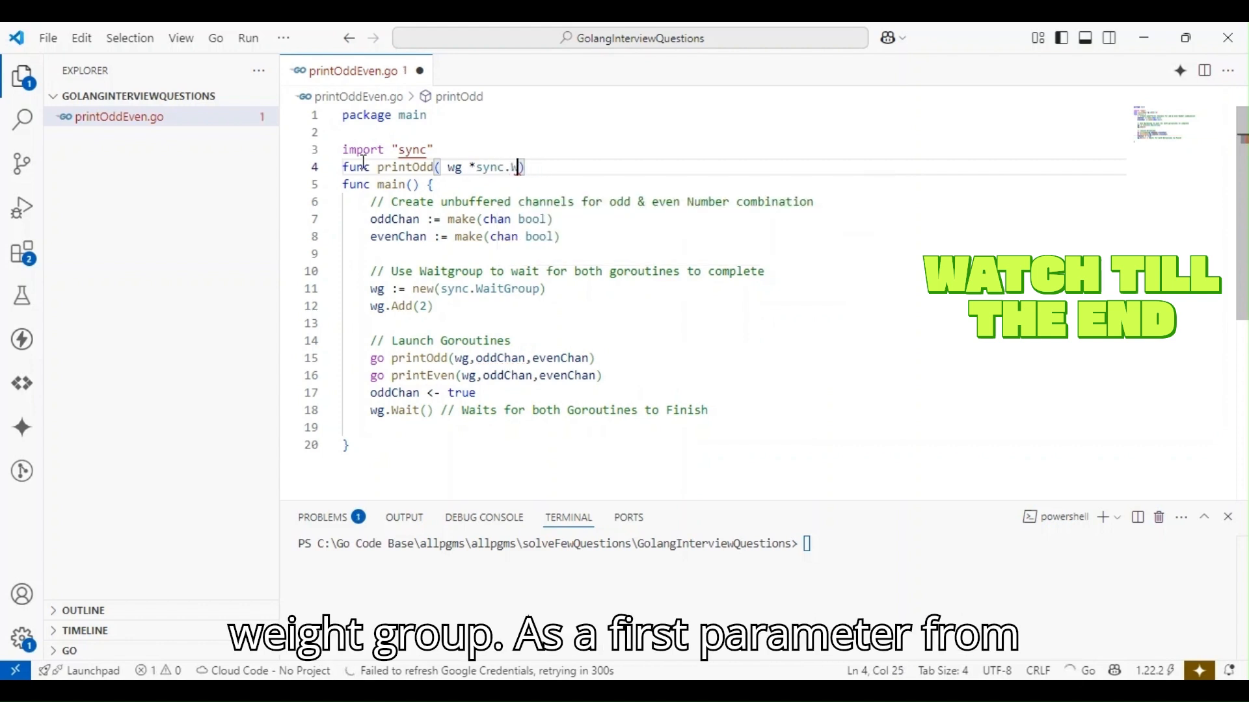
{"action": "type", "text": "aitGroup"}
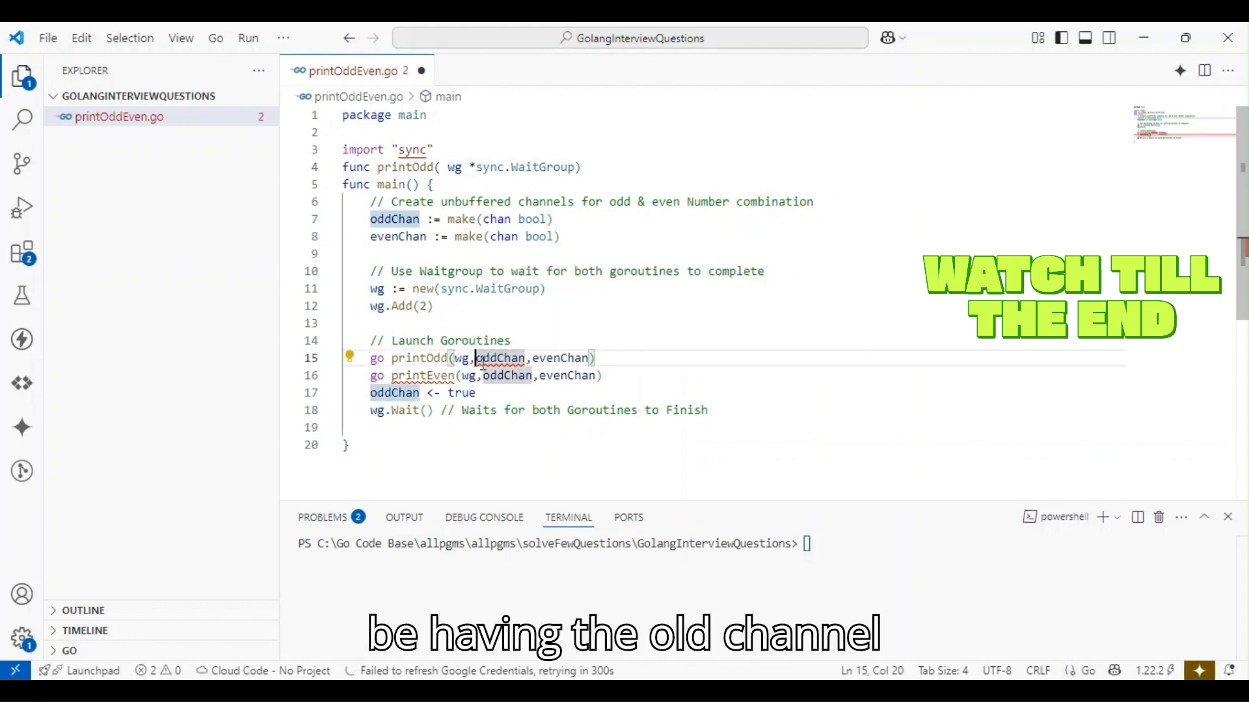
Add oddChan and evenChan chan bool parameters and an empty body to printOdd.
{"action": "left_click_drag", "start_coordinate": [474, 358], "coordinate": [588, 357]}
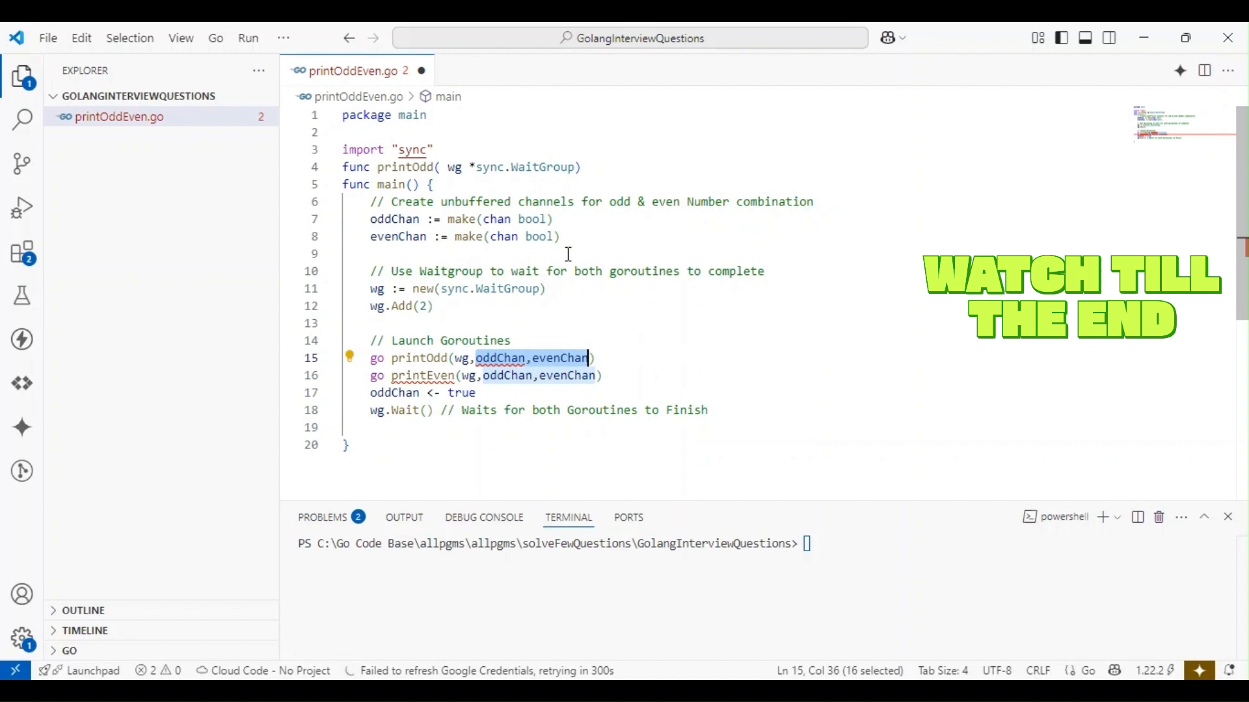
{"action": "left_click", "coordinate": [565, 167]}
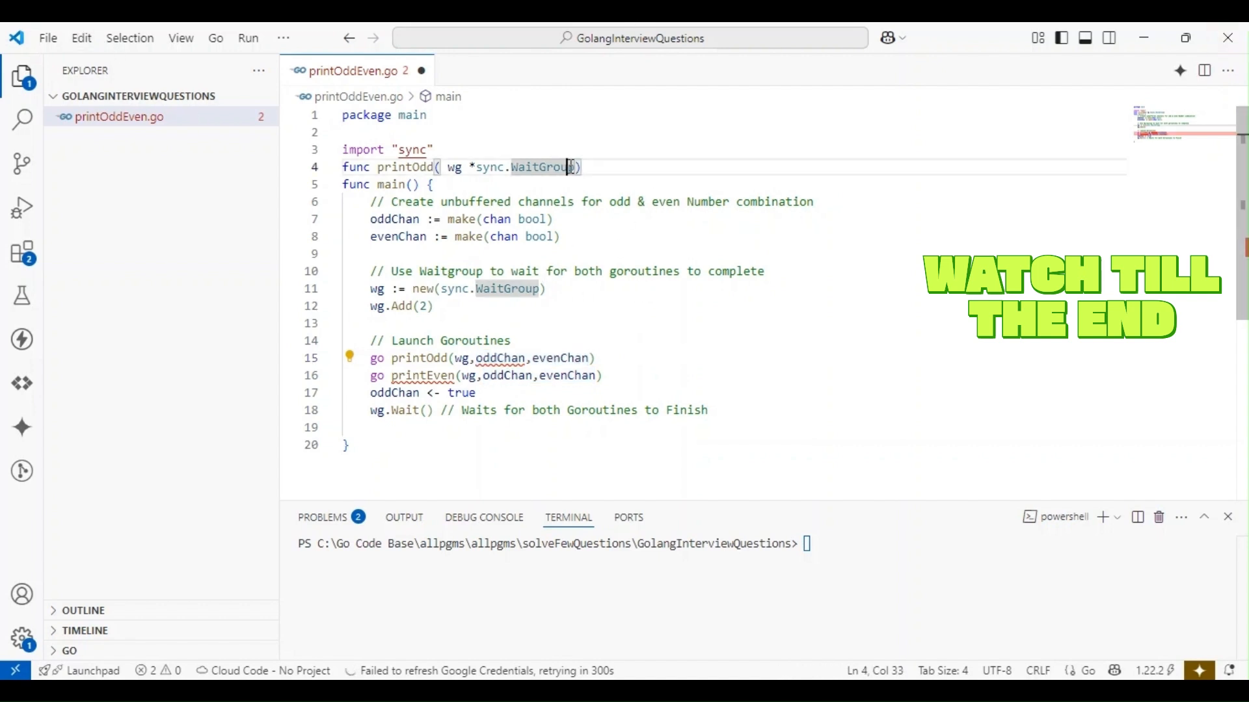
{"action": "type", "text": ","}
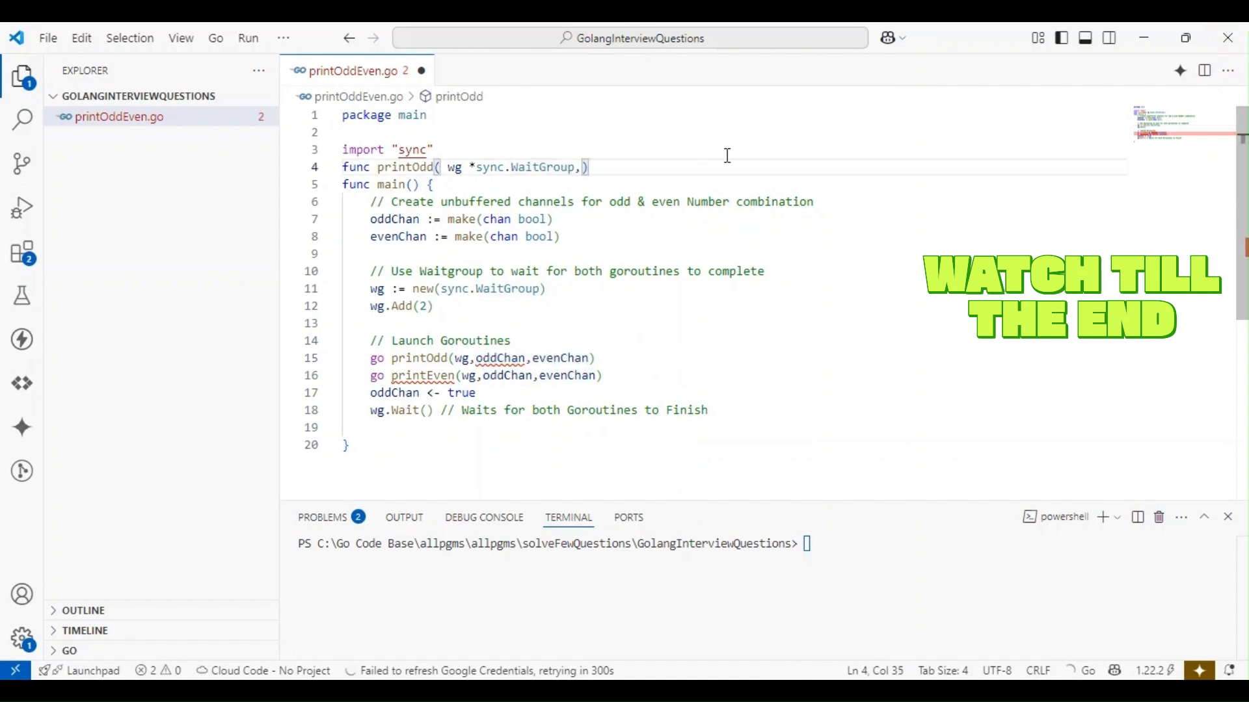
{"action": "type", "text": "oddChan,evenChan"}
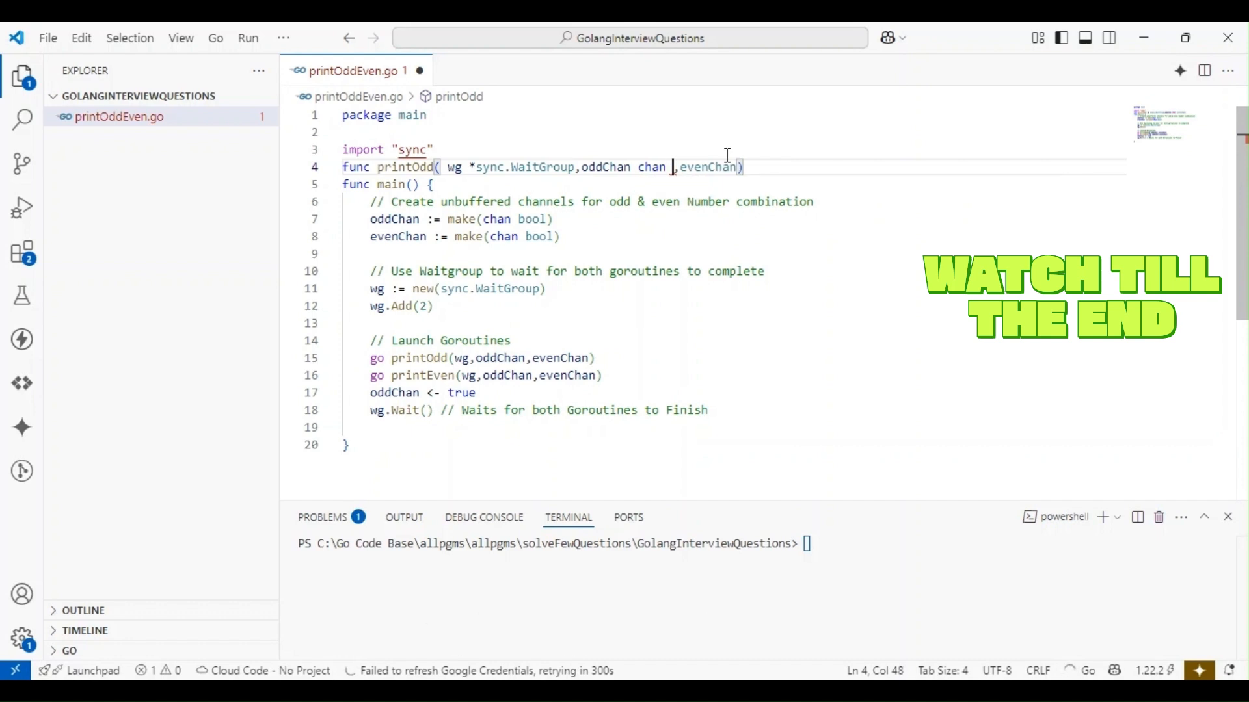
{"action": "type", "text": "bool"}
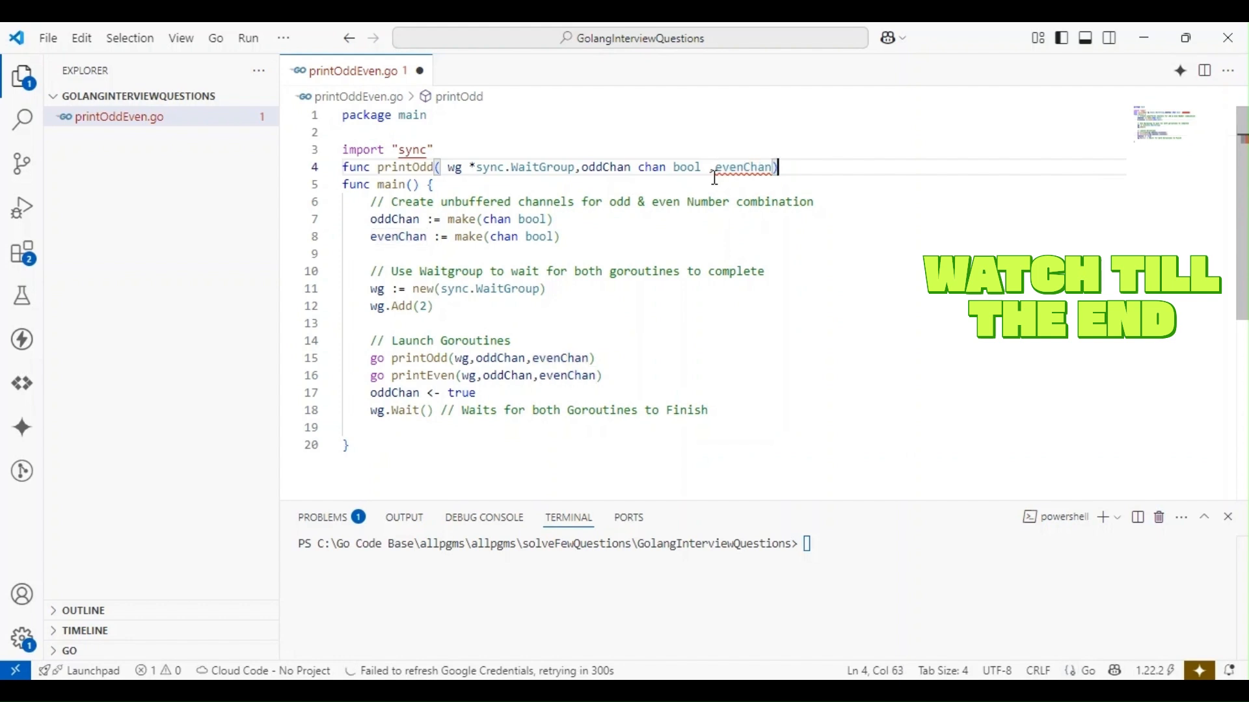
{"action": "type", "text": "chan"}
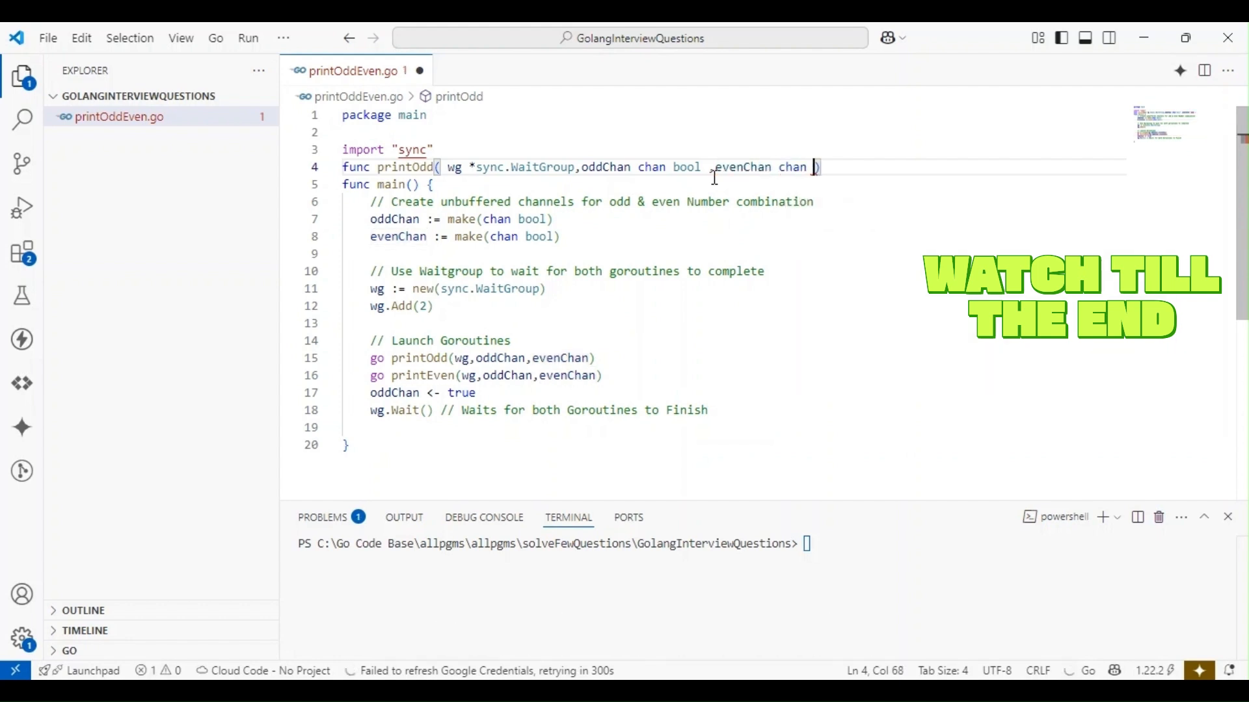
{"action": "type", "text": "bool)"}
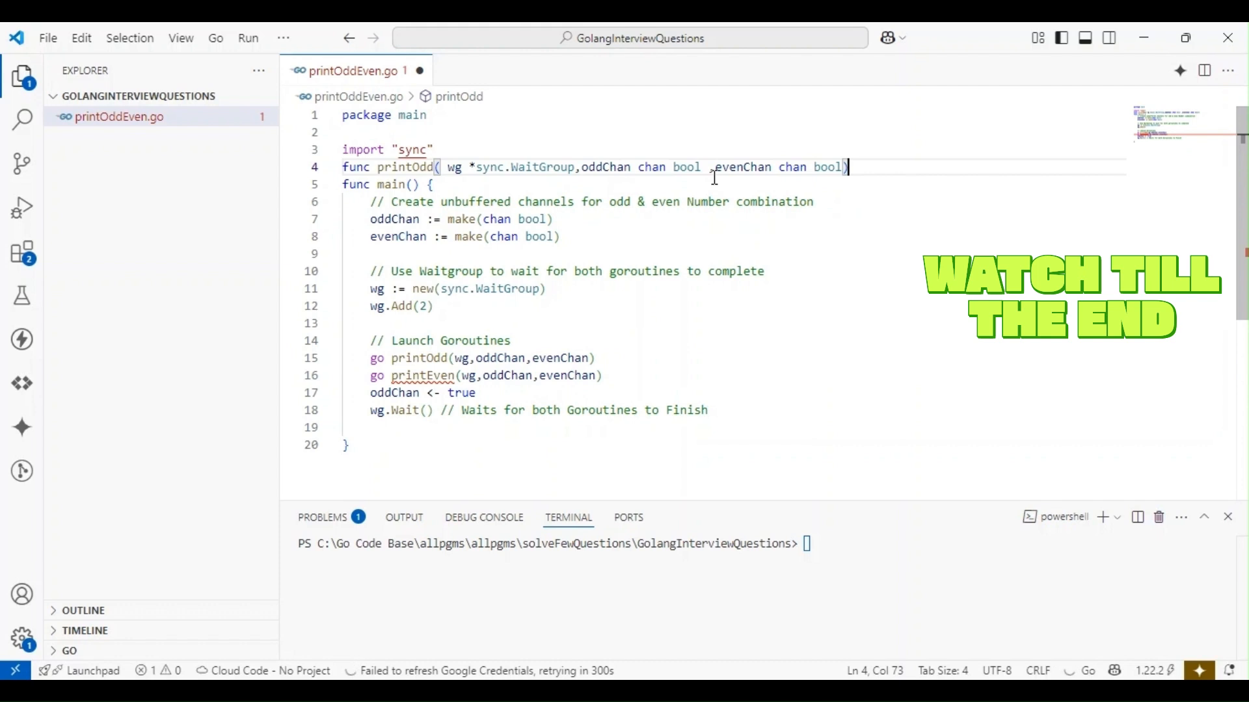
{"action": "type", "text": "{"}
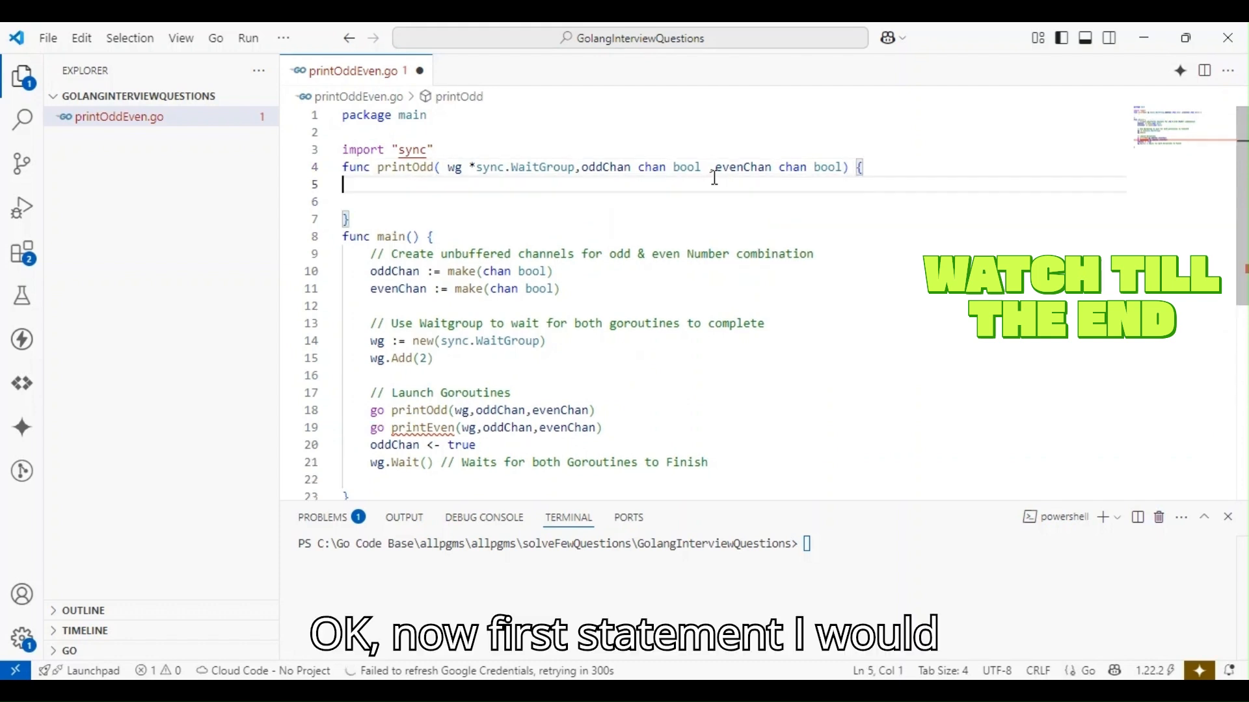
Start printOdd with defer wg.Done(), commented that it marks this goroutine done.
{"action": "type", "text": "defer"}
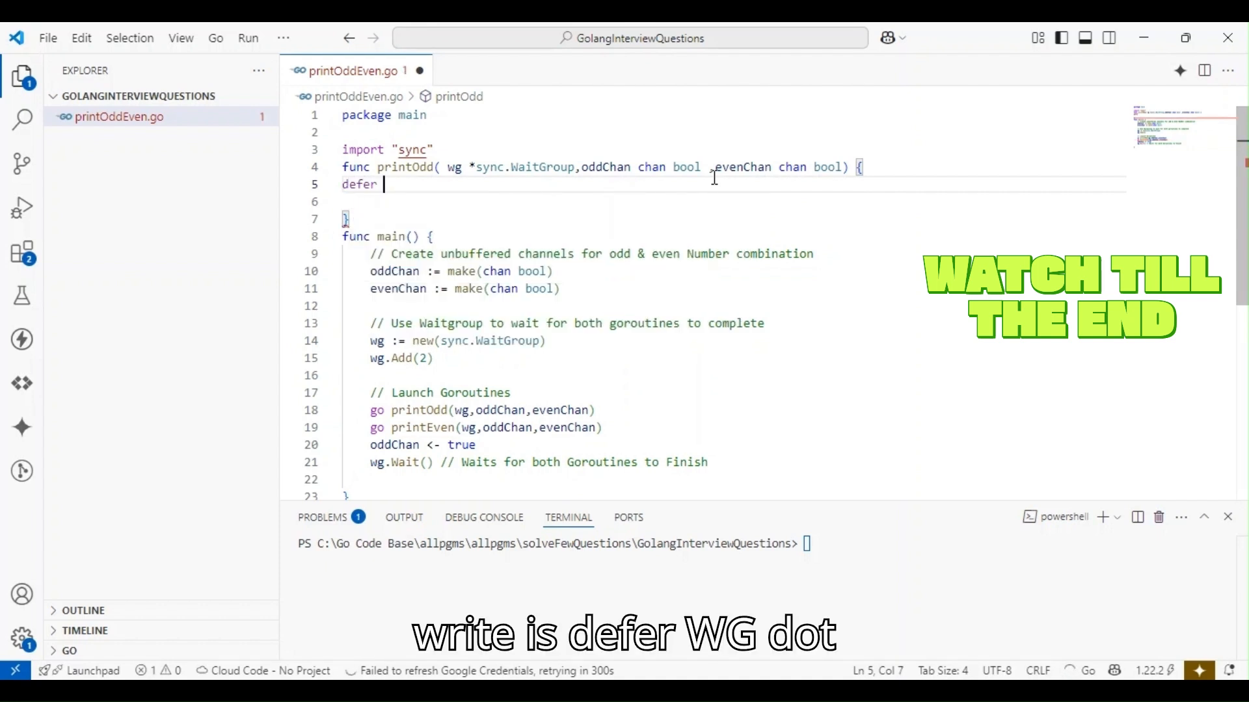
{"action": "type", "text": "wg.Done()"}
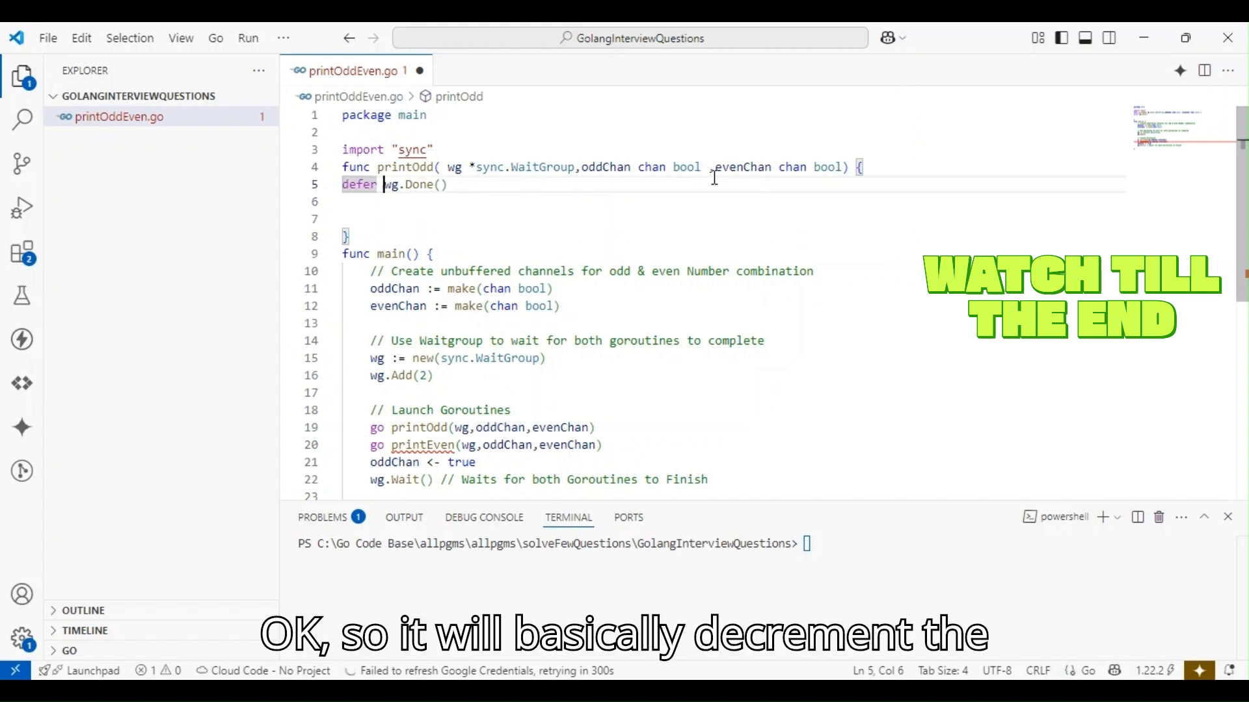
{"action": "type", "text": "//"}
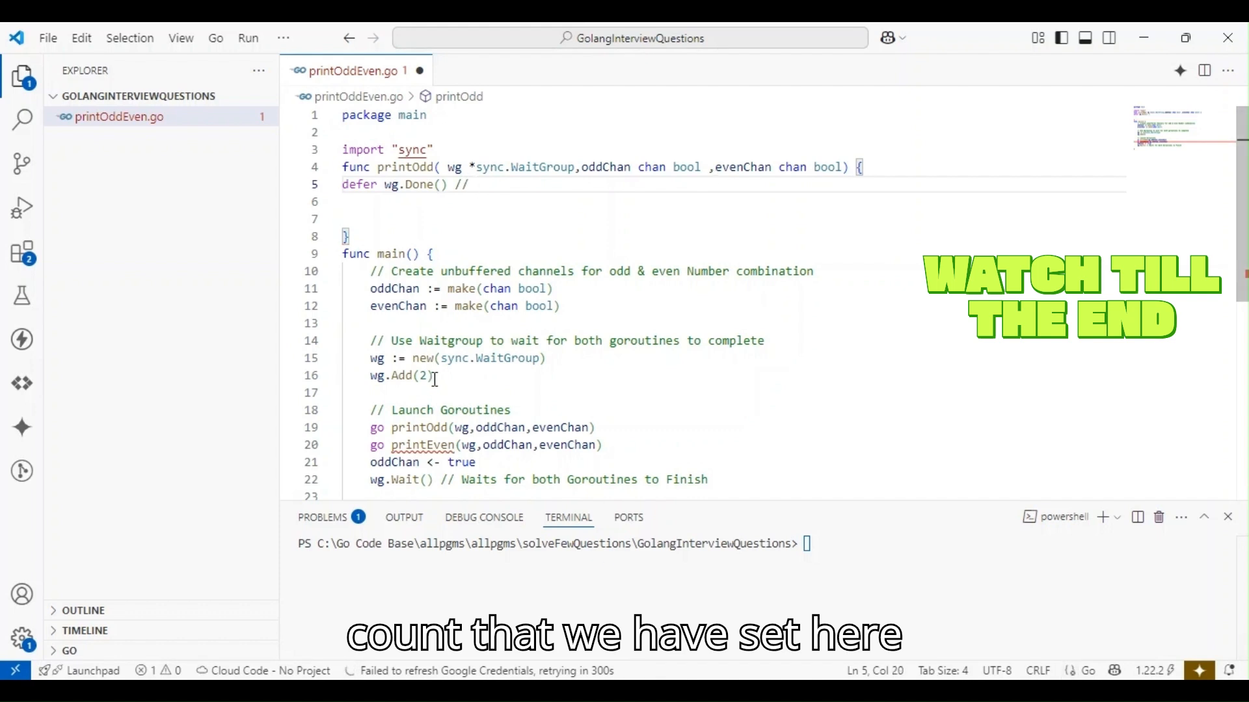
{"action": "left_click_drag", "start_coordinate": [371, 358], "coordinate": [432, 375]}
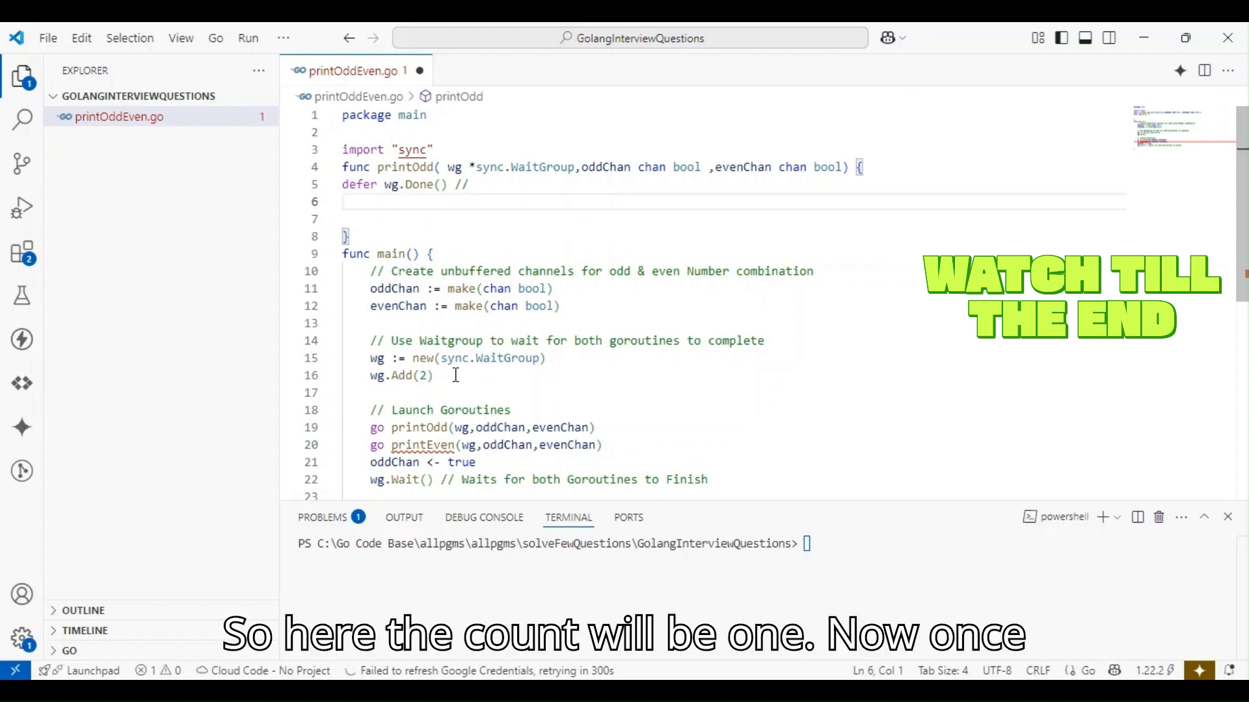
{"action": "left_click", "coordinate": [424, 375]}
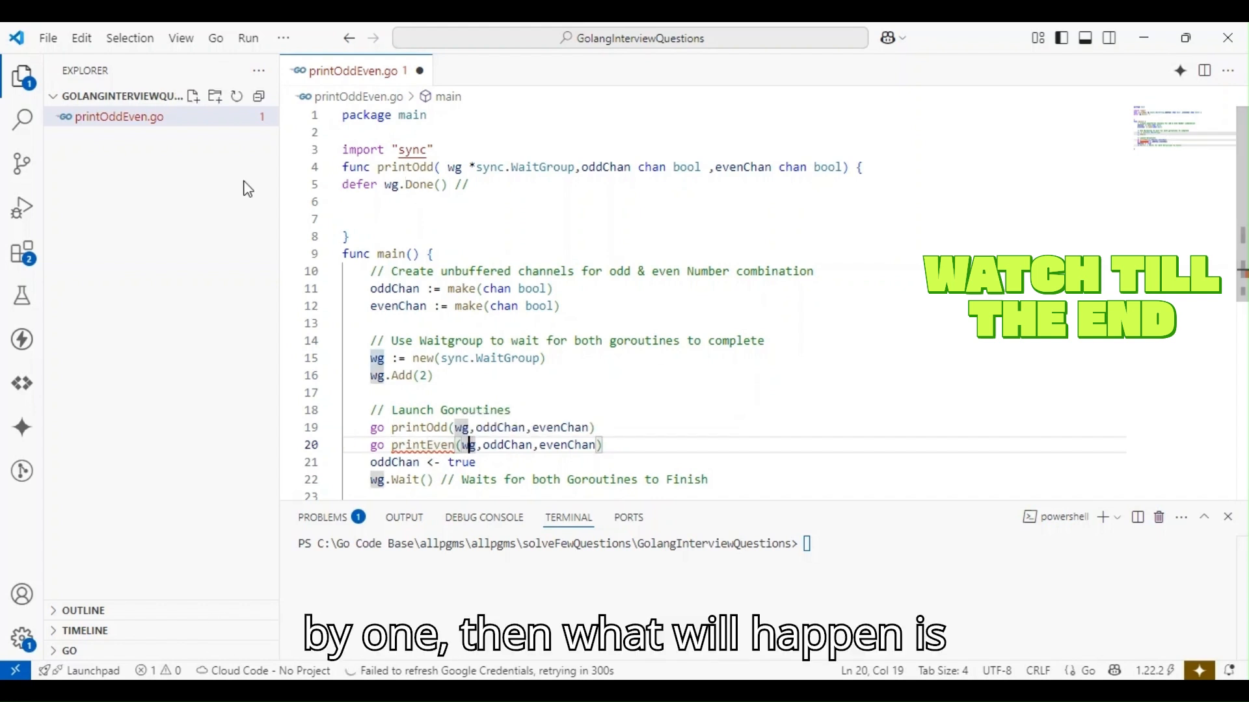
{"action": "scroll", "scroll_direction": "down", "scroll_amount": 3}
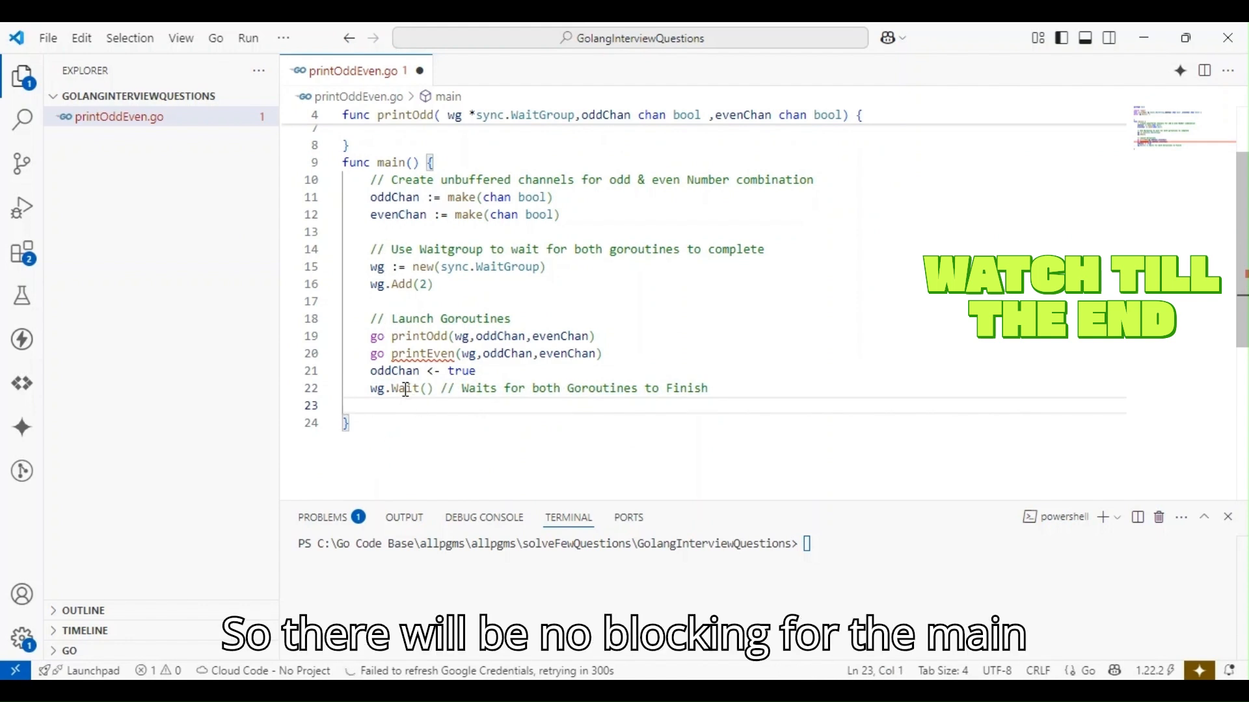
{"action": "double_click", "coordinate": [400, 387]}
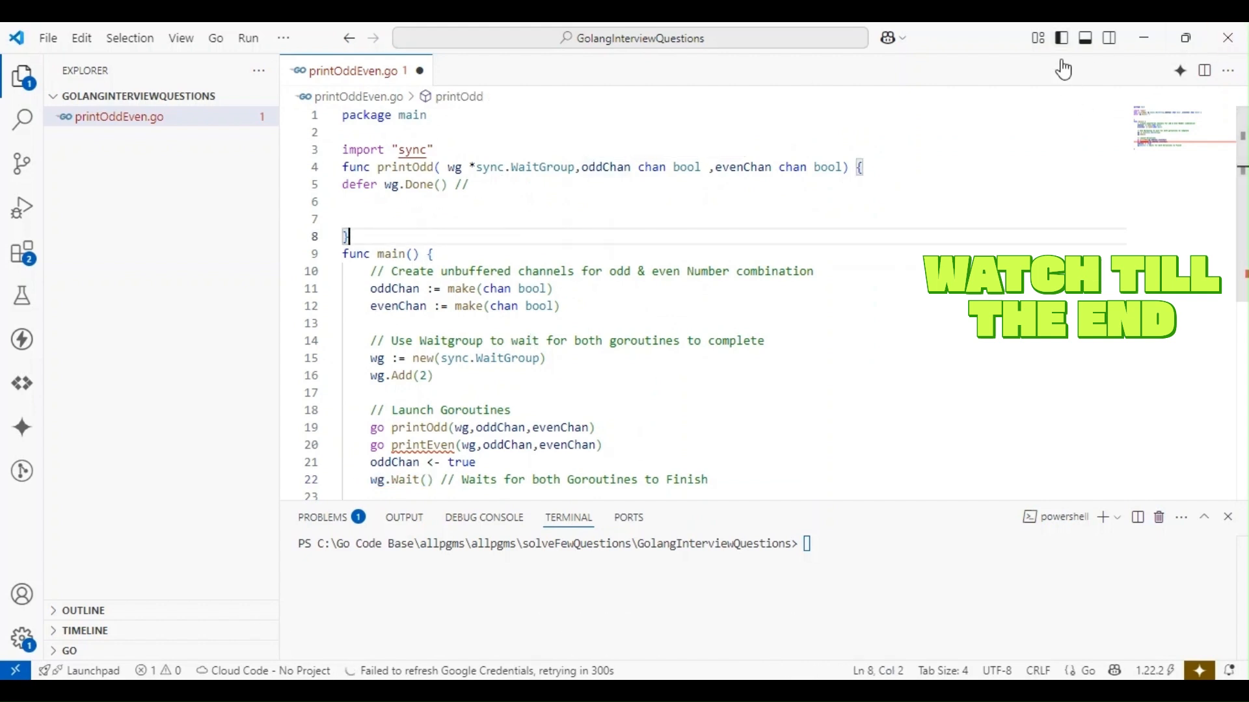
{"action": "left_click", "coordinate": [606, 184]}
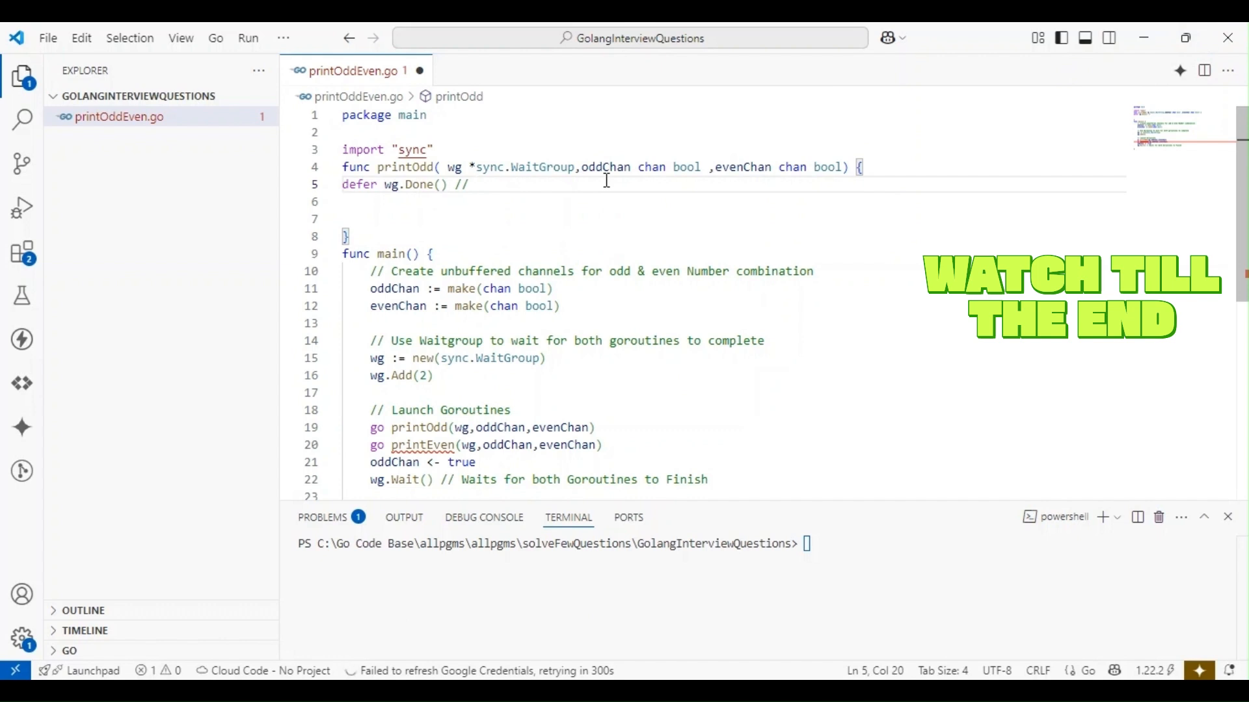
{"action": "type", "text": "mark this"}
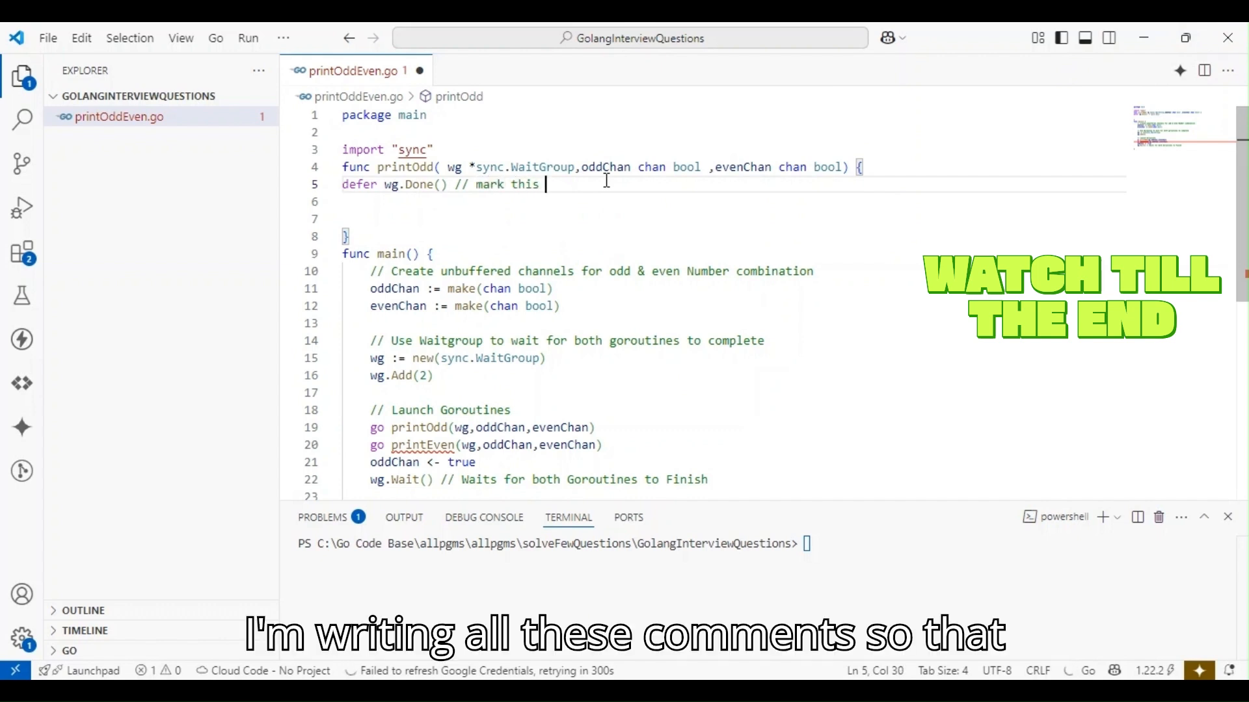
{"action": "type", "text": "goroutin"}
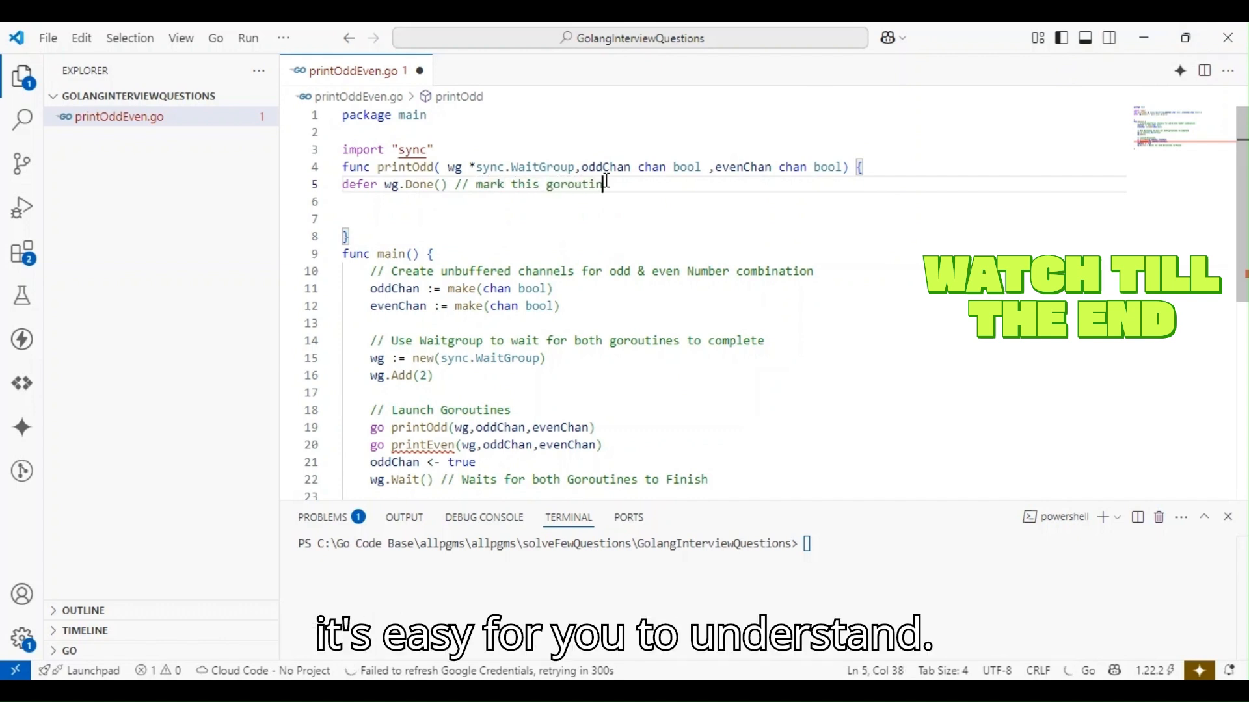
{"action": "type", "text": "es as done when function returns"}
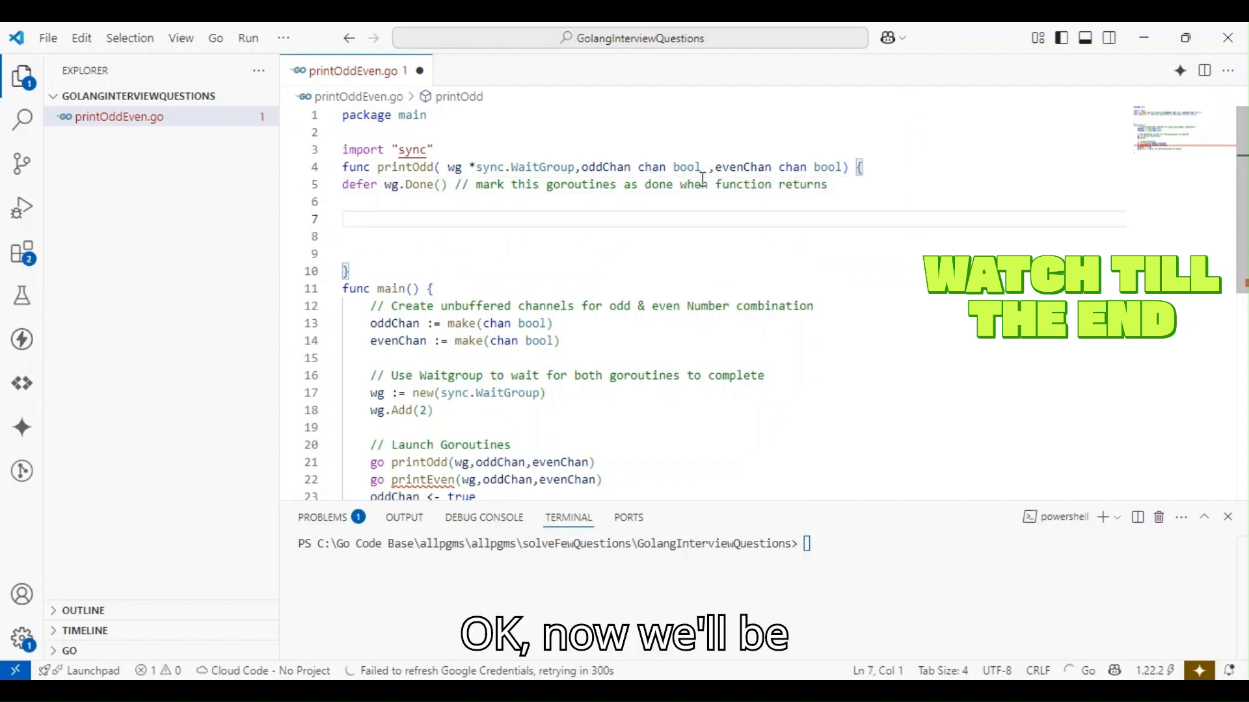
Add a for loop to printOdd with i starting at 1, up to 9, stepping by 2.
{"action": "type", "text": "for i :="}
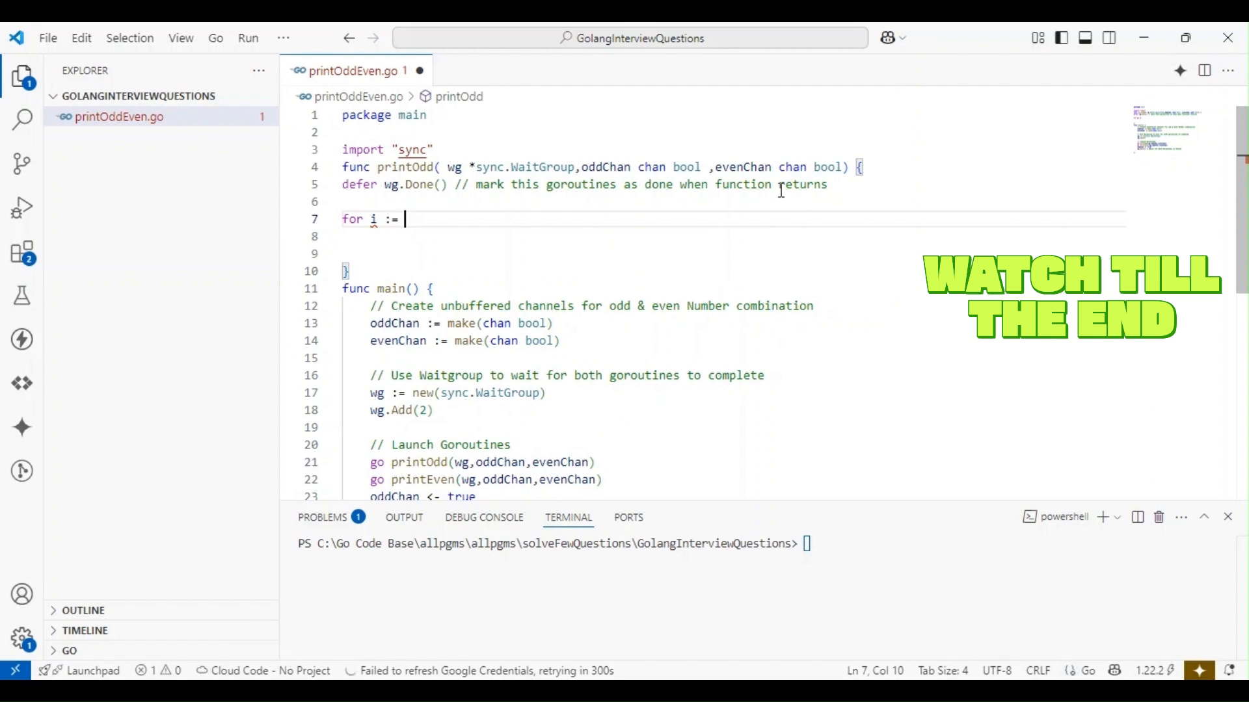
{"action": "type", "text": "1 ;"}
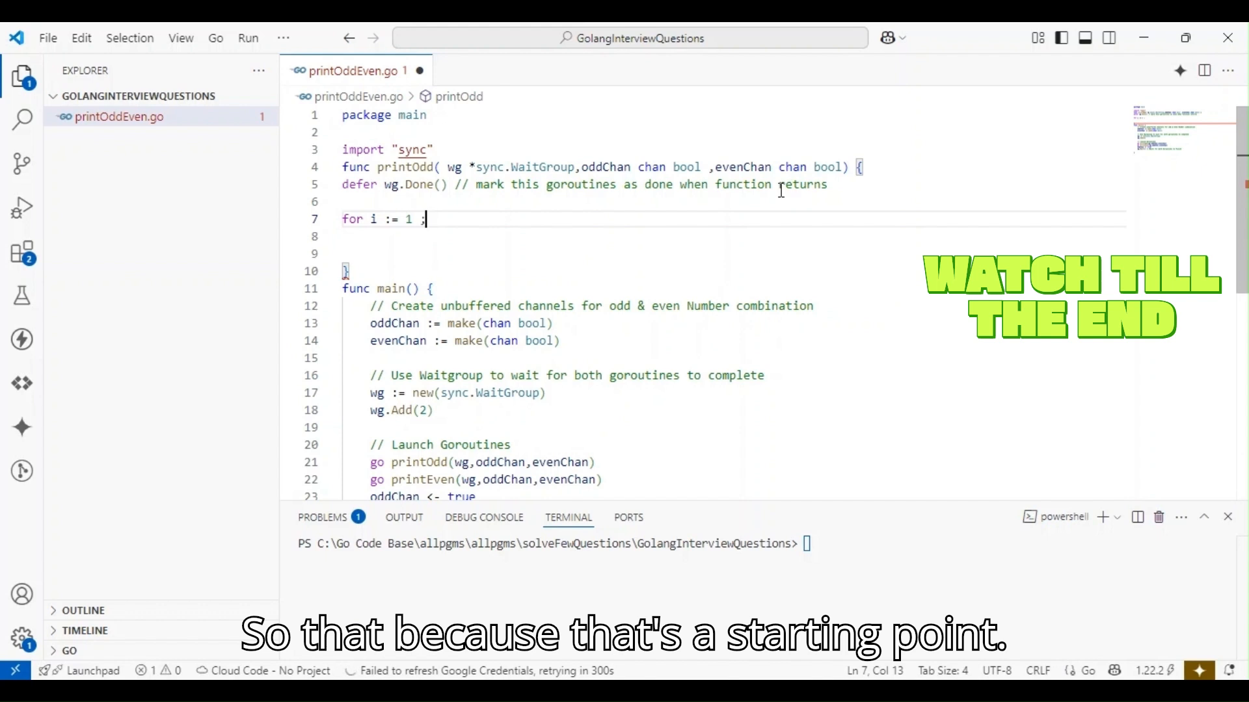
{"action": "type", "text": "1"}
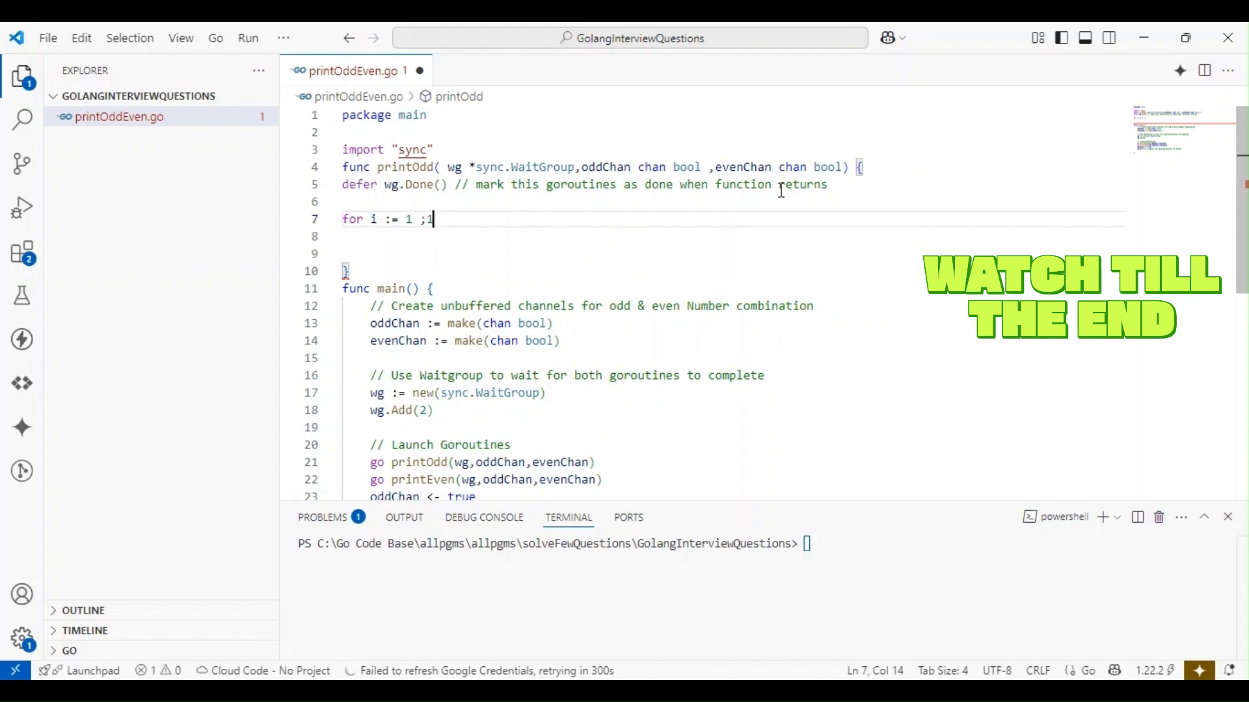
{"action": "type", "text": "<"}
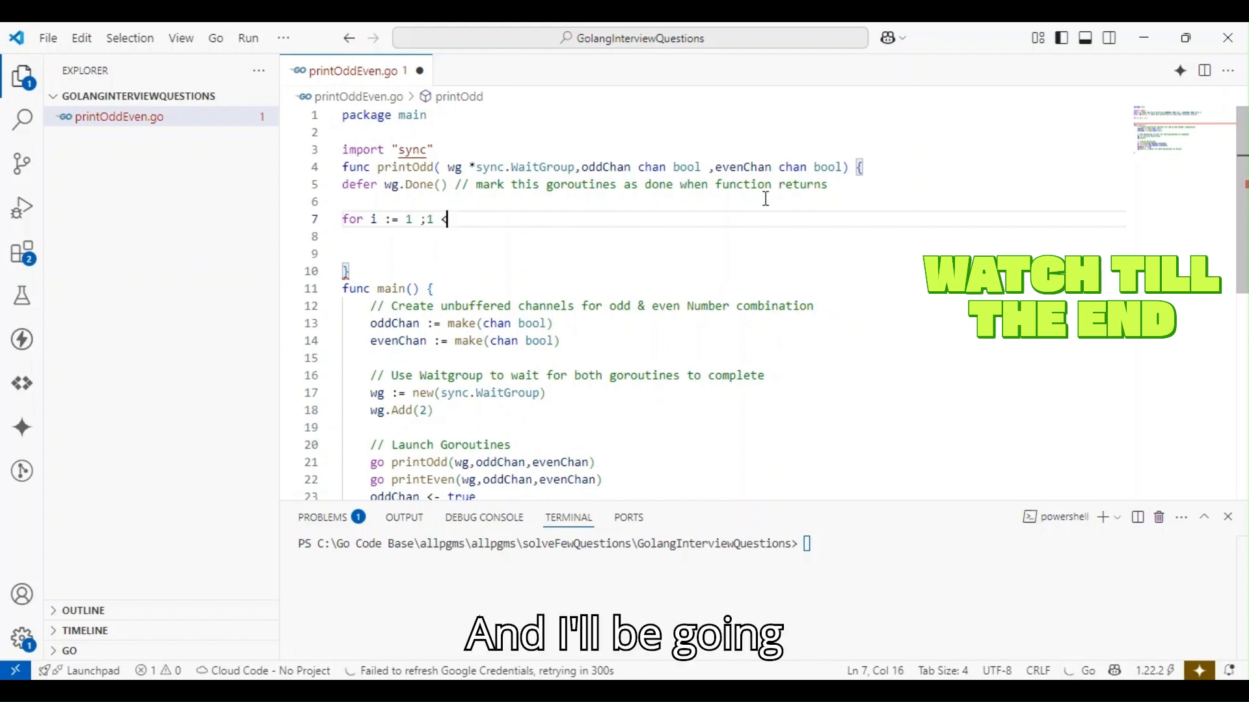
{"action": "type", "text": "<= 9 ; i"}
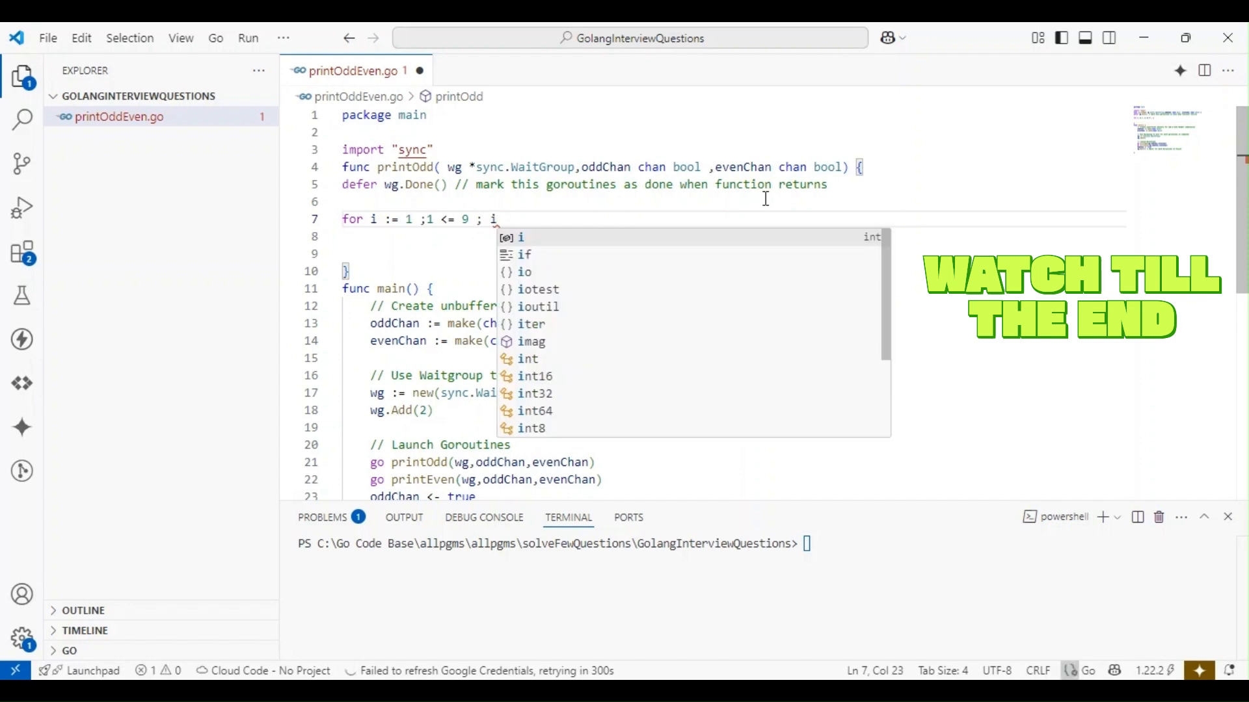
{"action": "type", "text": "+"}
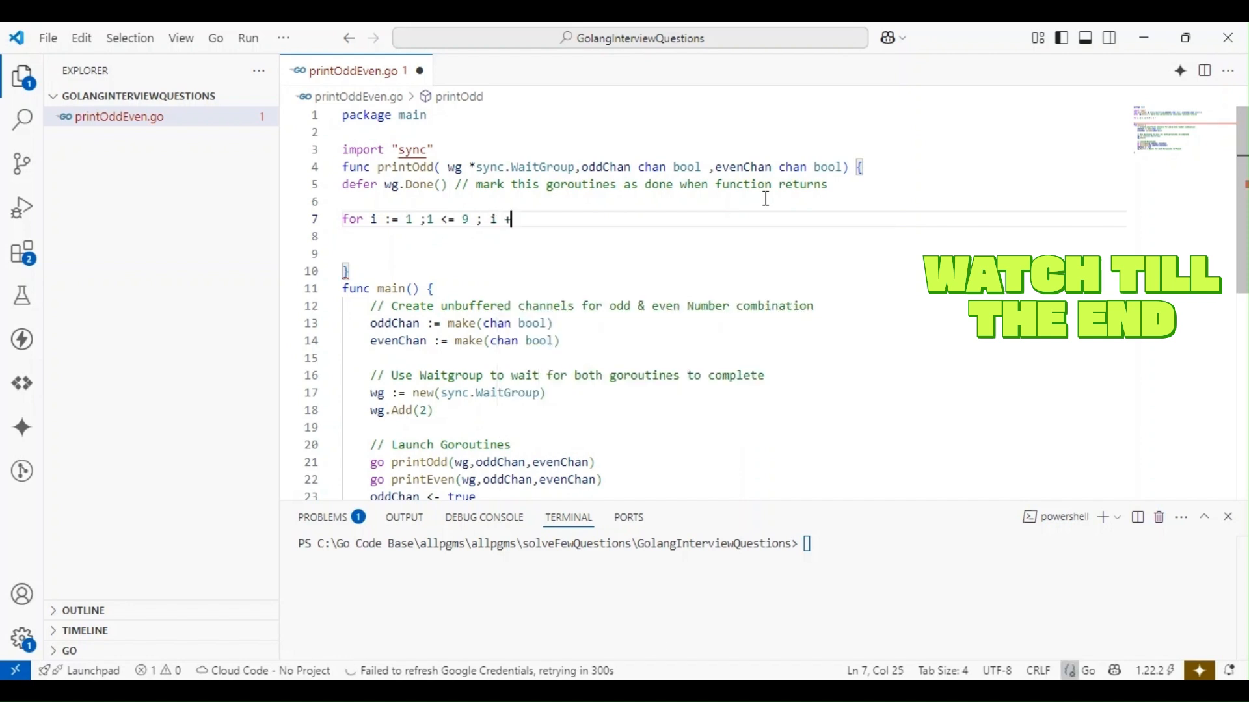
{"action": "type", "text": "= 2"}
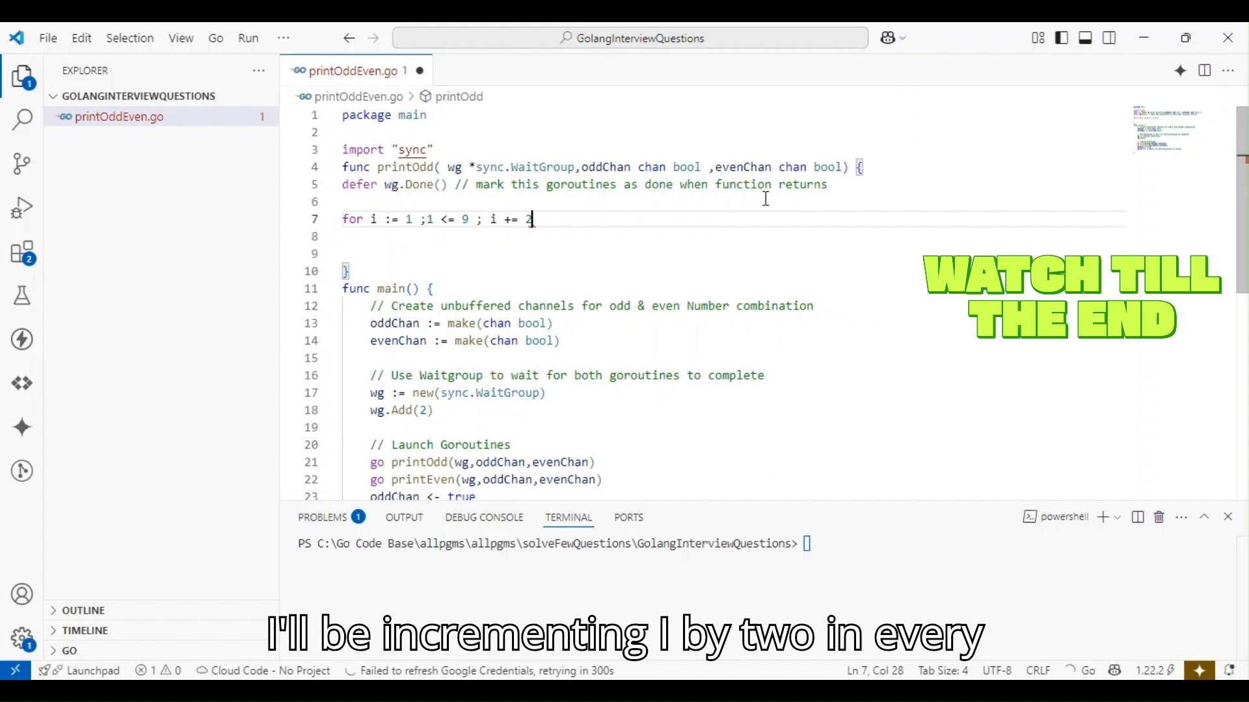
{"action": "type", "text": "{"}
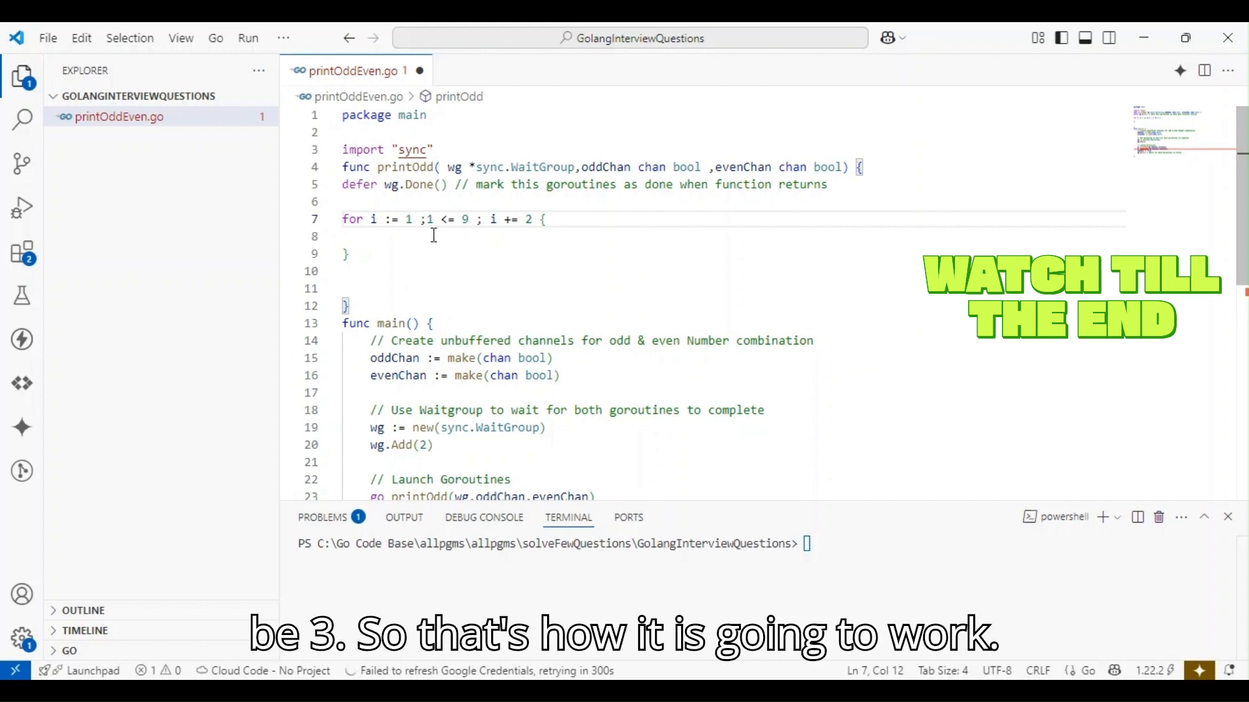
Make the loop wait on oddChan, commented 'Wait for the signal for even goroutine'.
{"action": "type", "text": "<-"}
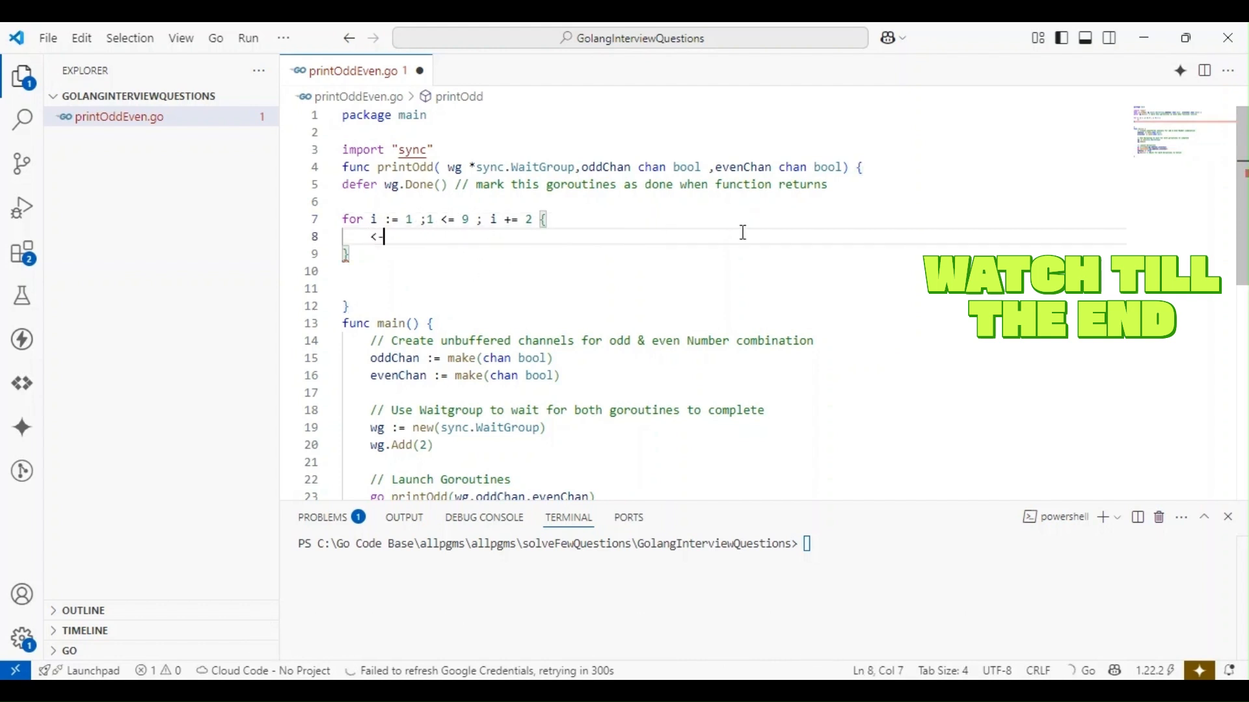
{"action": "type", "text": "g"}
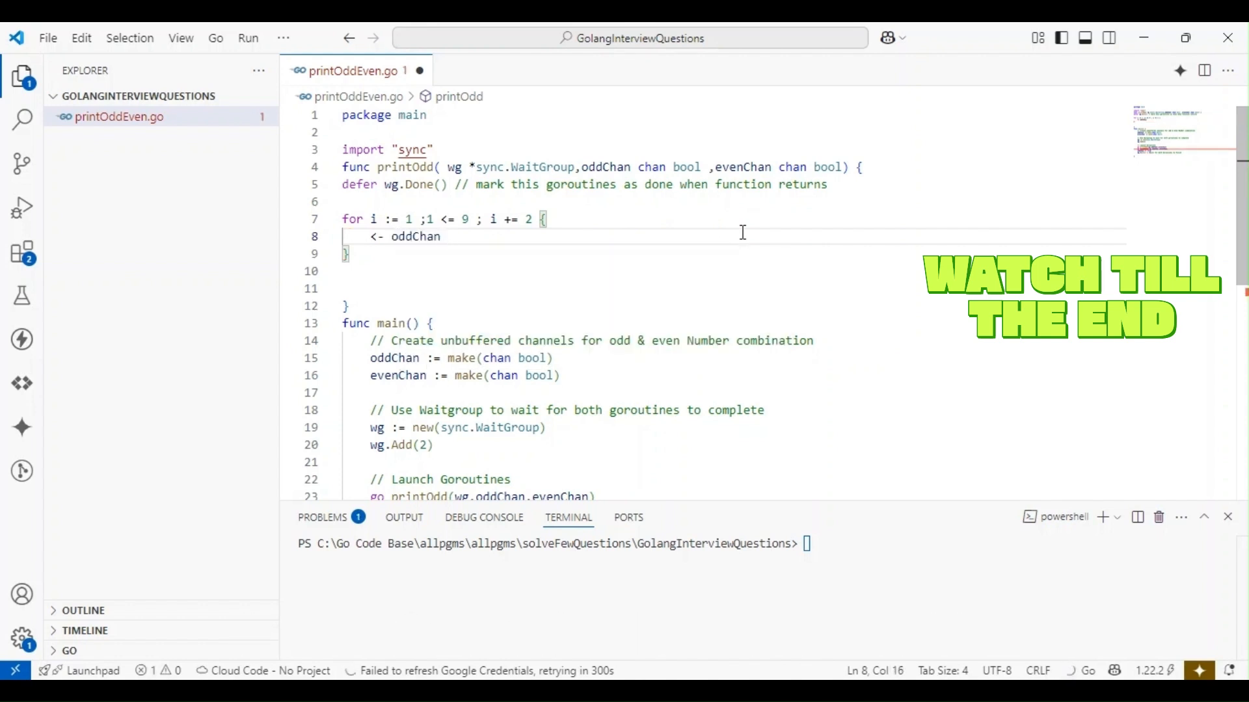
{"action": "type", "text": "// Wait for the signal"}
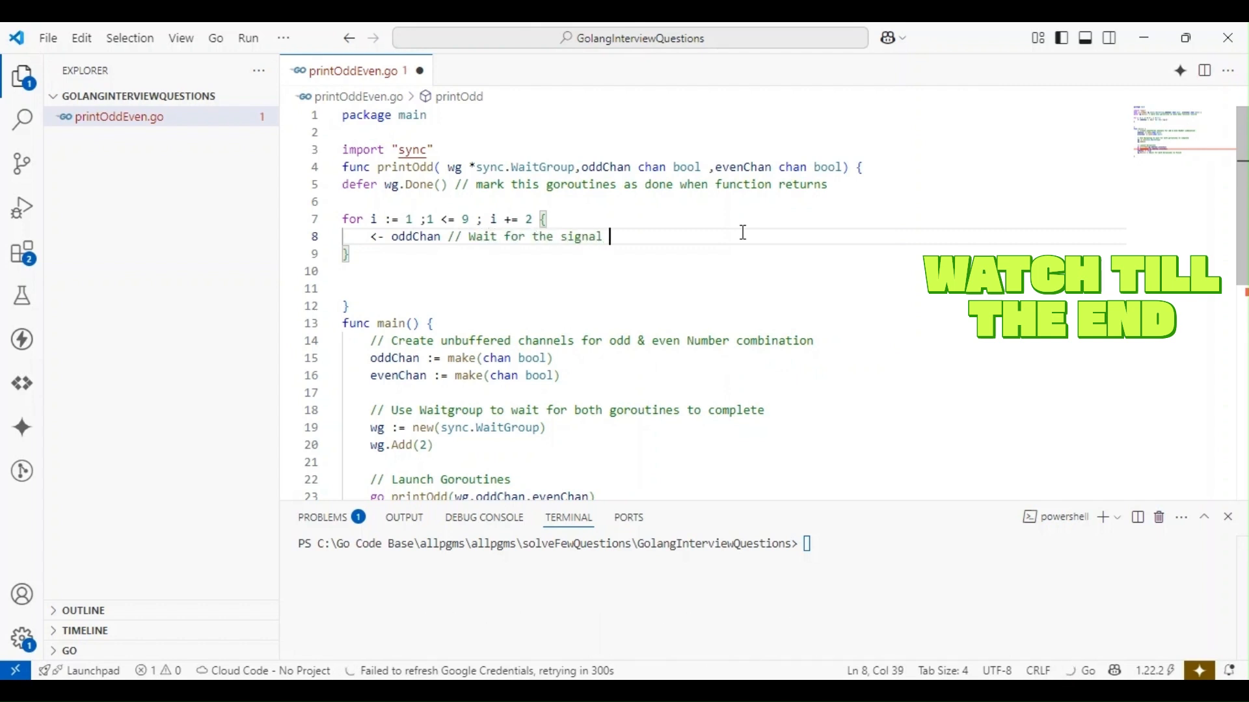
{"action": "type", "text": "for even goroti"}
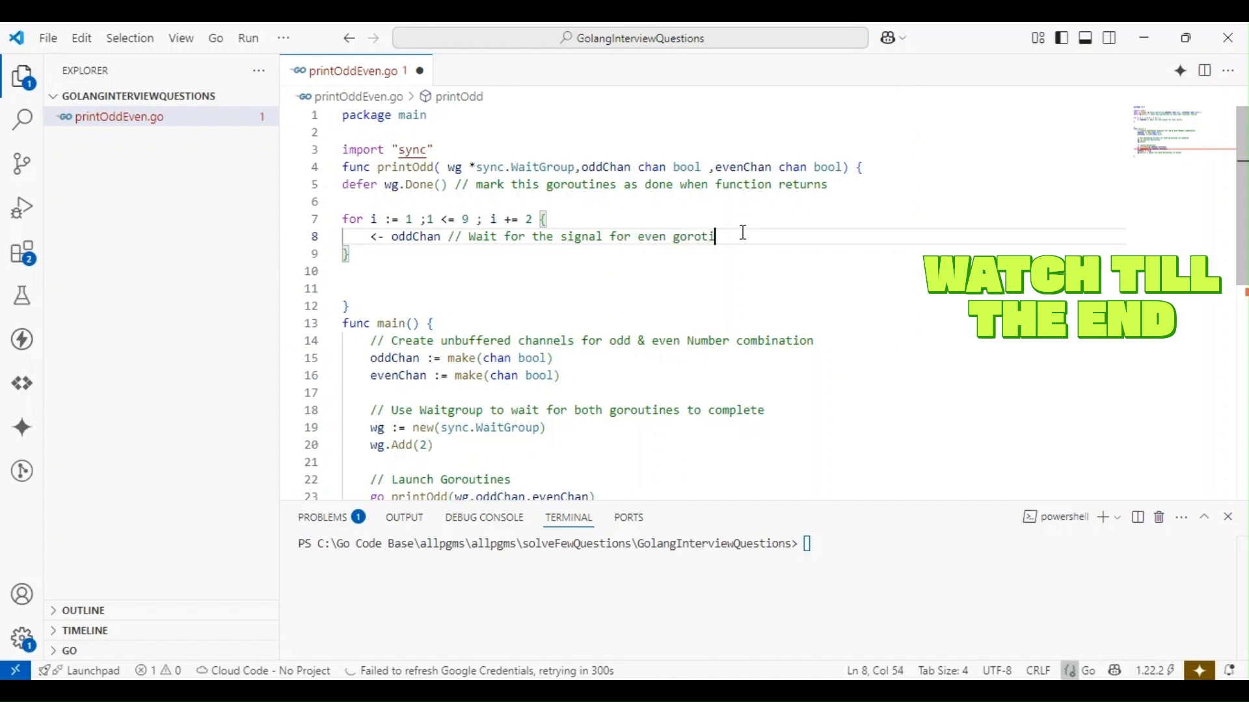
{"action": "type", "text": "ne"}
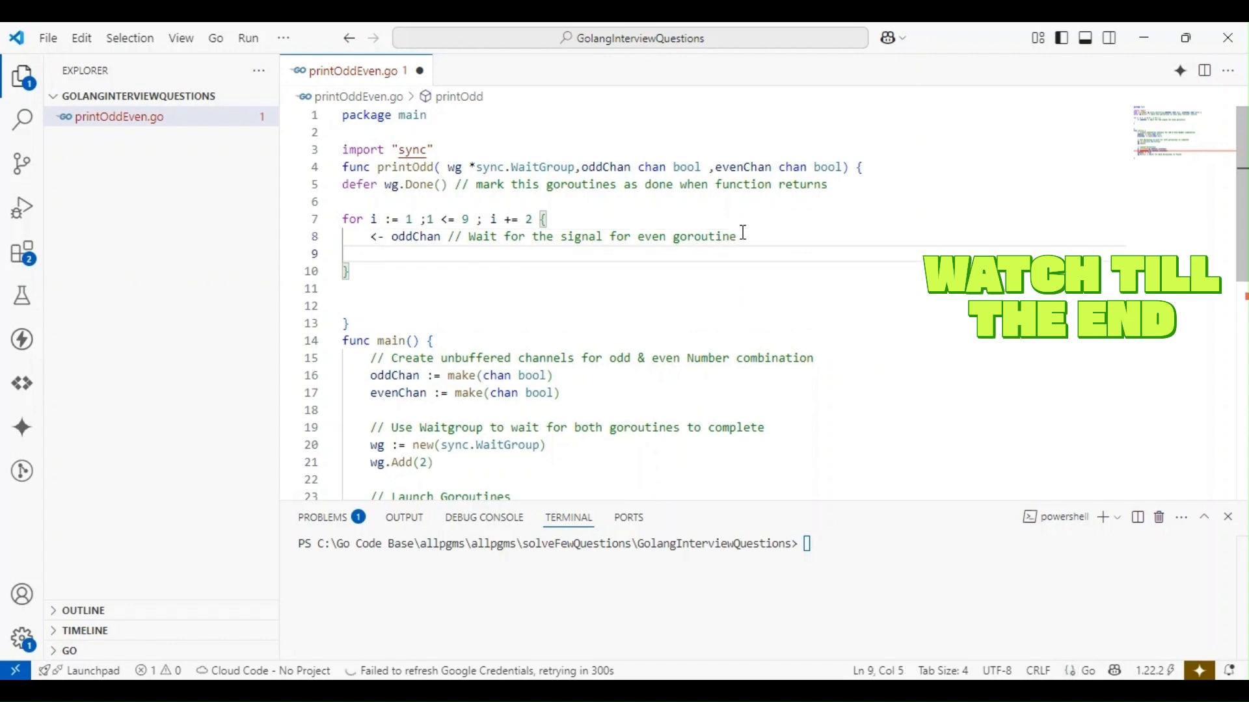
{"action": "type", "text": "fmt.Println("}
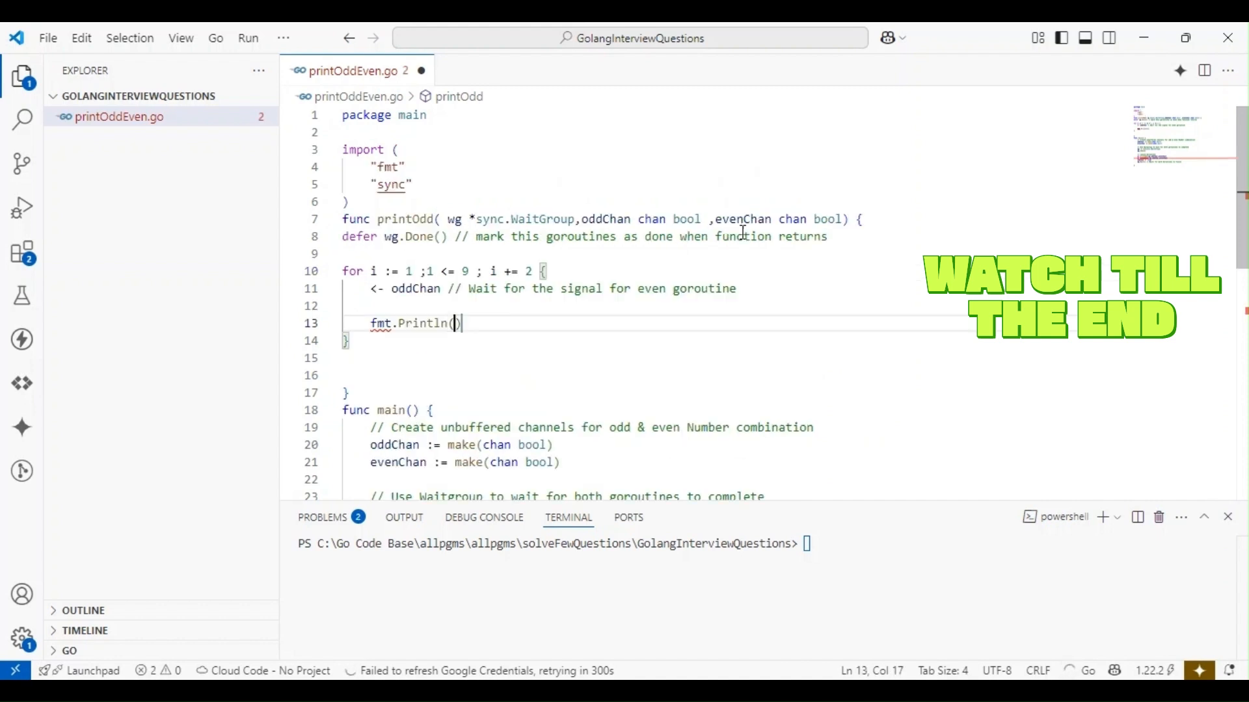
Print "Printing Odd Number" with i inside the loop, auto-importing fmt.
{"action": "type", "text": "\""}
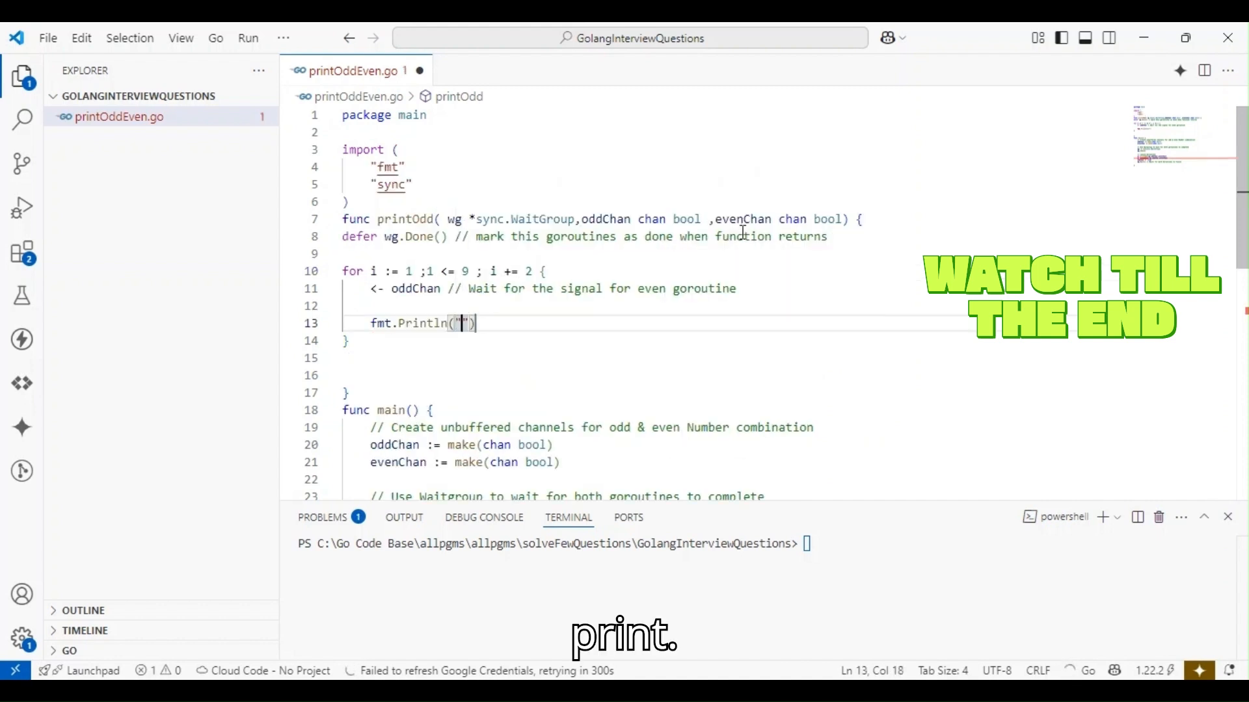
{"action": "type", "text": "Printl"}
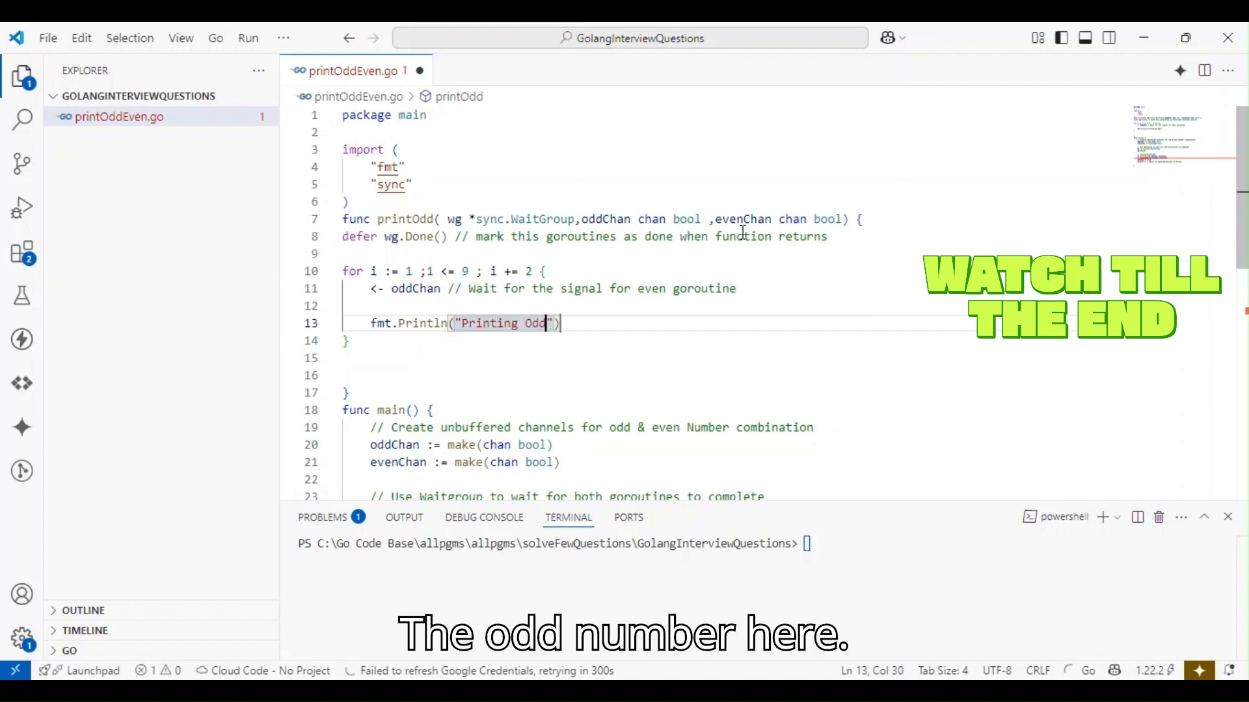
{"action": "type", "text": "Number"}
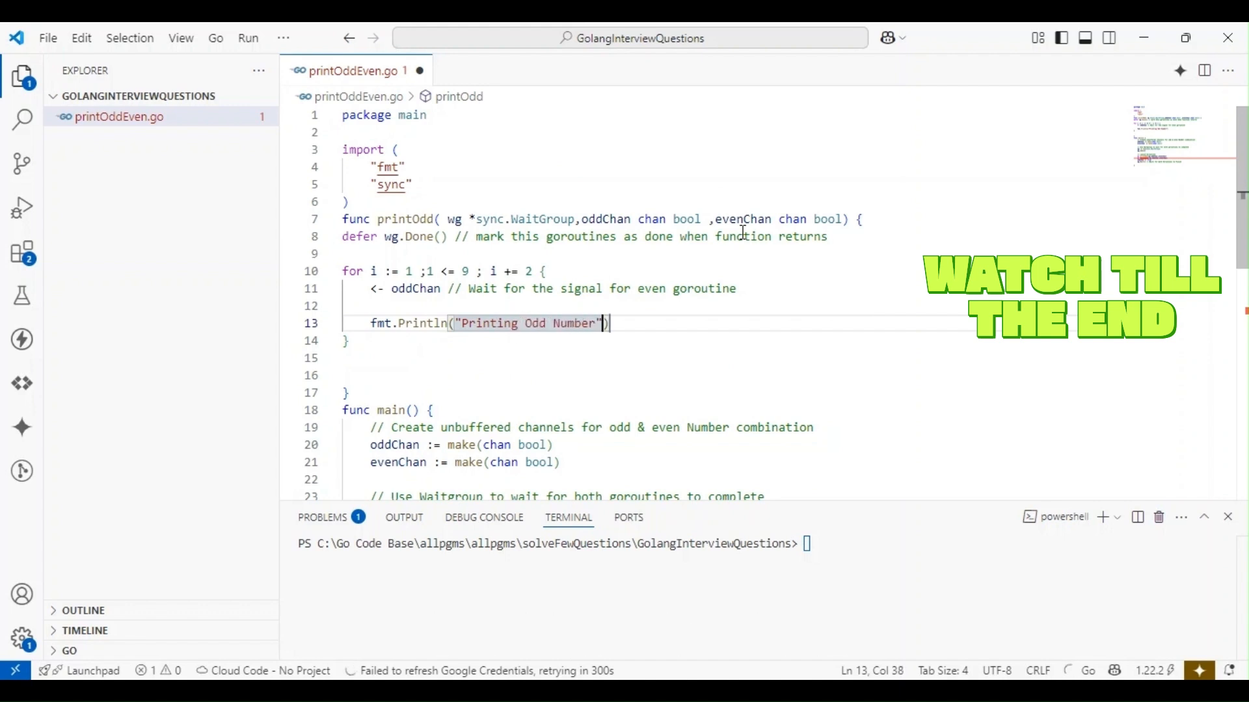
{"action": "type", "text": ",i"}
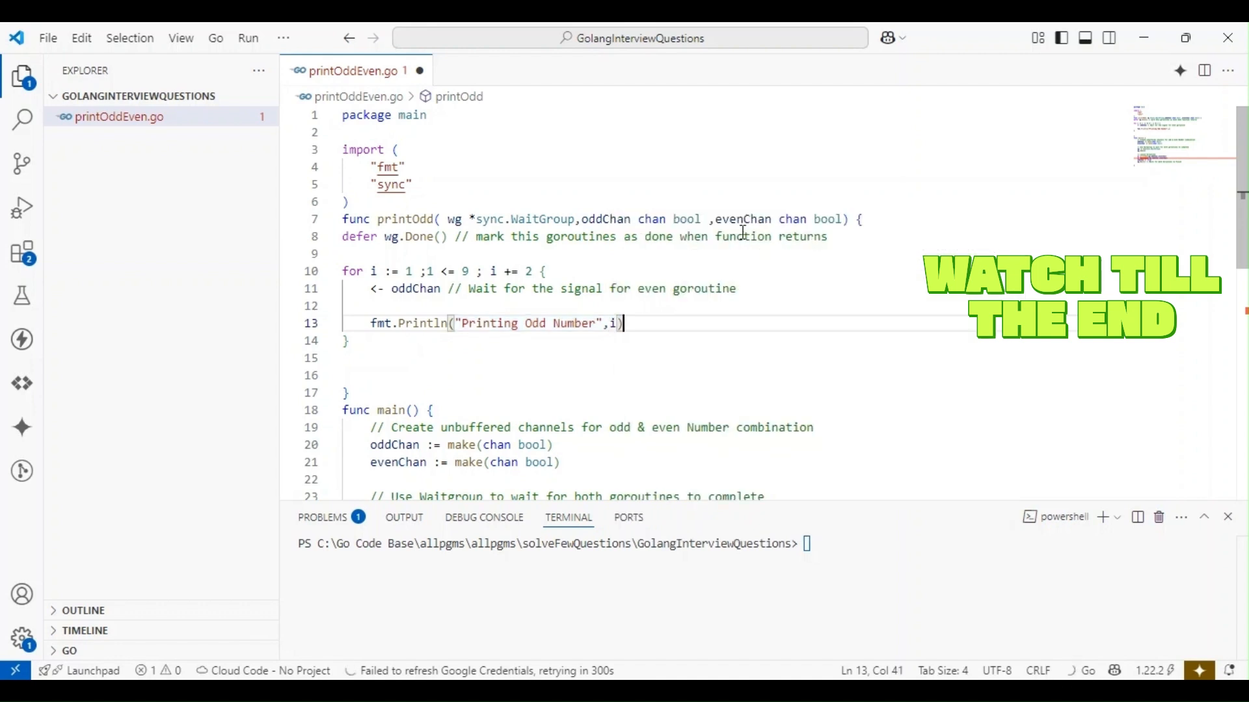
{"action": "key", "text": "Backspace"}
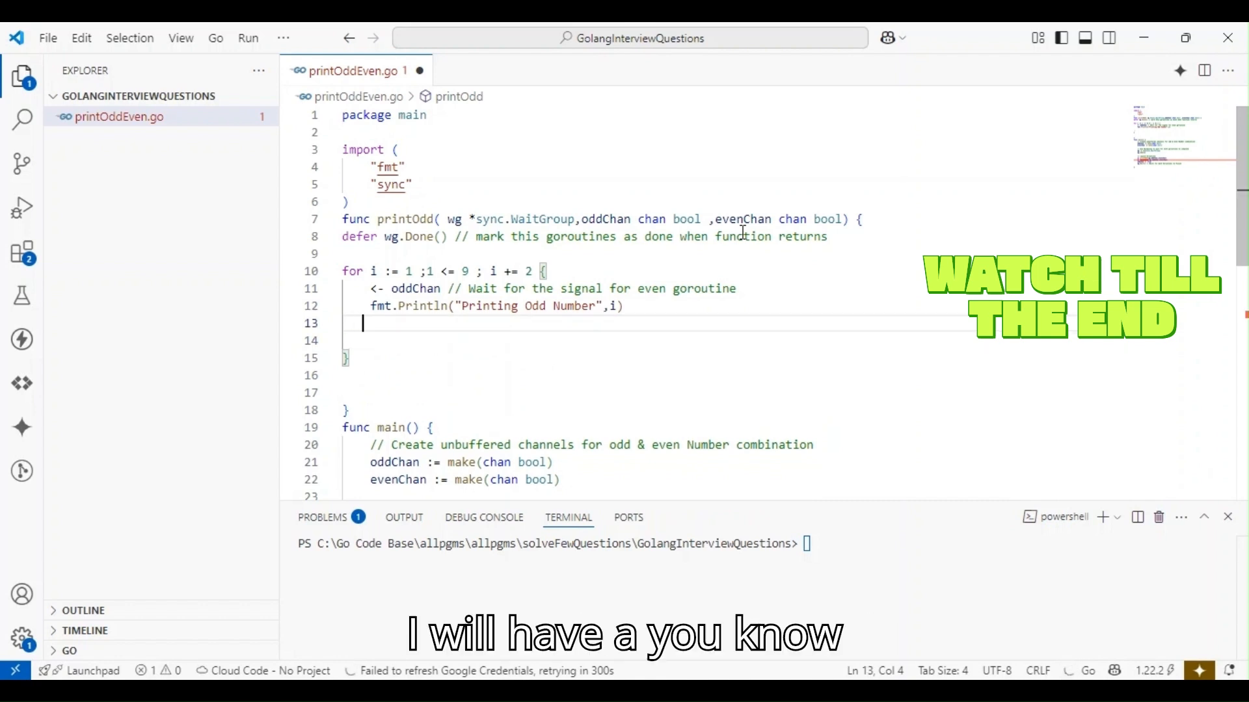
Close evenChan and return when i == 9, otherwise send true on evenChan.
{"action": "type", "text": "if i"}
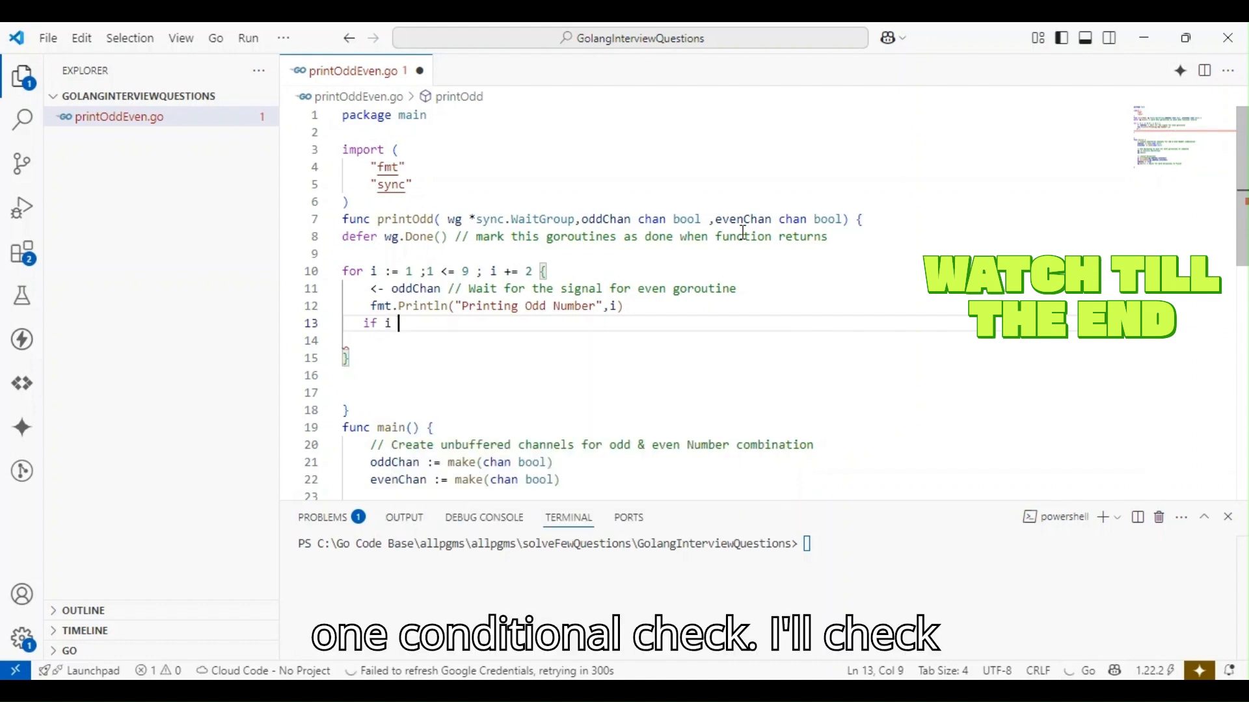
{"action": "type", "text": "== 9"}
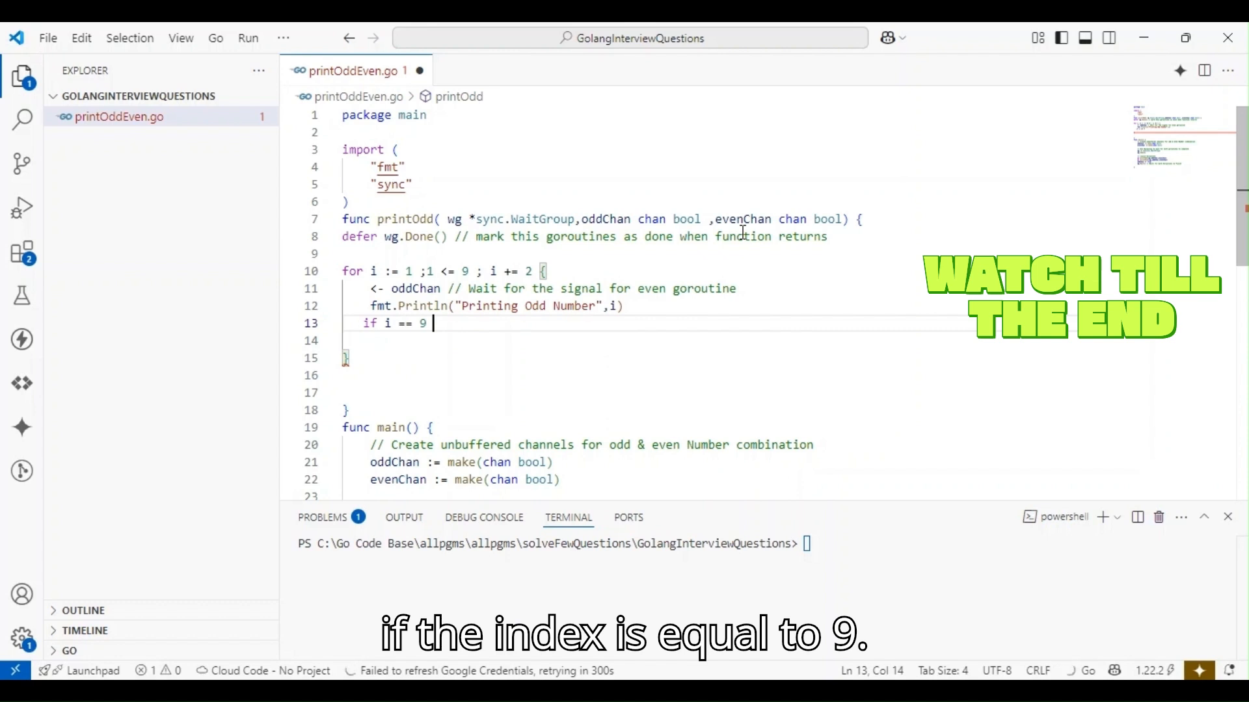
{"action": "type", "text": "{"}
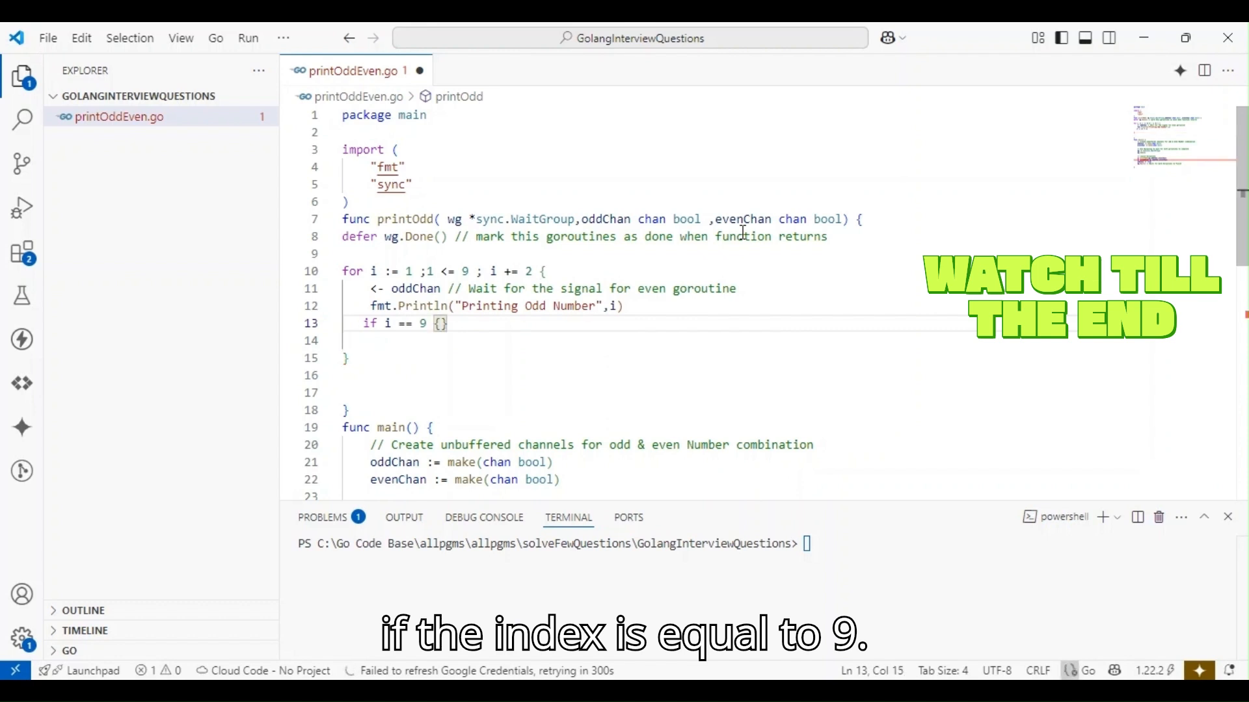
{"action": "type", "text": "close(ev"}
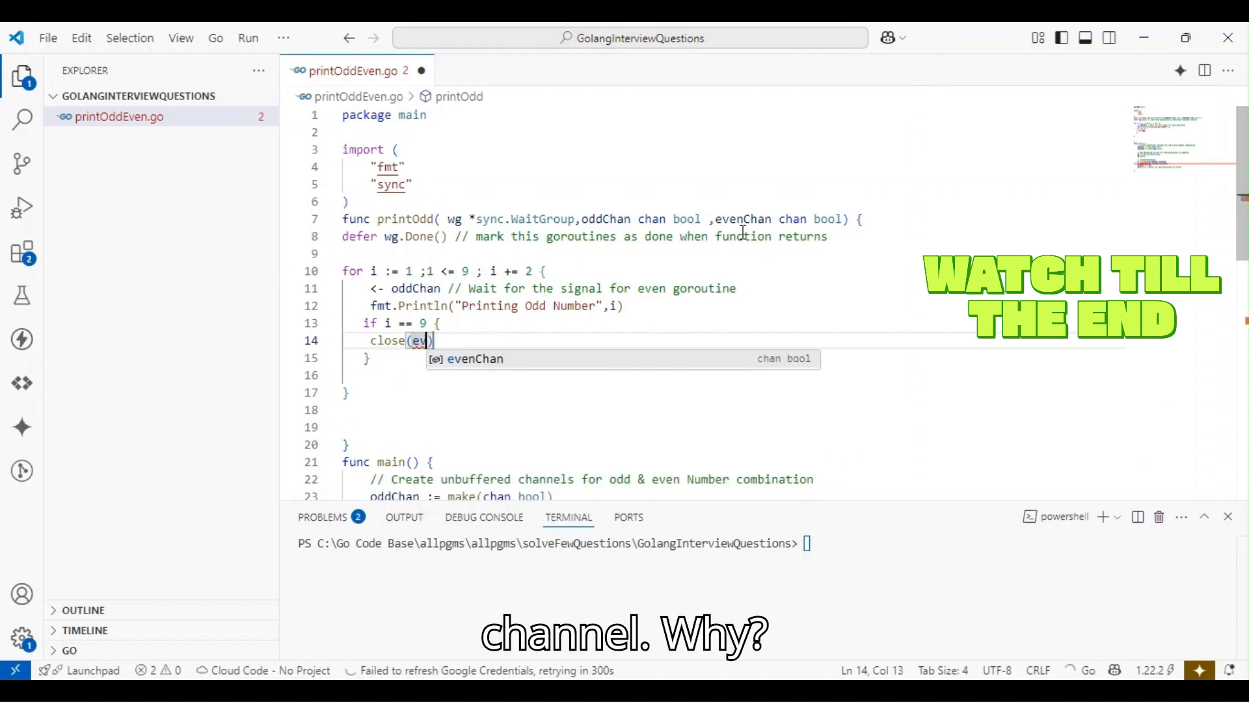
{"action": "key", "text": "Tab"}
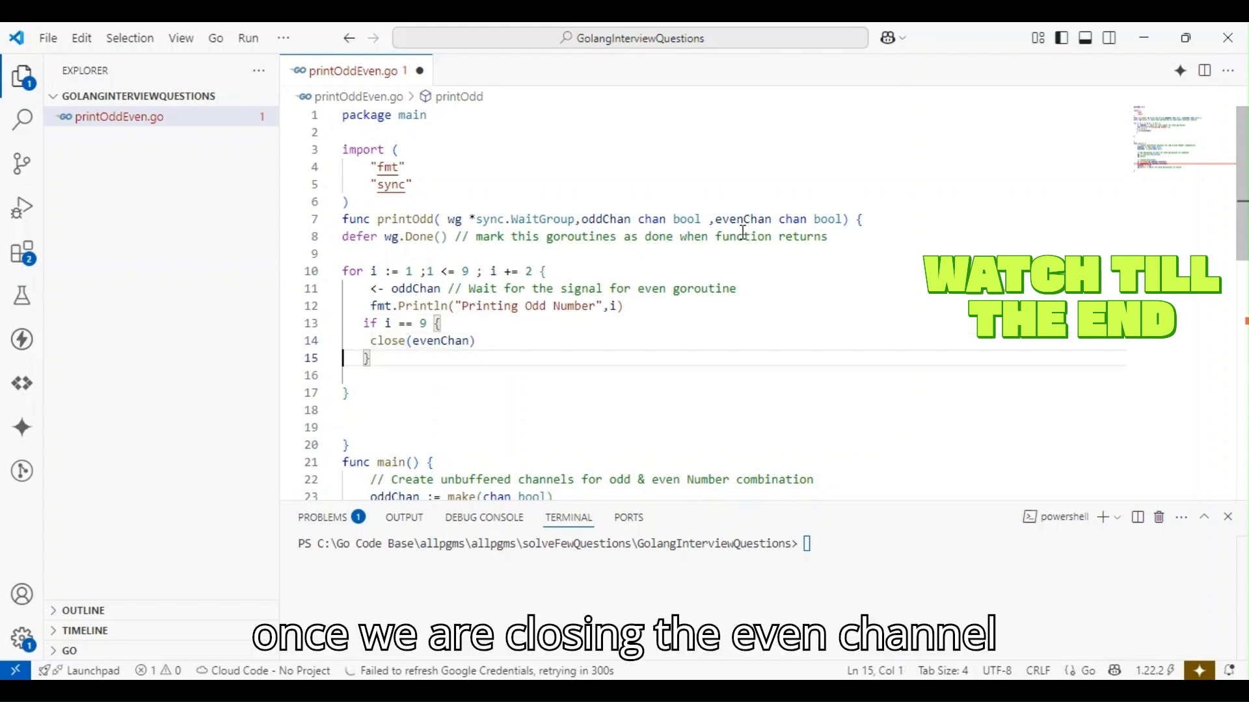
{"action": "key", "text": "Enter"}
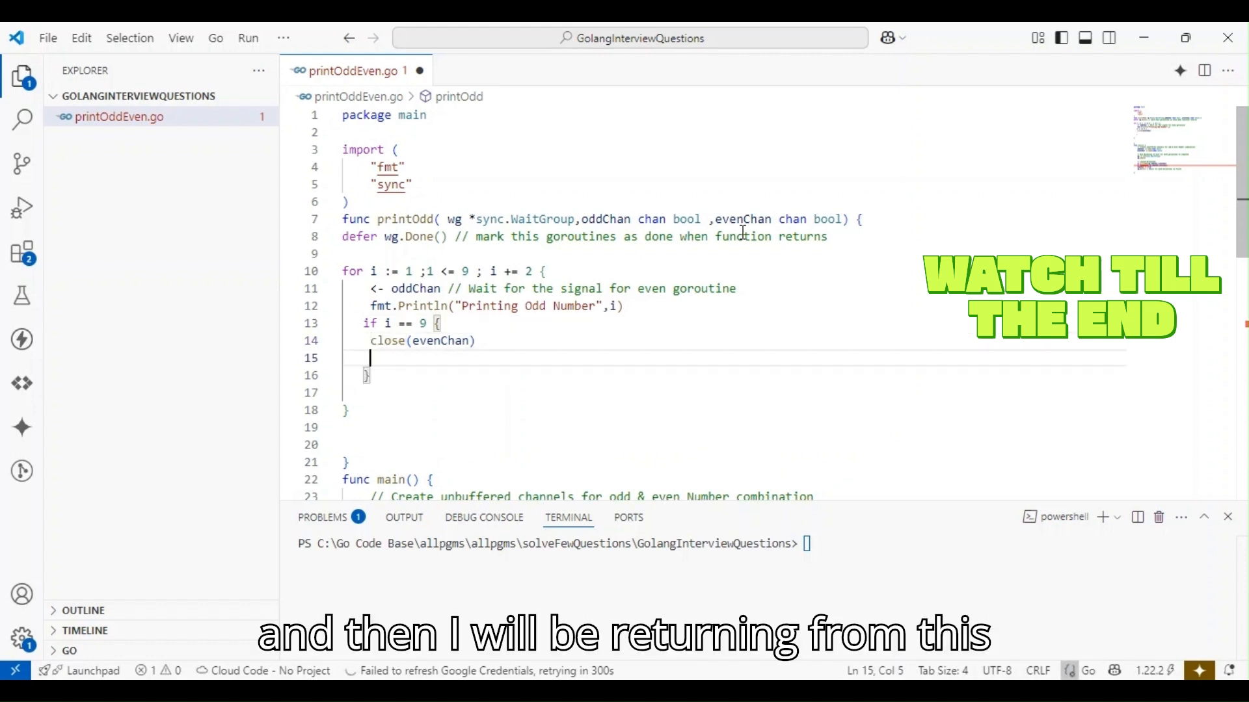
{"action": "type", "text": "return"}
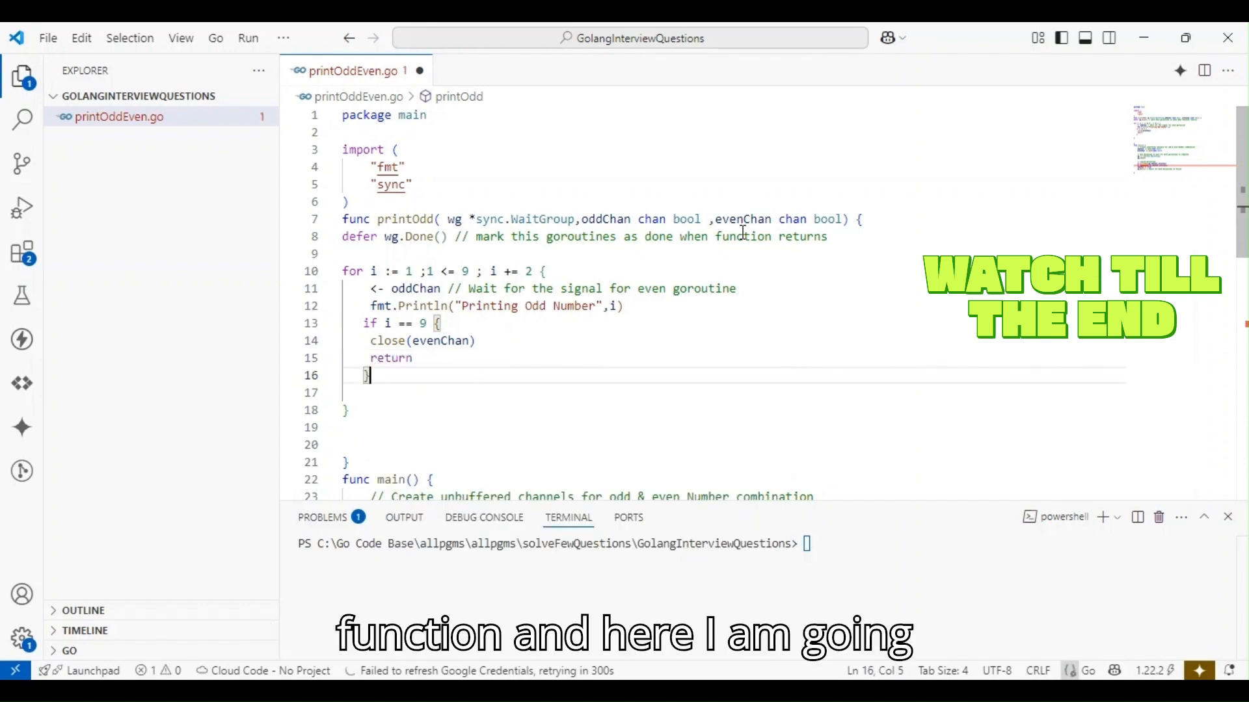
{"action": "key", "text": "enter"}
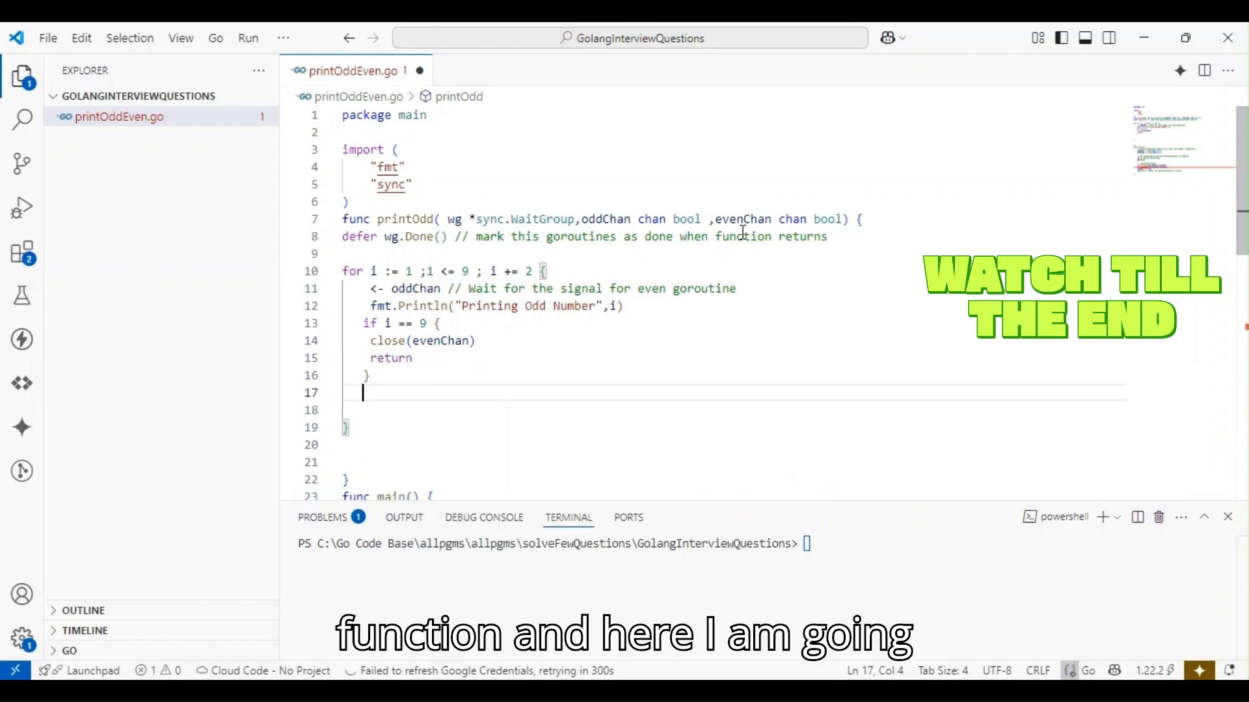
{"action": "type", "text": "evenChan <-"}
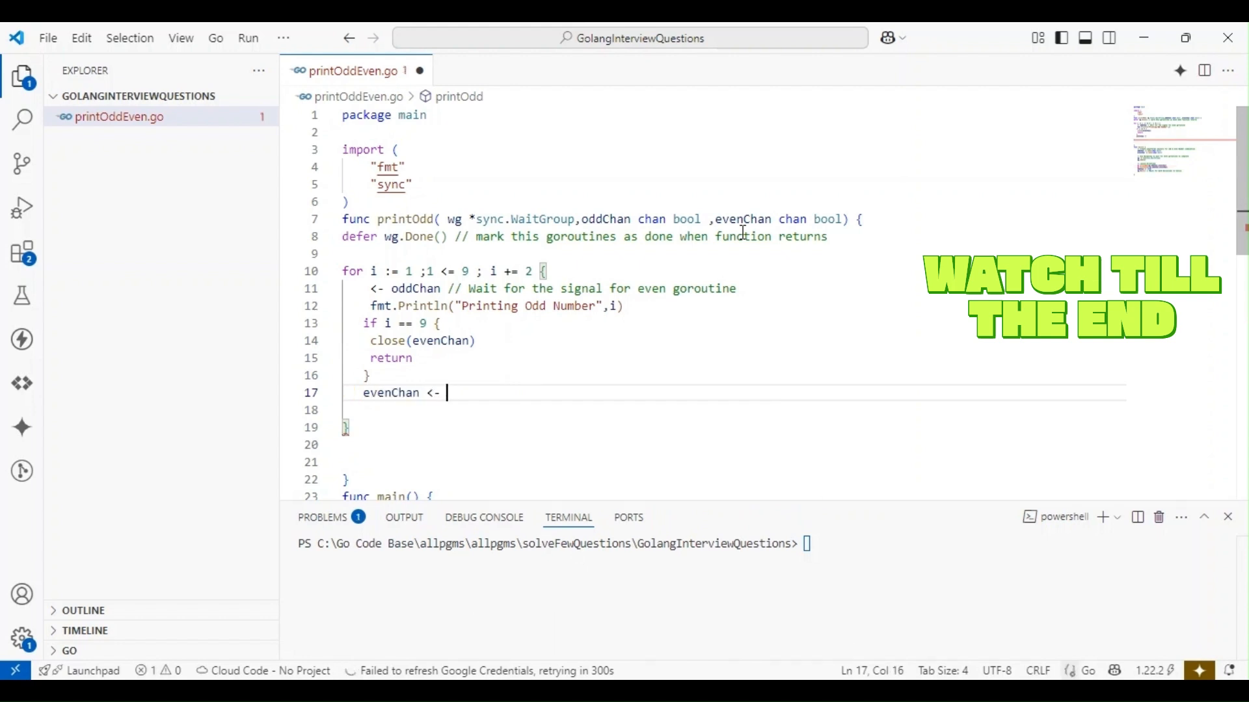
{"action": "type", "text": "true"}
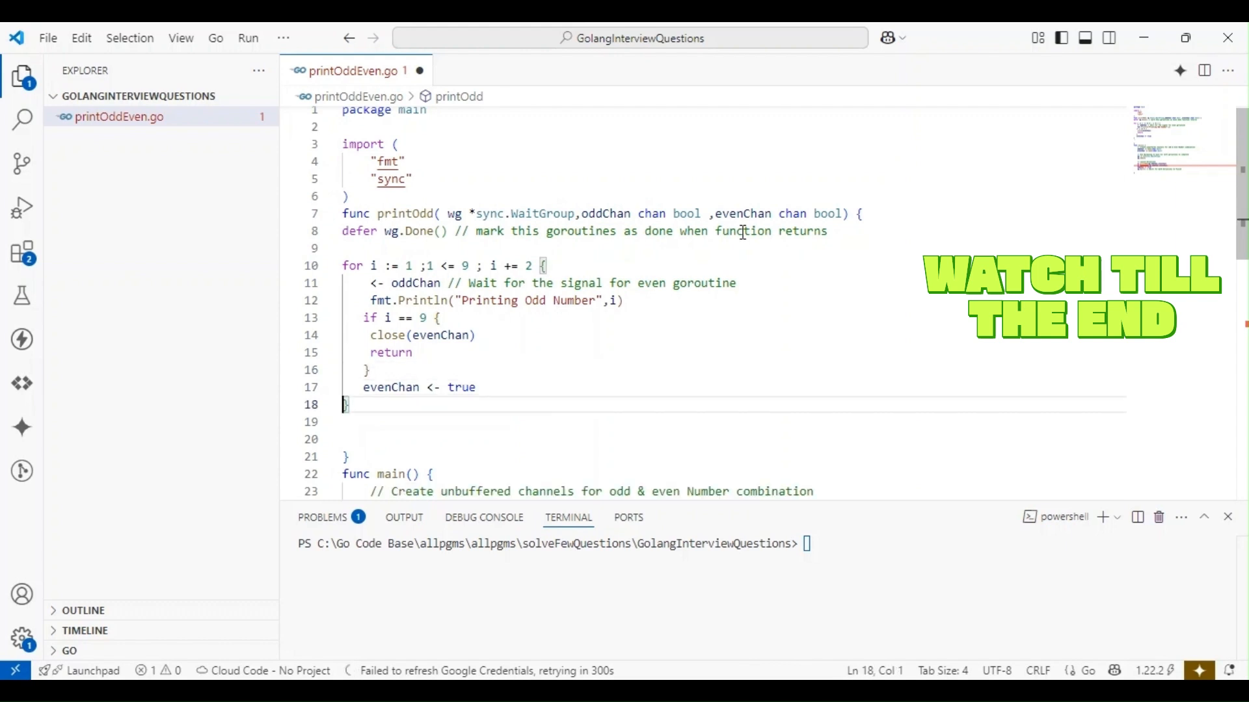
Format the file and comment printOdd as printing odd numbers from 1 to 9.
{"action": "scroll", "scroll_direction": "down", "scroll_amount": 3}
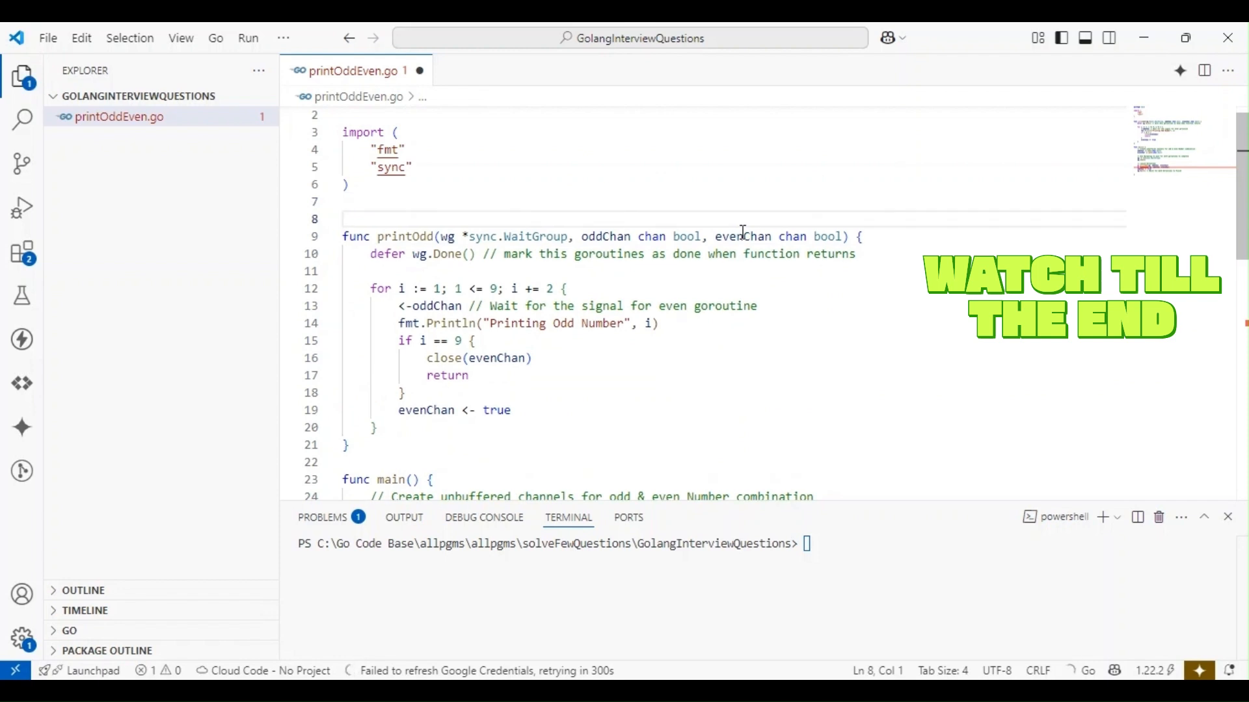
{"action": "type", "text": "//"}
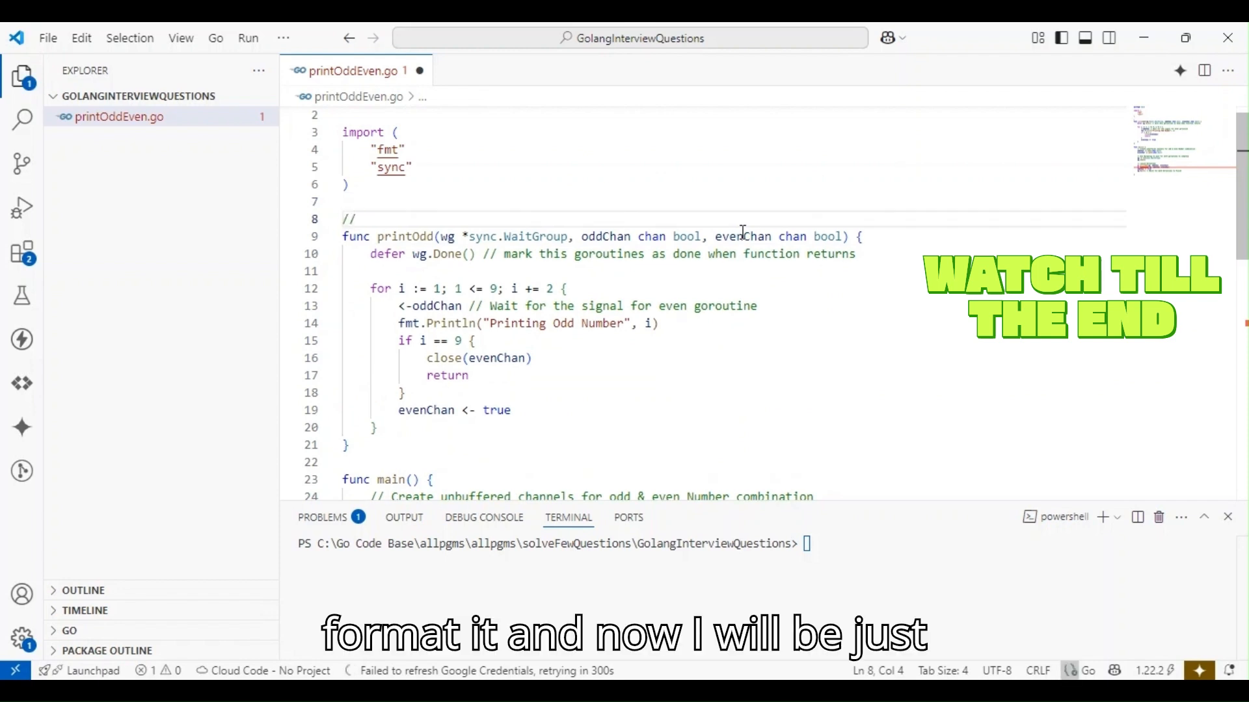
{"action": "type", "text": "Function"}
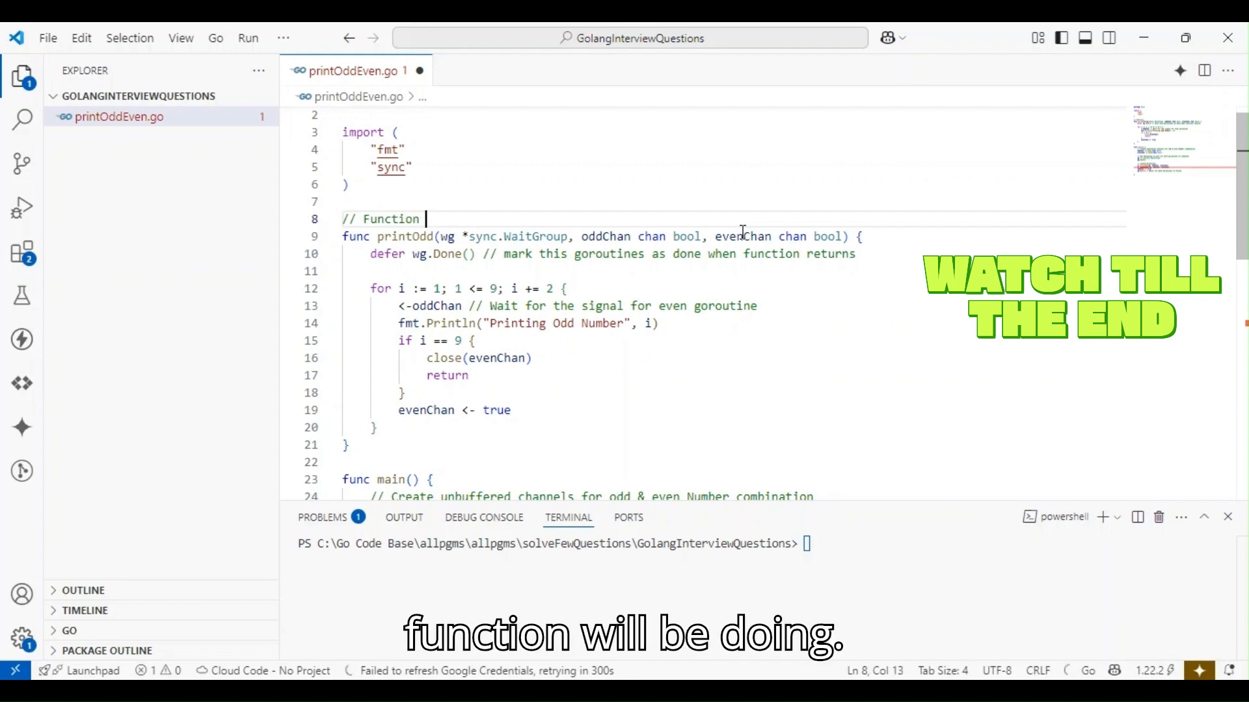
{"action": "type", "text": "to Print O"}
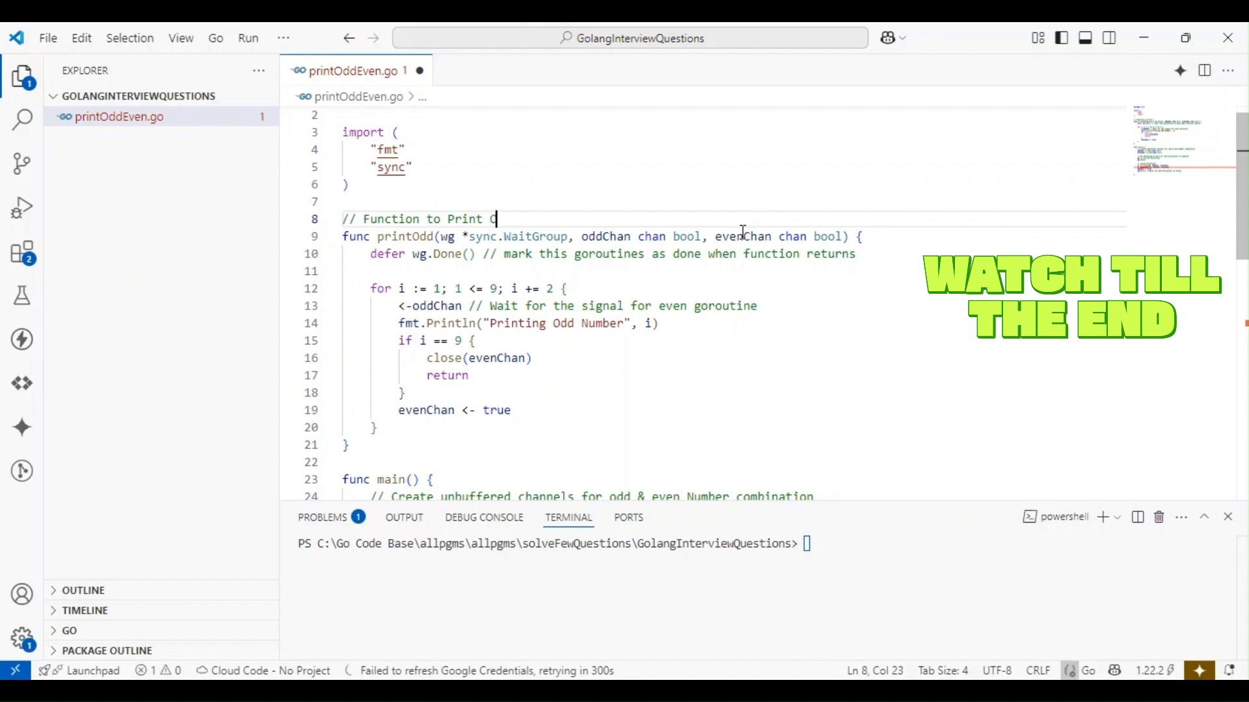
{"action": "type", "text": "dd Numbers from 1 to 9"}
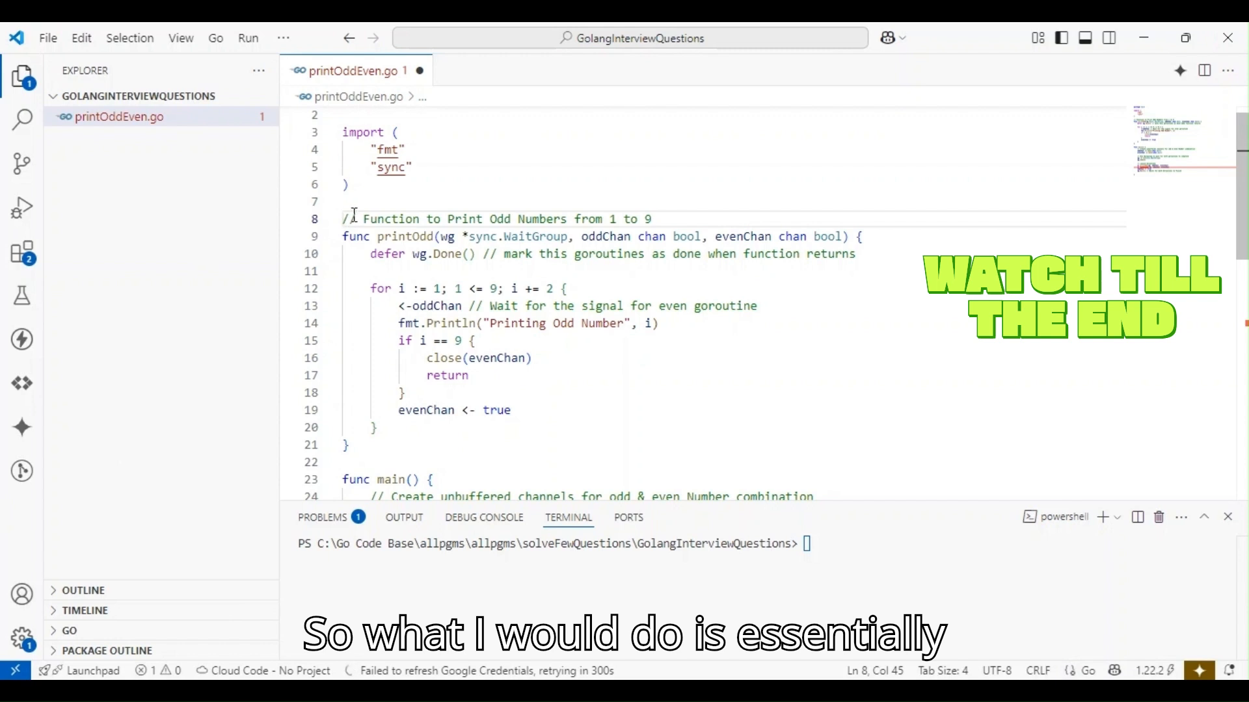
Duplicate printOdd as printEven, commented as printing even numbers from 2 to 10.
{"action": "left_click_drag", "start_coordinate": [343, 219], "coordinate": [343, 462]}
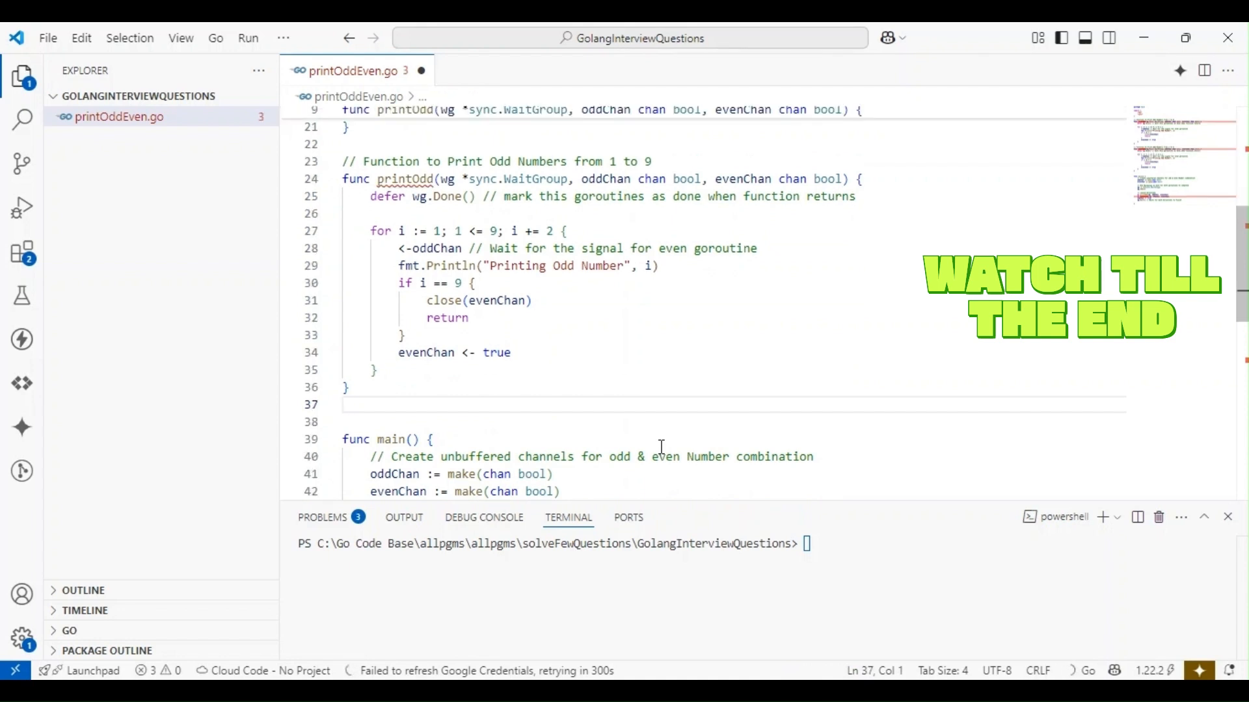
{"action": "double_click", "coordinate": [405, 178]}
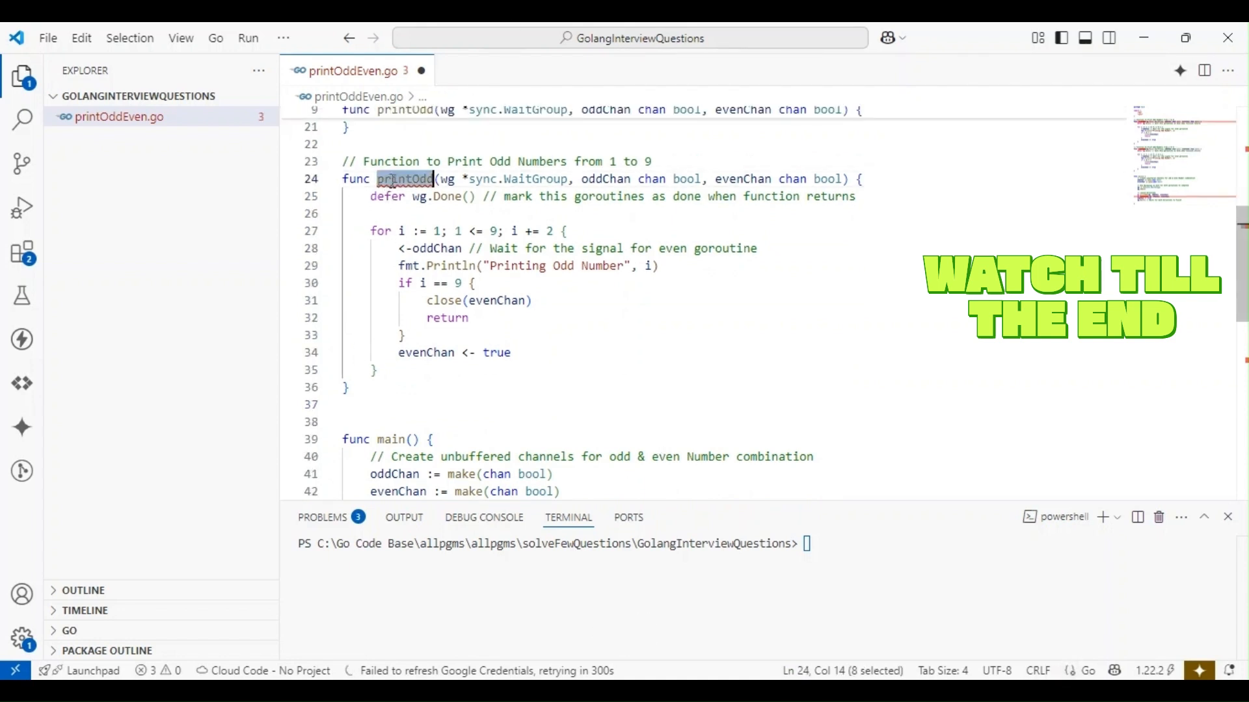
{"action": "left_click", "coordinate": [437, 160]}
{"action": "type", "text": "Even"}
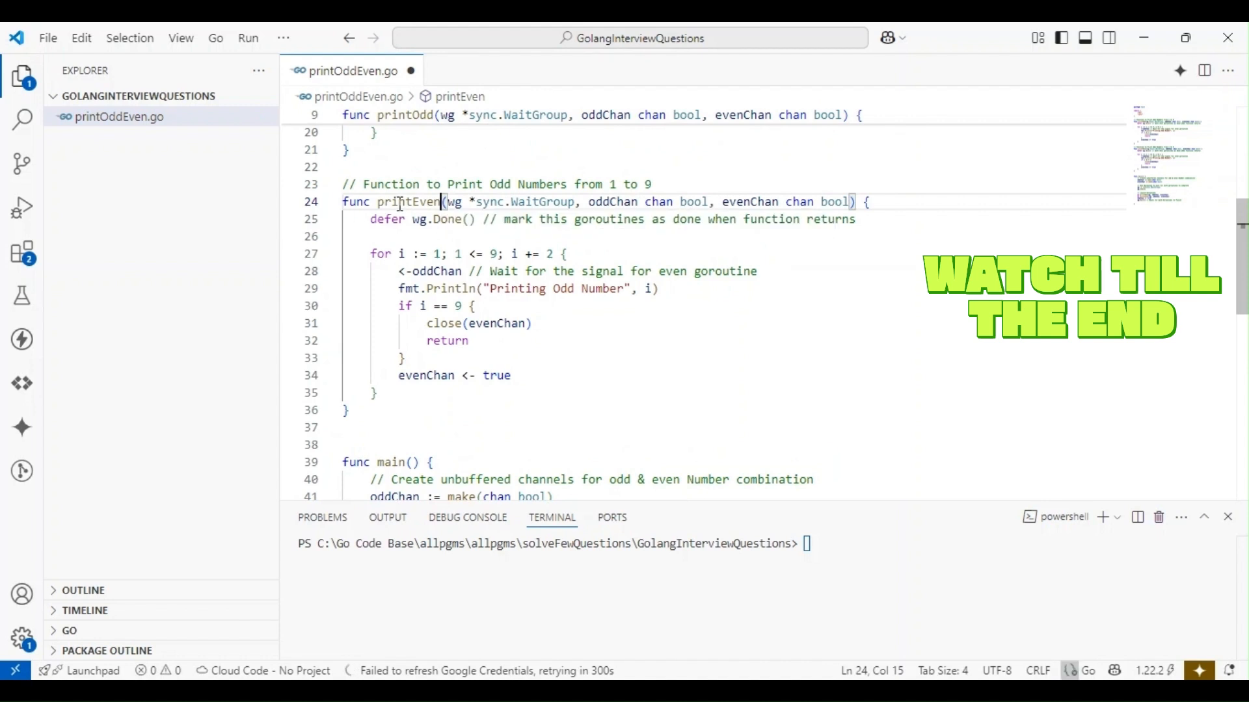
{"action": "left_click", "coordinate": [433, 184]}
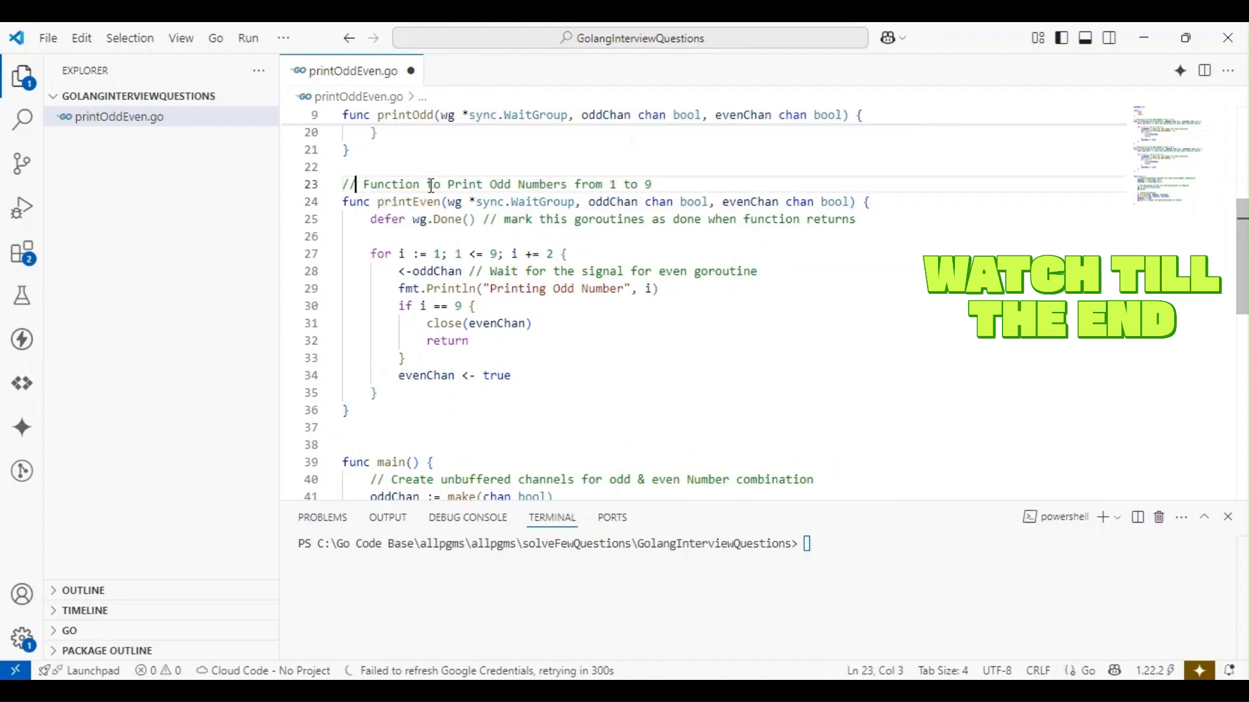
{"action": "type", "text": "printEven"}
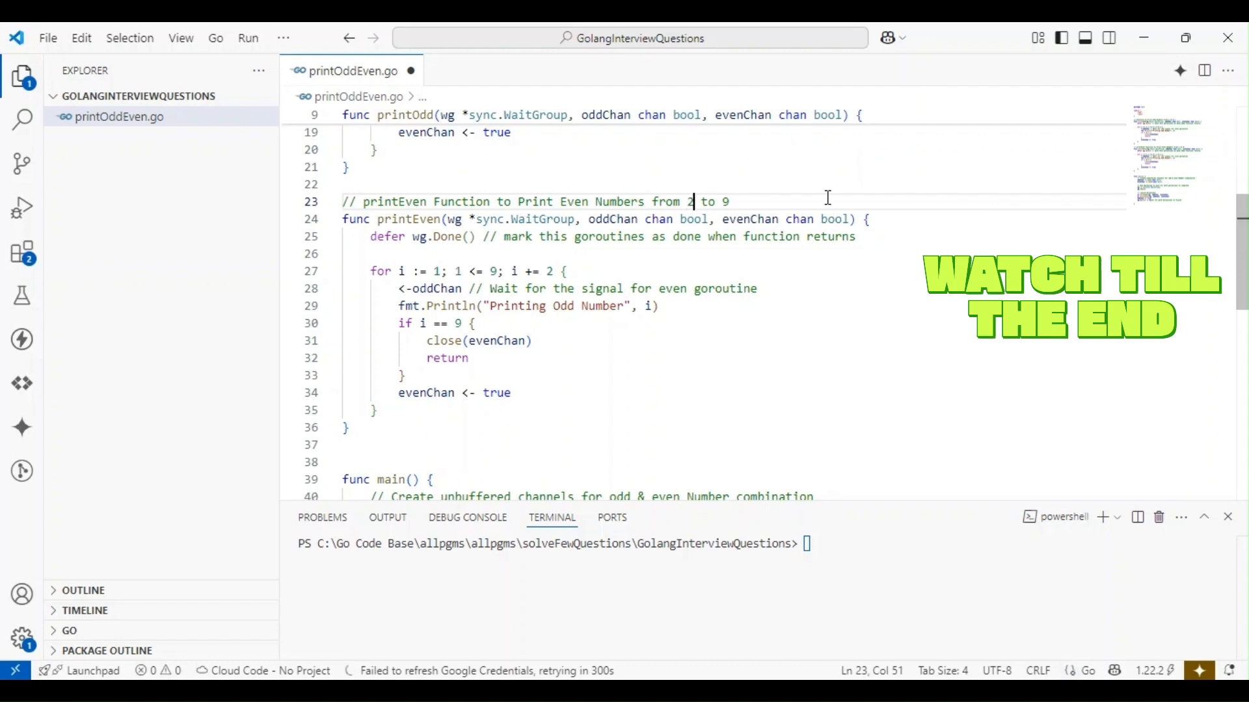
{"action": "type", "text": "1"}
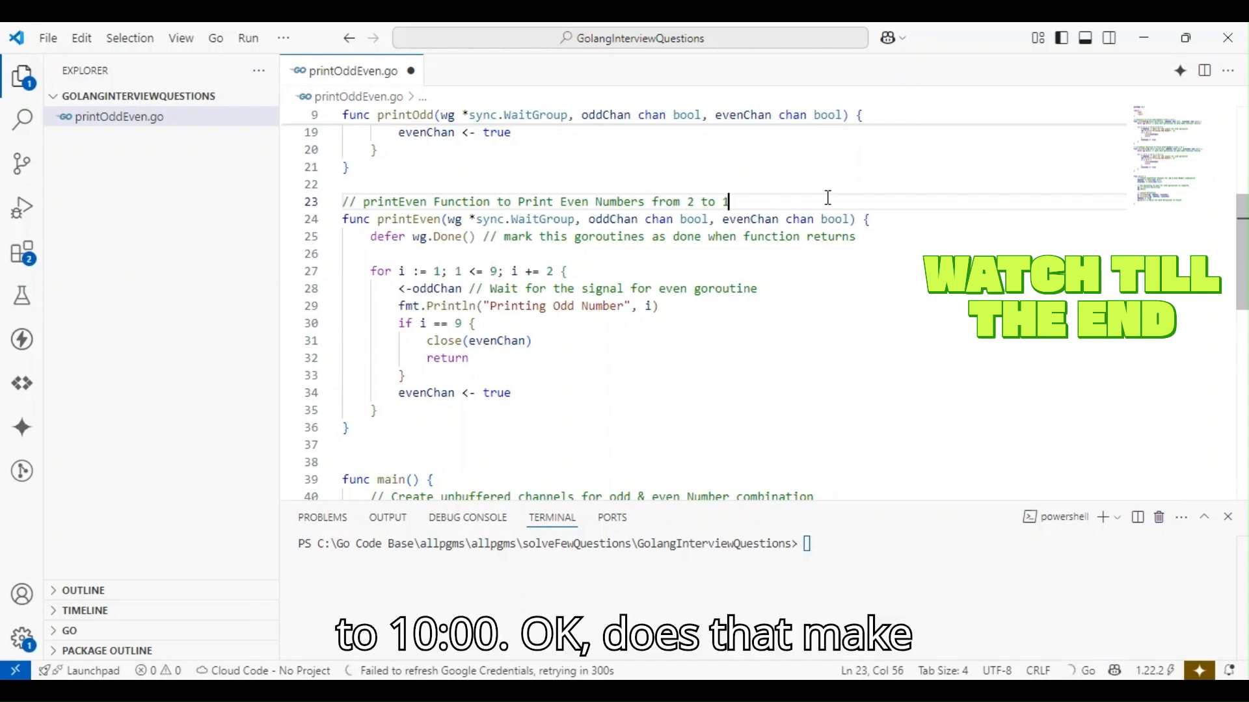
{"action": "type", "text": "0"}
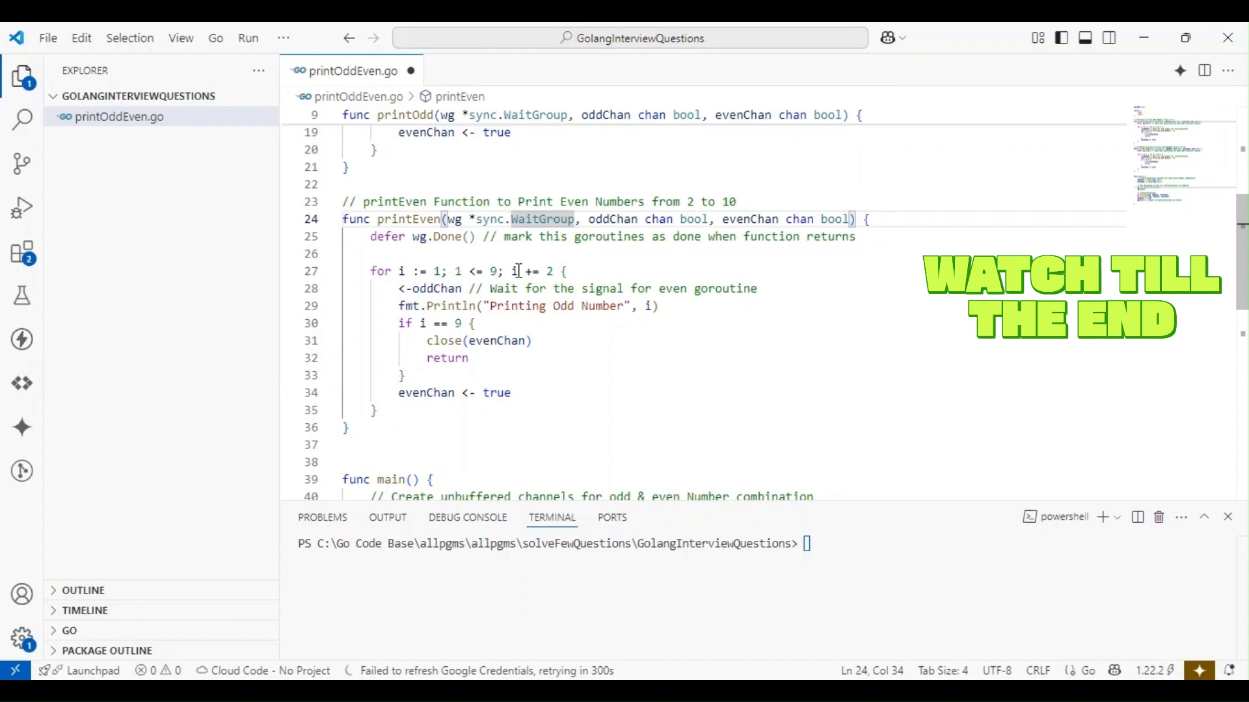
{"action": "left_click", "coordinate": [429, 288]}
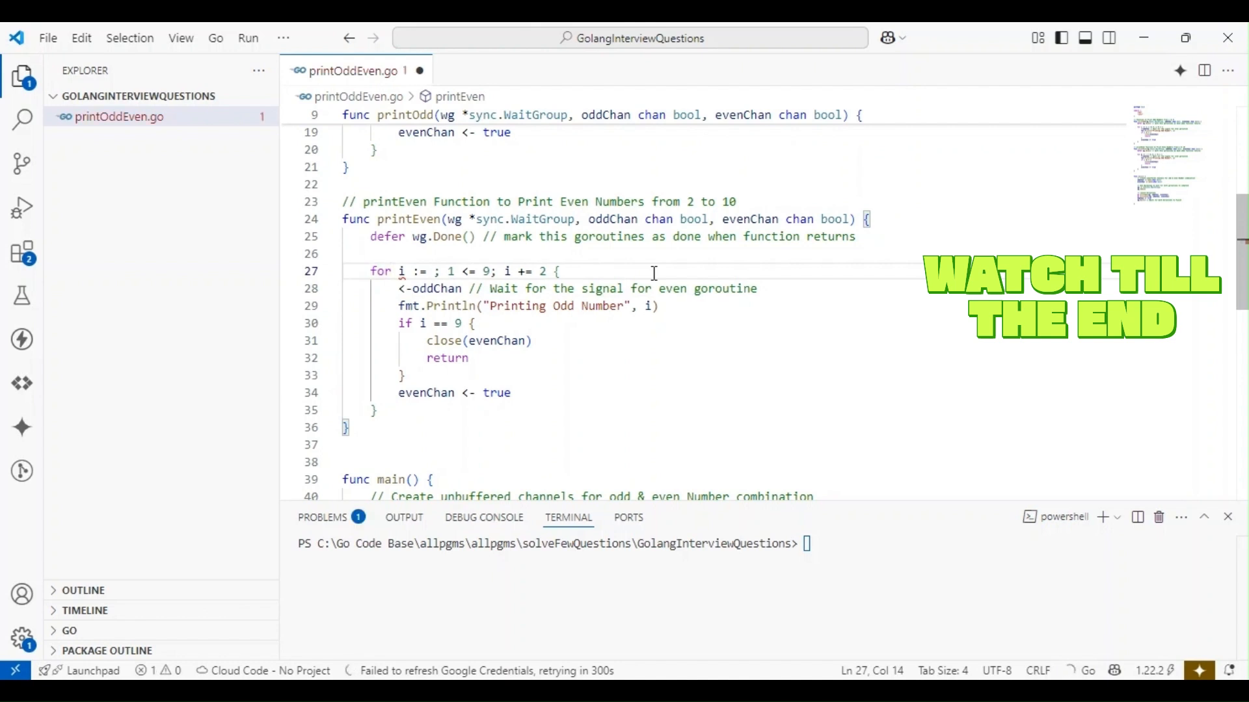
Make printEven loop from 2 to 10, wait on evenChan, print Even, and signal oddChan.
{"action": "type", "text": "2"}
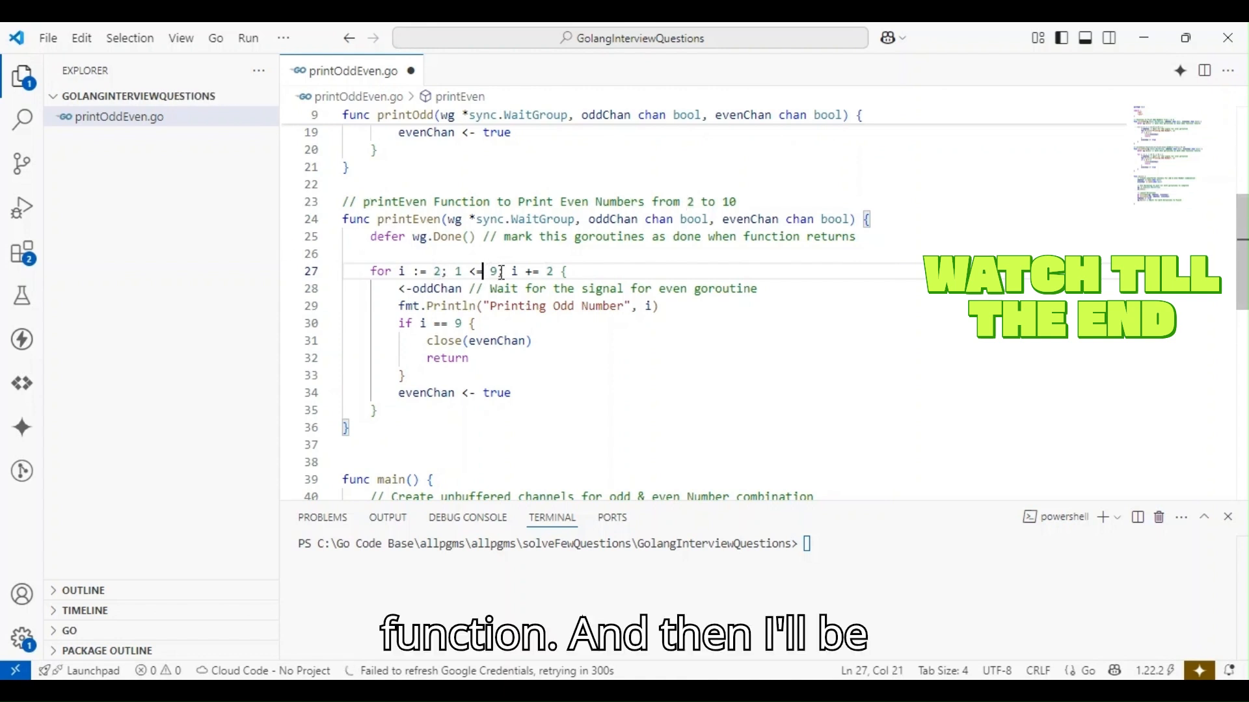
{"action": "type", "text": "0"}
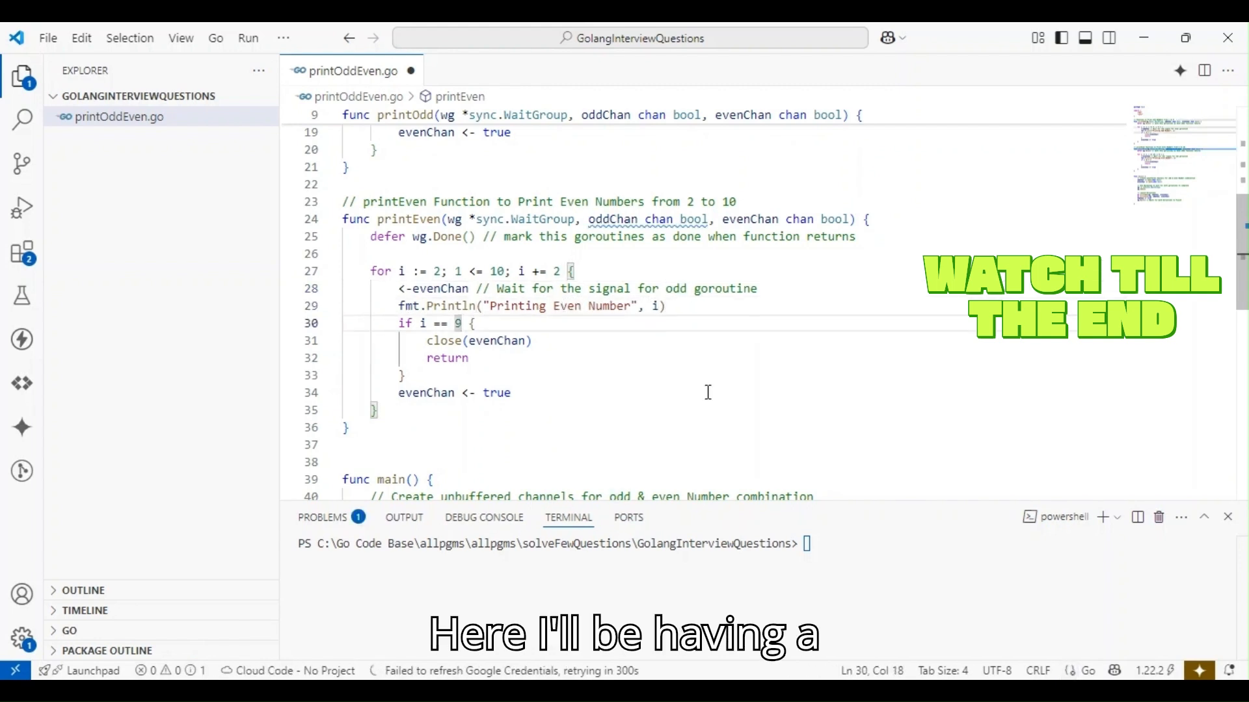
{"action": "type", "text": "0"}
{"action": "left_click", "coordinate": [483, 340]}
{"action": "type", "text": "odd"}
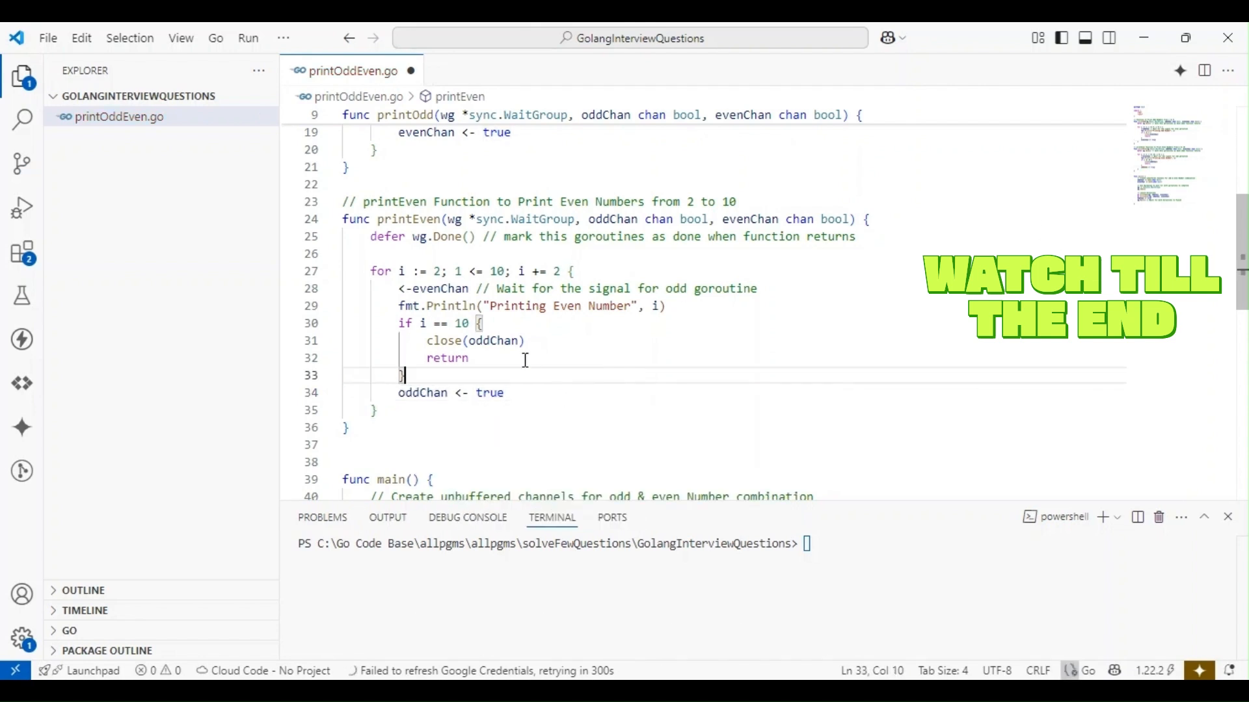
{"action": "scroll", "scroll_direction": "down", "scroll_amount": 3}
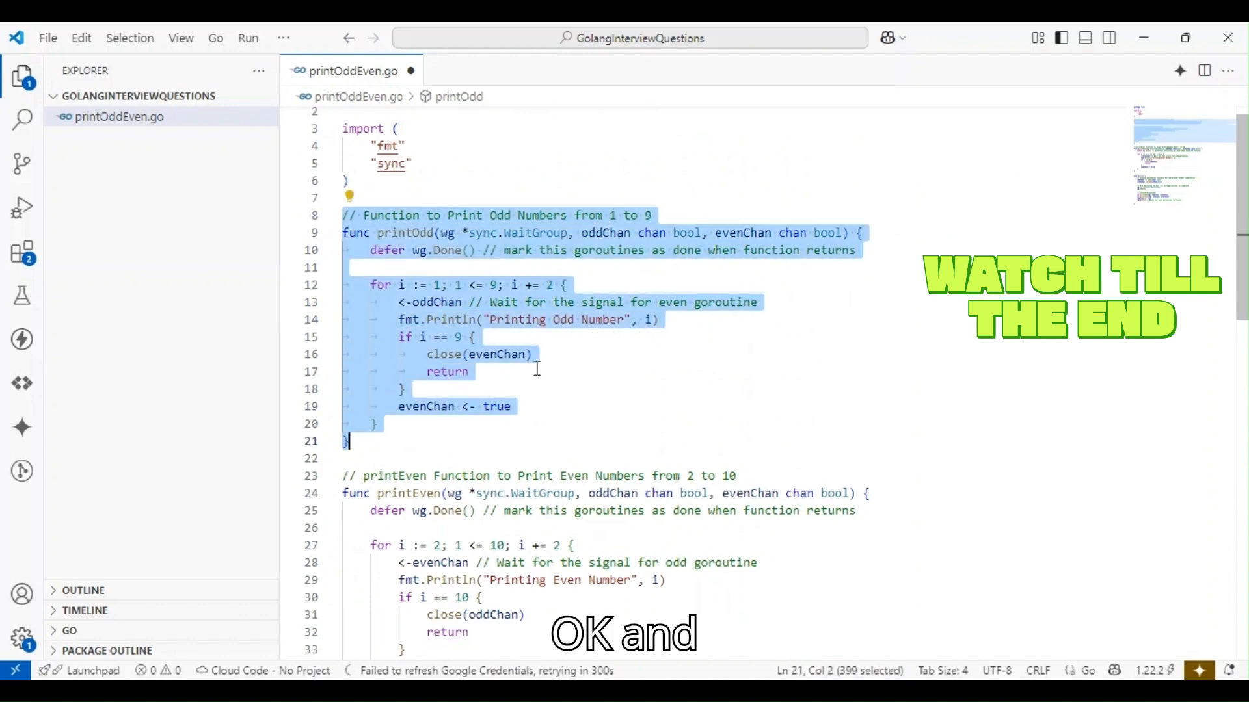
{"action": "scroll", "scroll_direction": "down", "scroll_amount": 3}
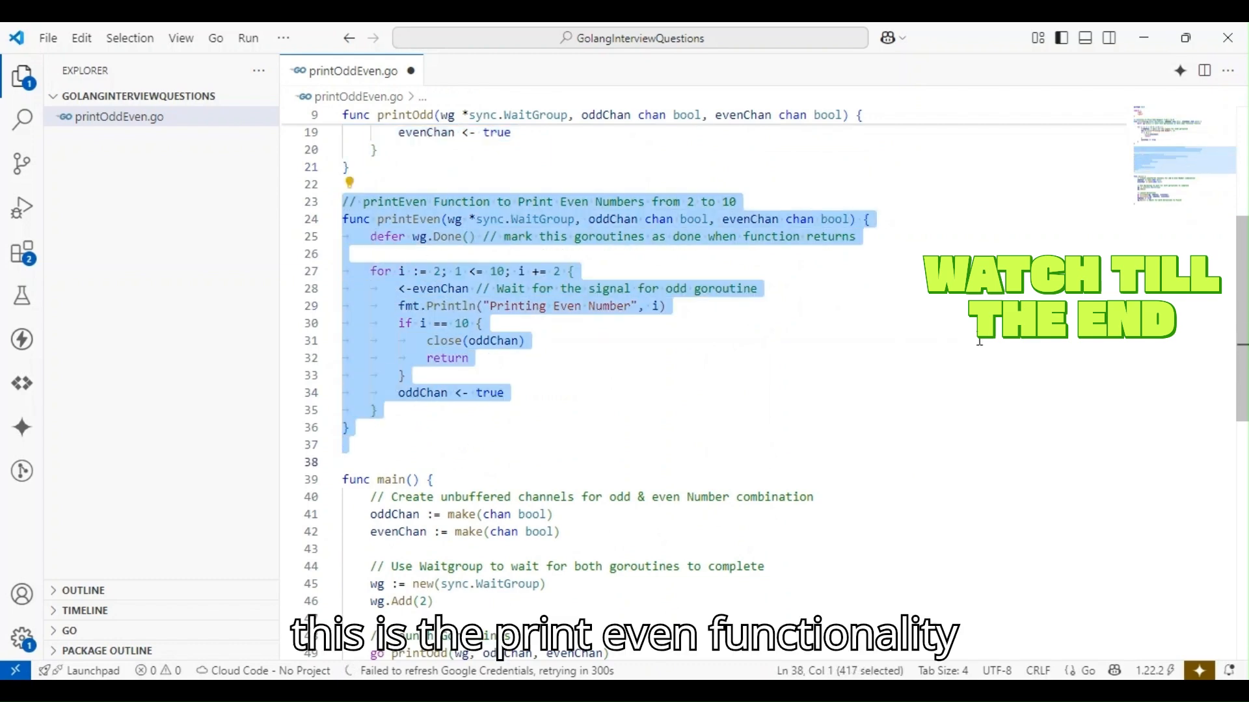
{"action": "scroll", "scroll_direction": "down", "scroll_amount": 3}
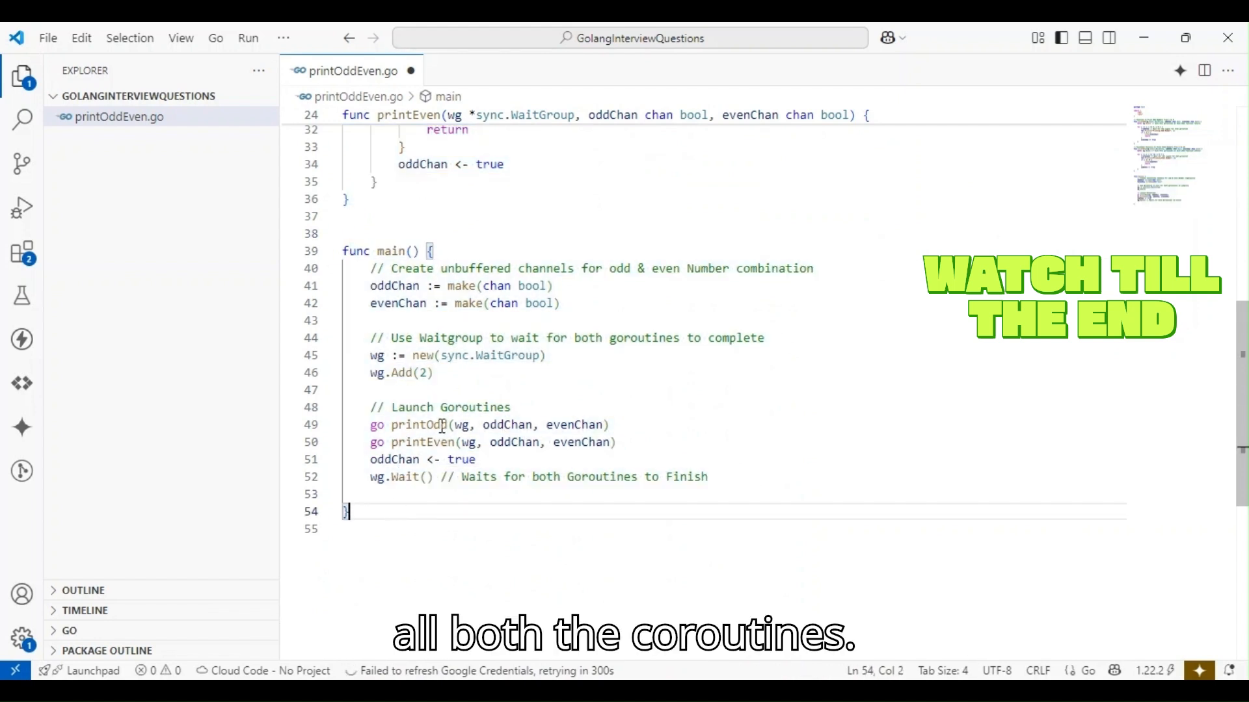
Run go run .\printOddEven.go in a new terminal, which fails with 'undefined: printEven'.
{"action": "left_click", "coordinate": [283, 38]}
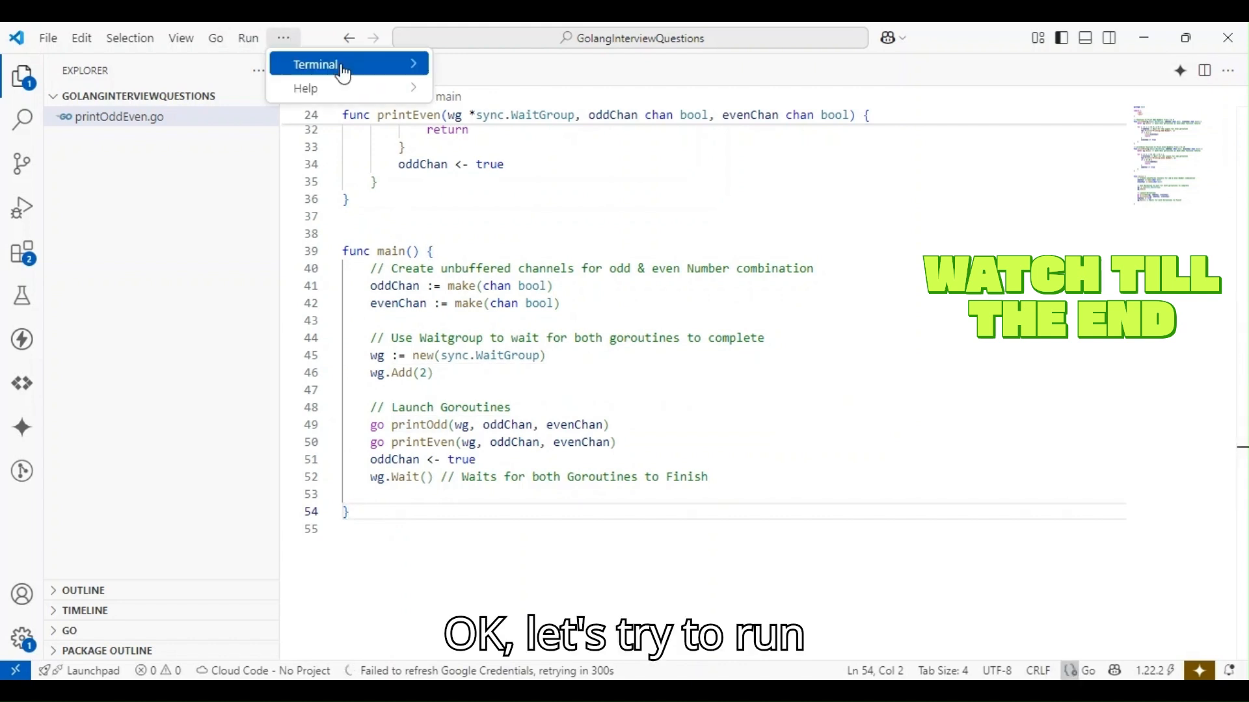
{"action": "left_click", "coordinate": [315, 64]}
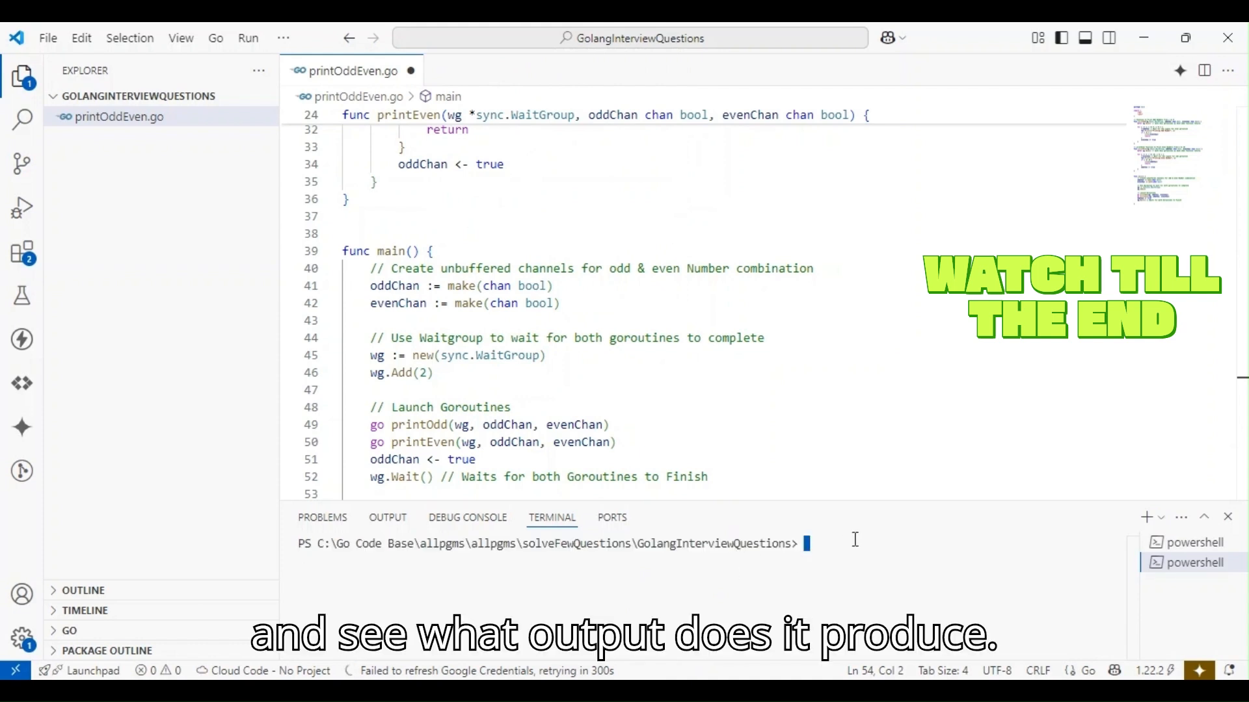
{"action": "type", "text": "go"}
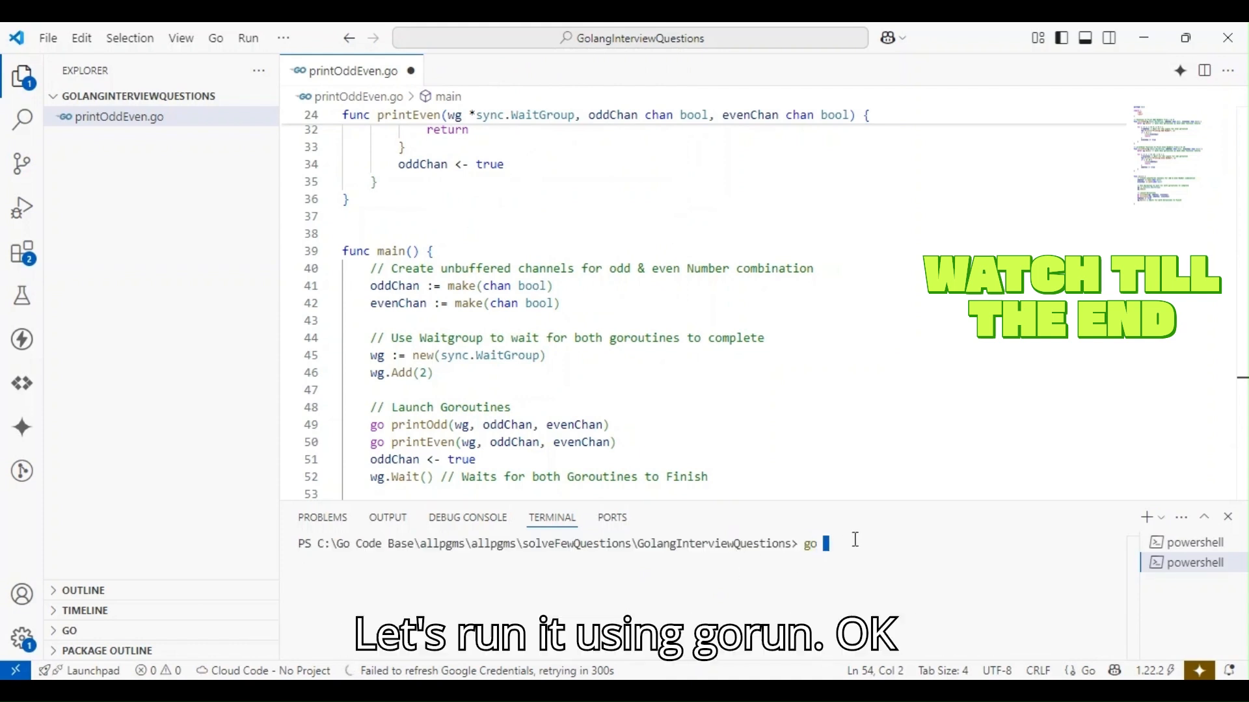
{"action": "type", "text": "run"}
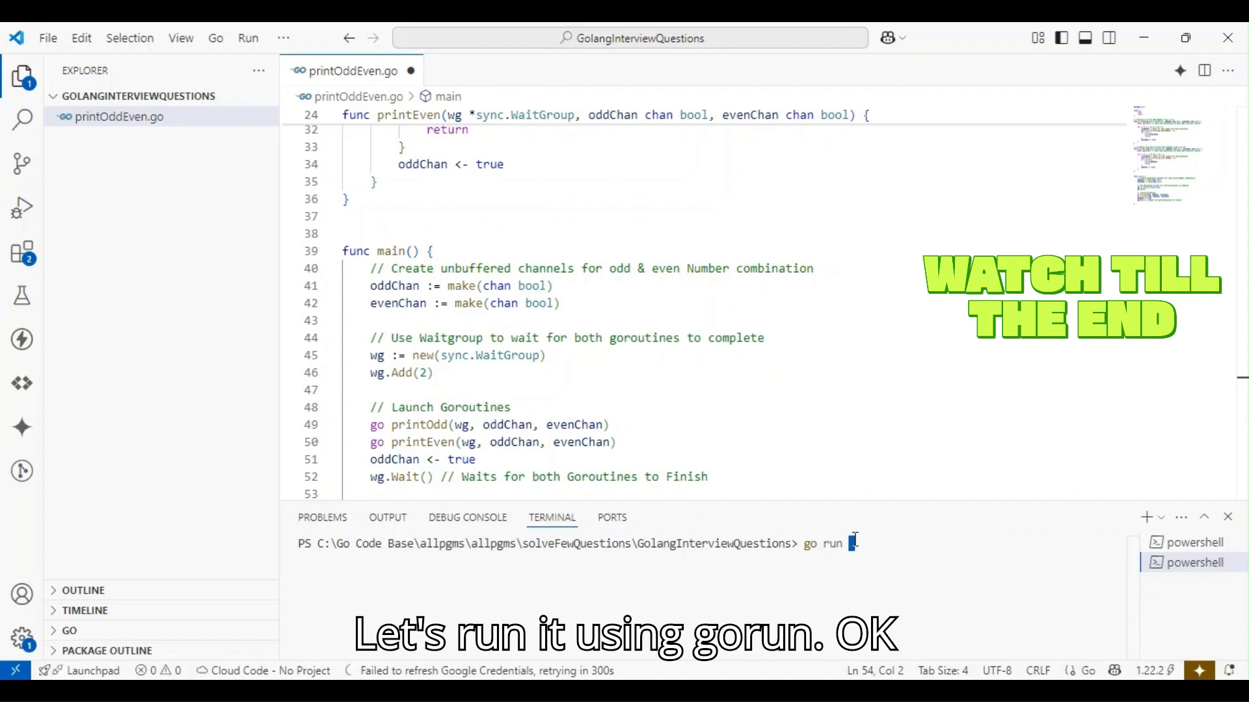
{"action": "type", "text": "pr"}
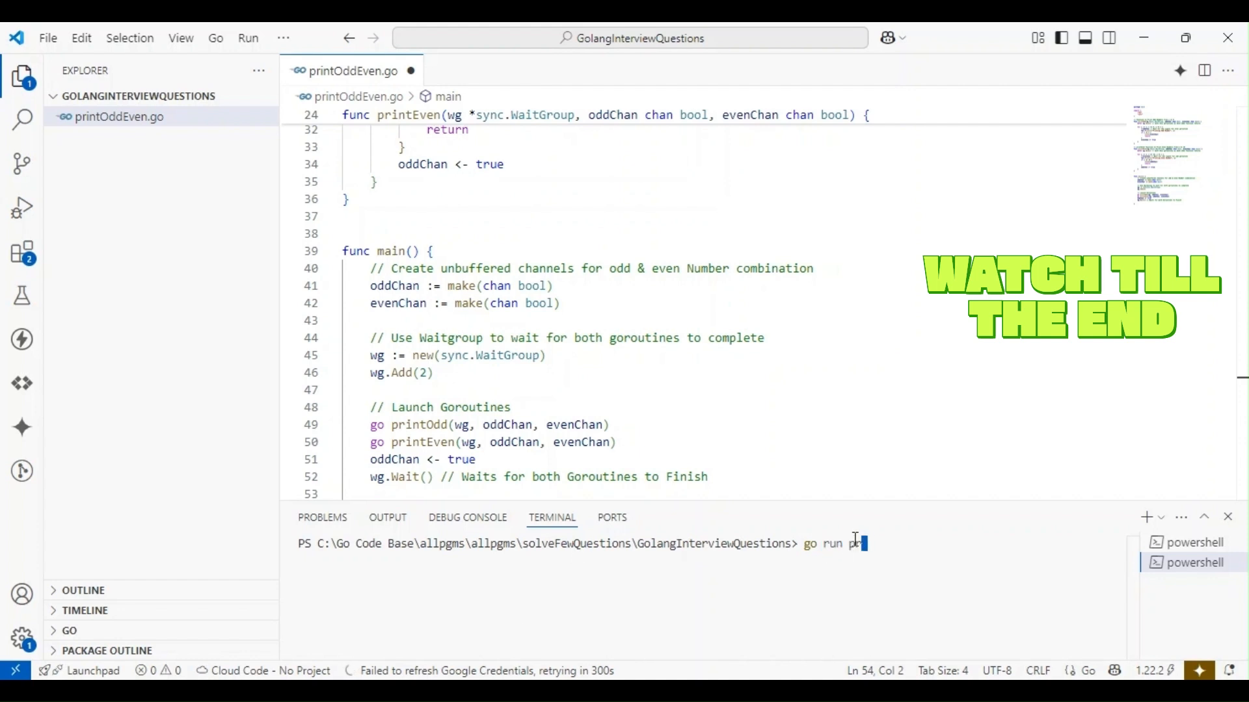
{"action": "type", "text": "printOddEven.go"}
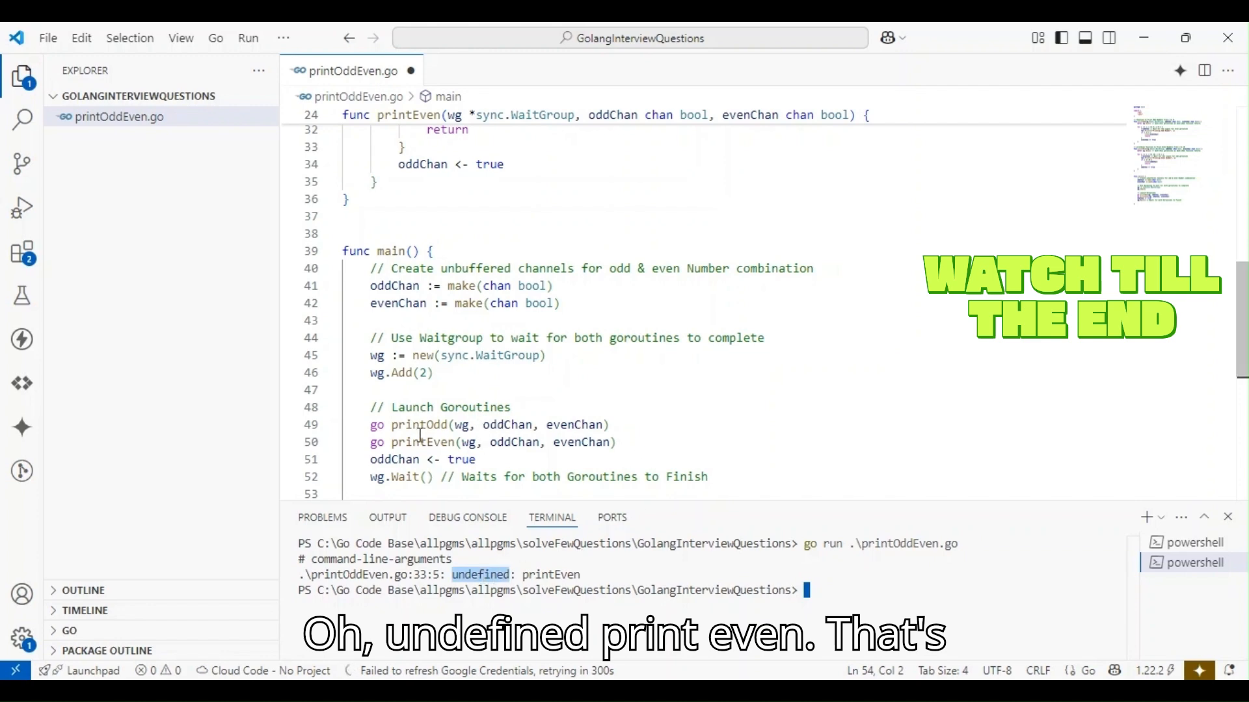
Save, clear the terminal, rerun, and highlight the alternating 1–10 output.
{"action": "double_click", "coordinate": [422, 442]}
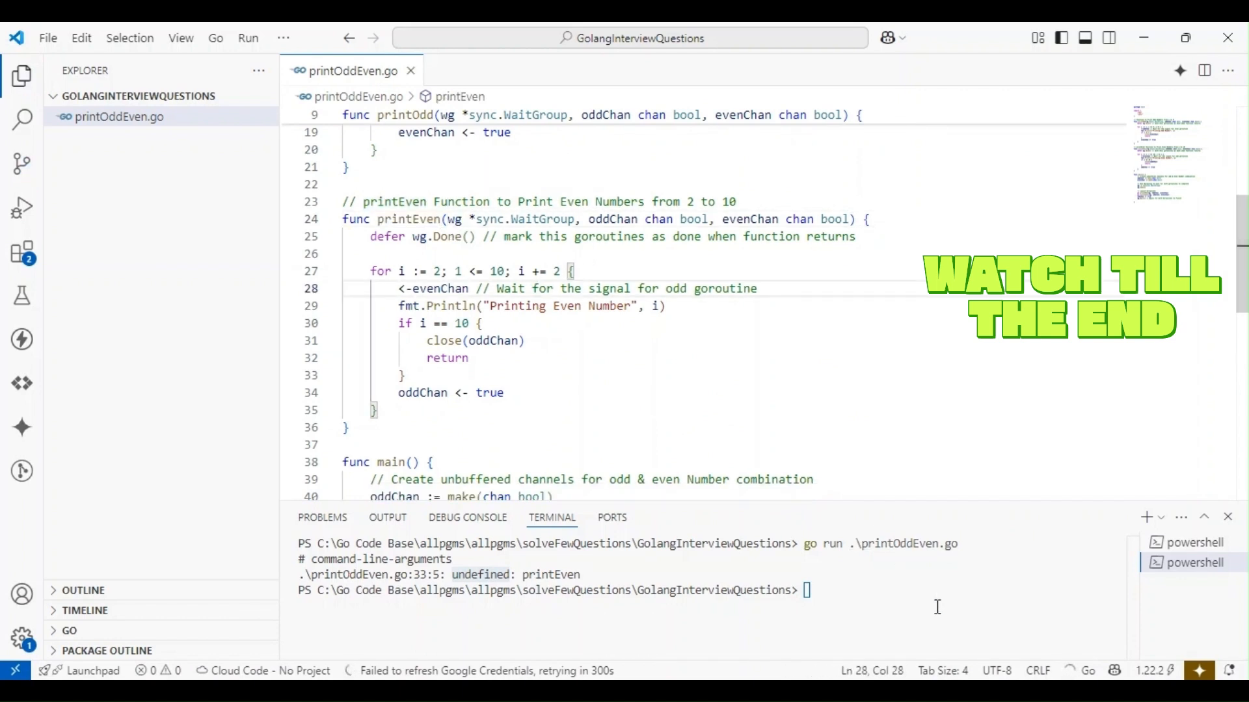
{"action": "type", "text": "clear"}
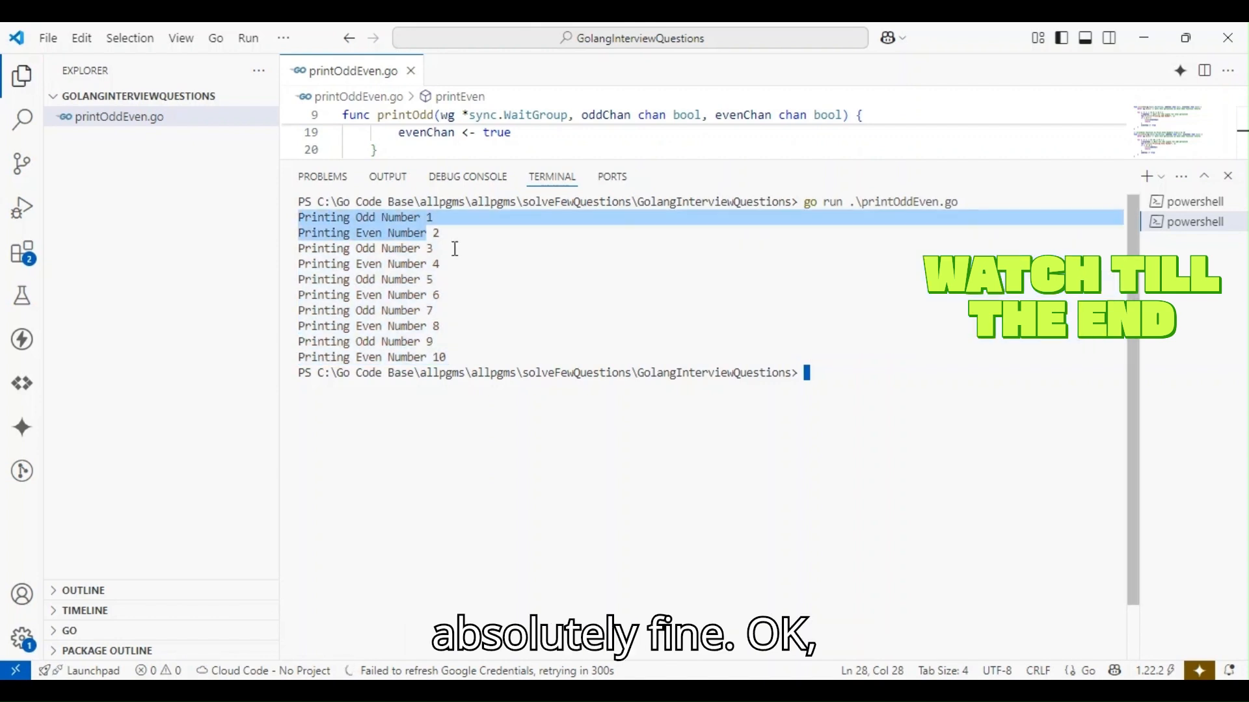
{"action": "left_click_drag", "start_coordinate": [434, 216], "coordinate": [450, 357]}
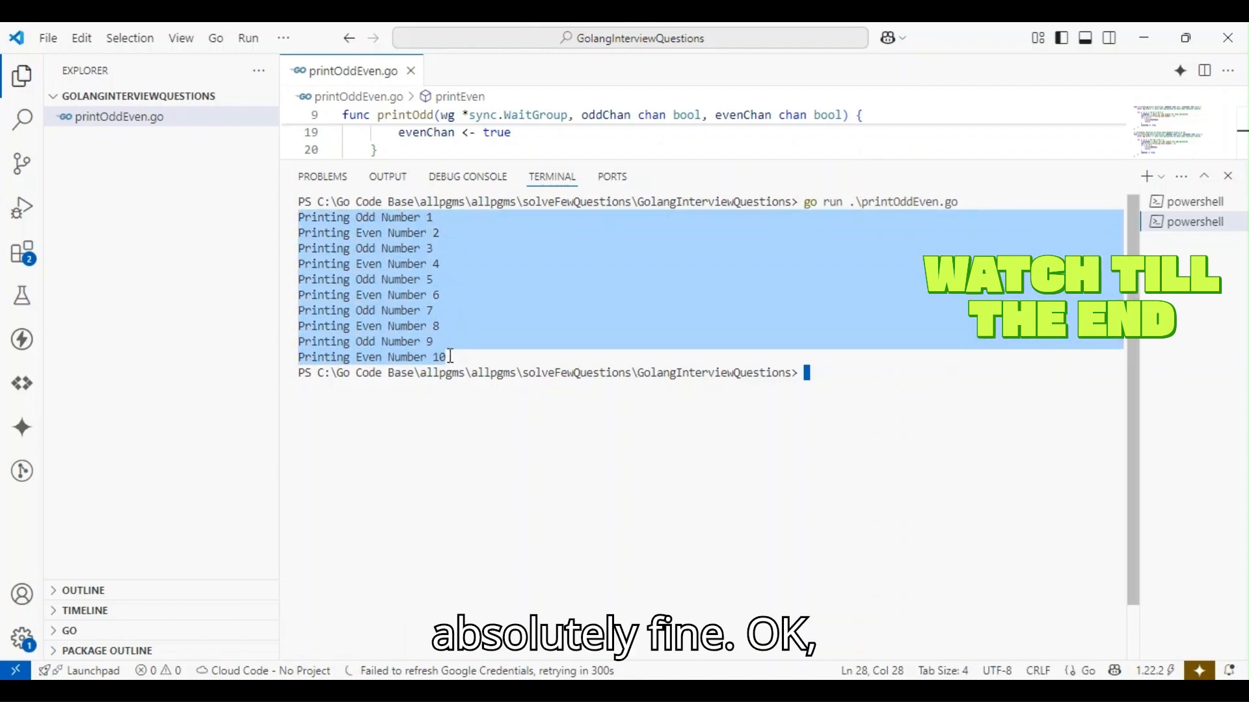